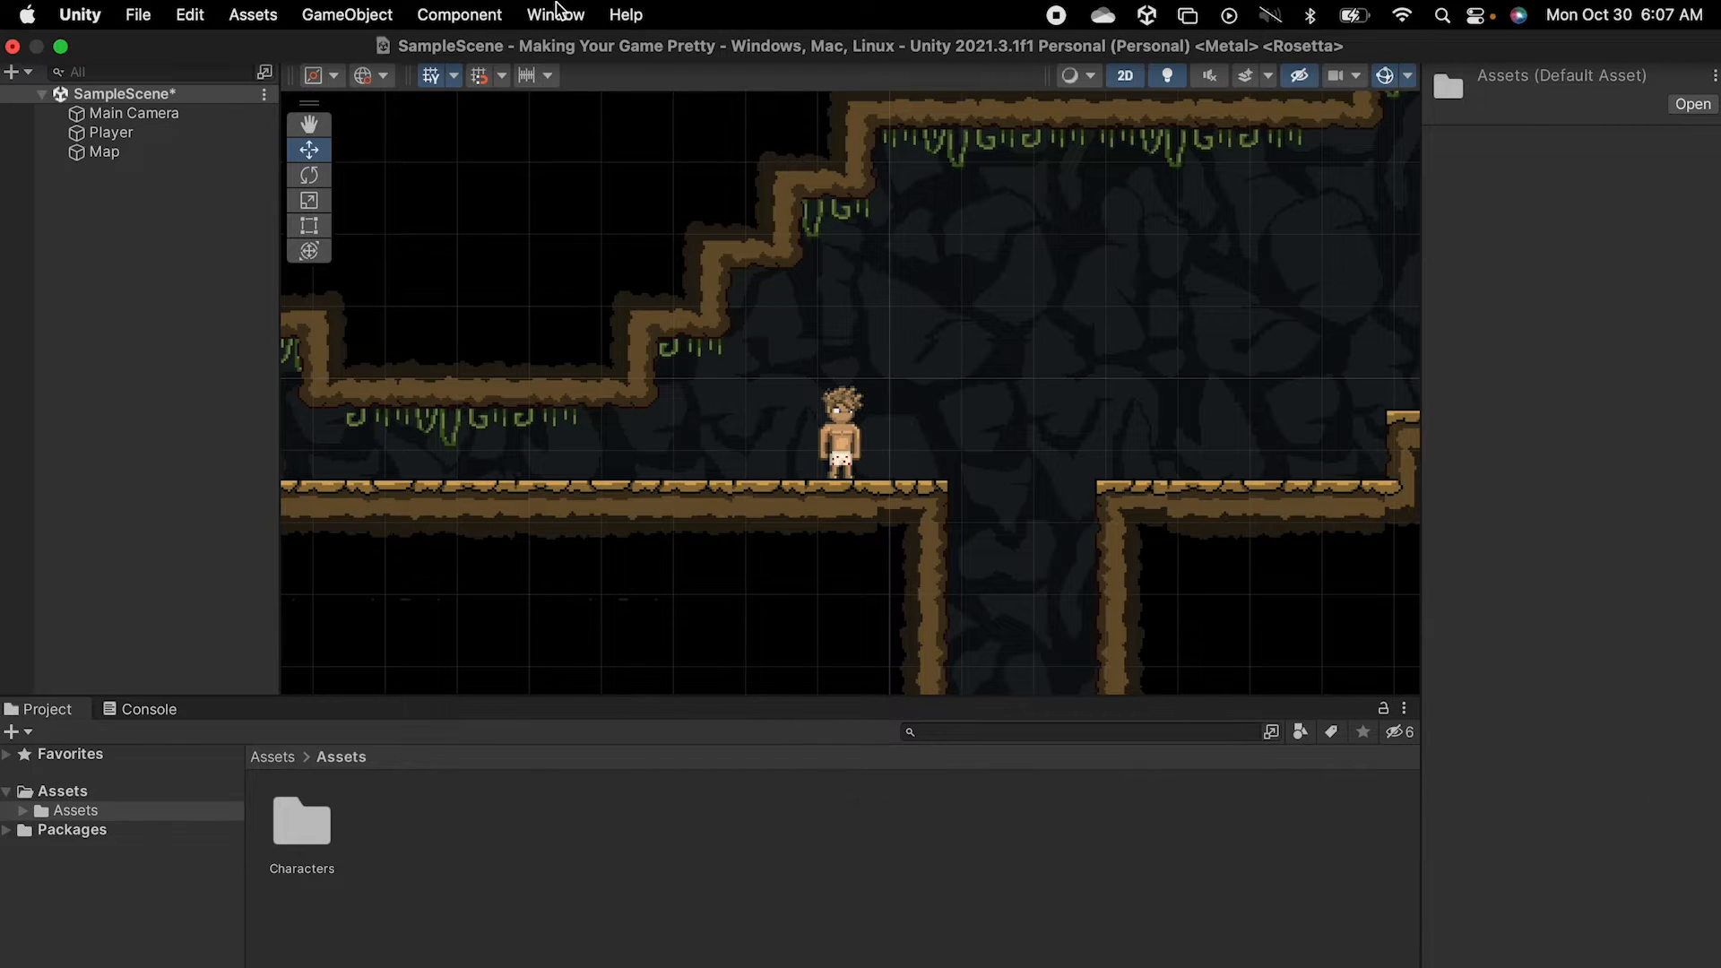
Install the Universal RP package from the Package Manager.
left_click(555, 14)
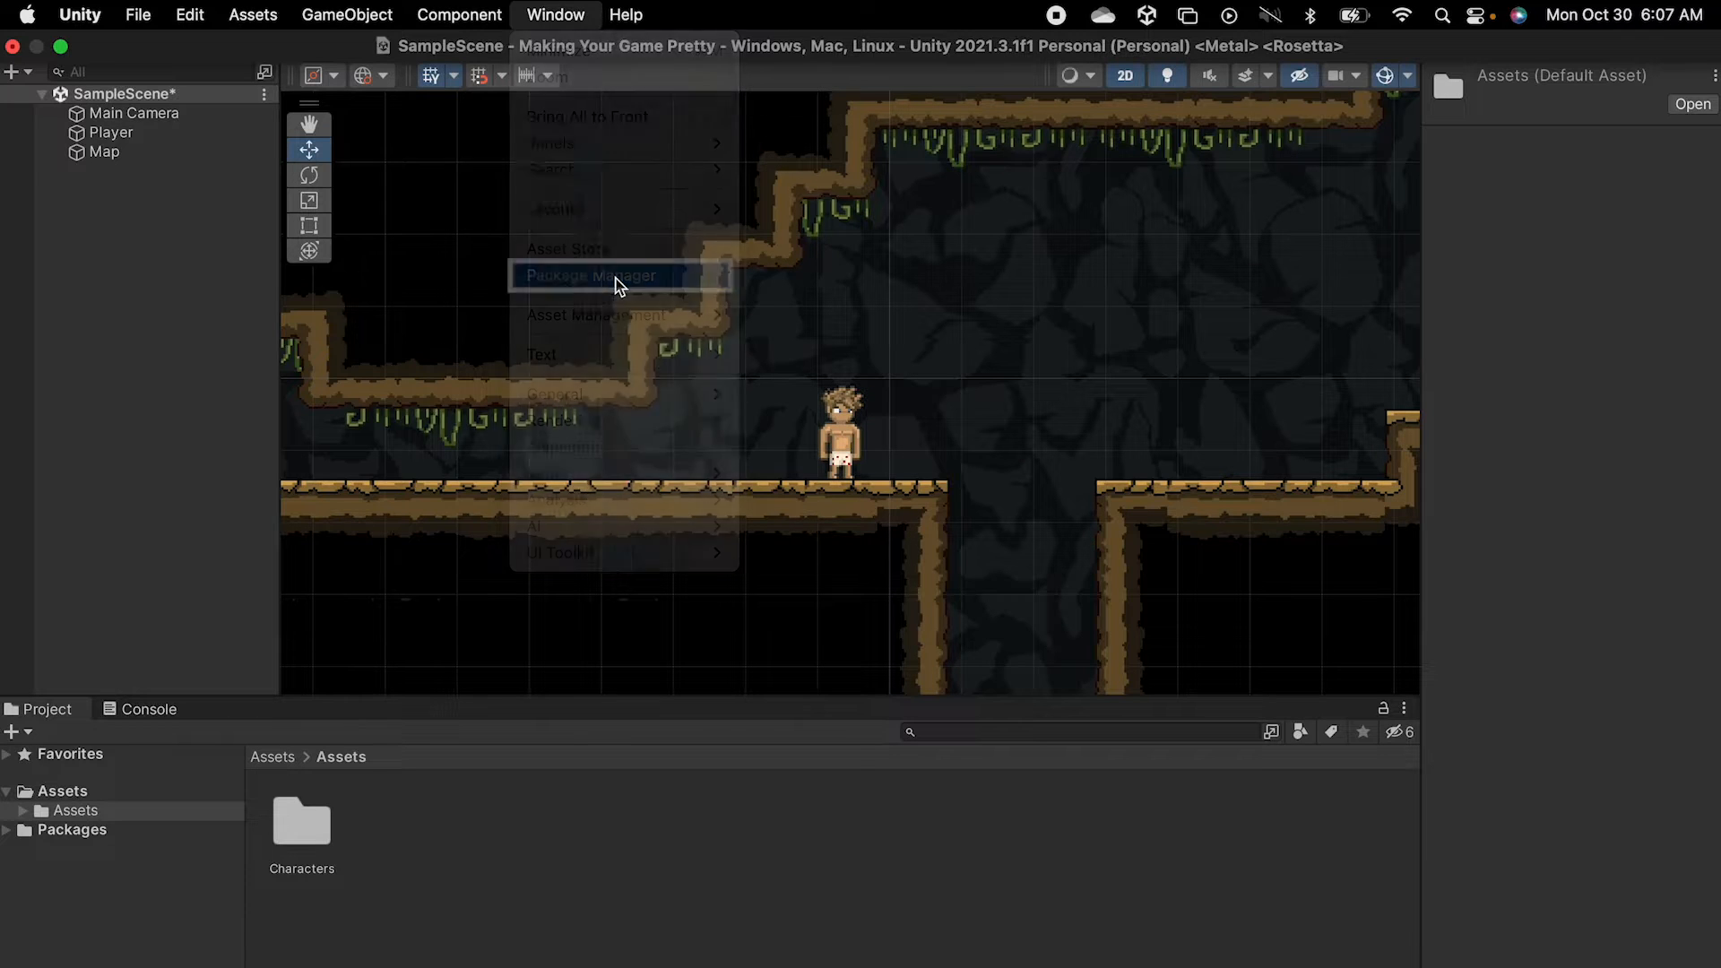
left_click(592, 275)
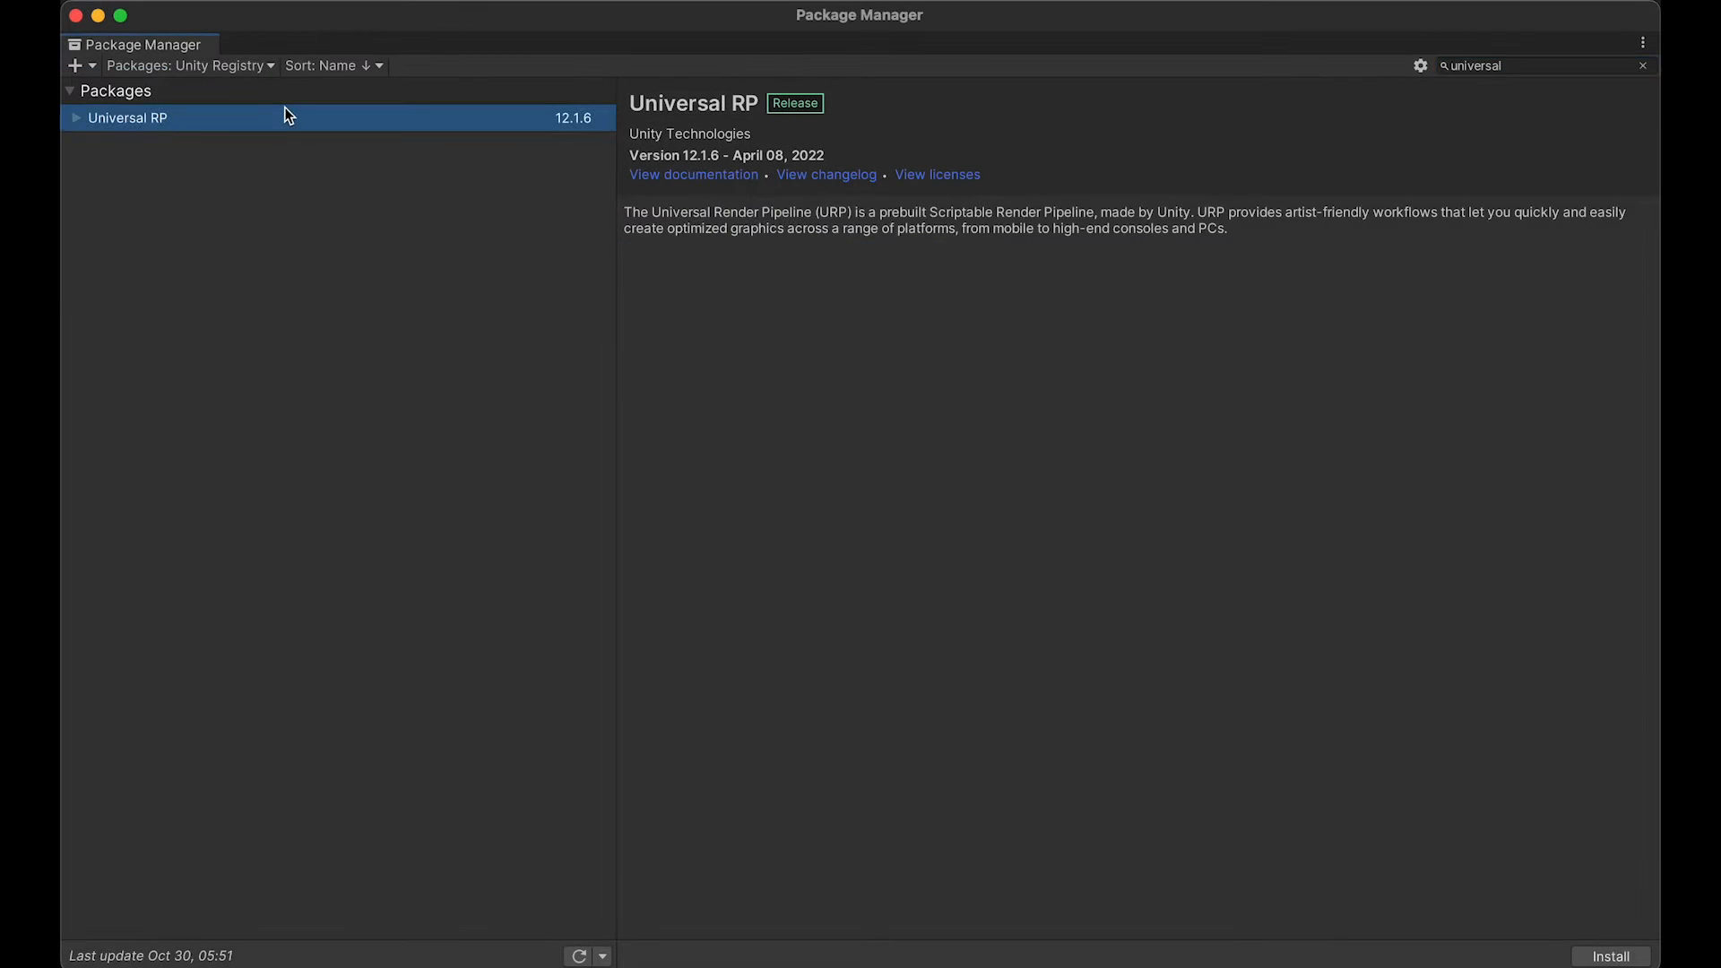
left_click(1616, 956)
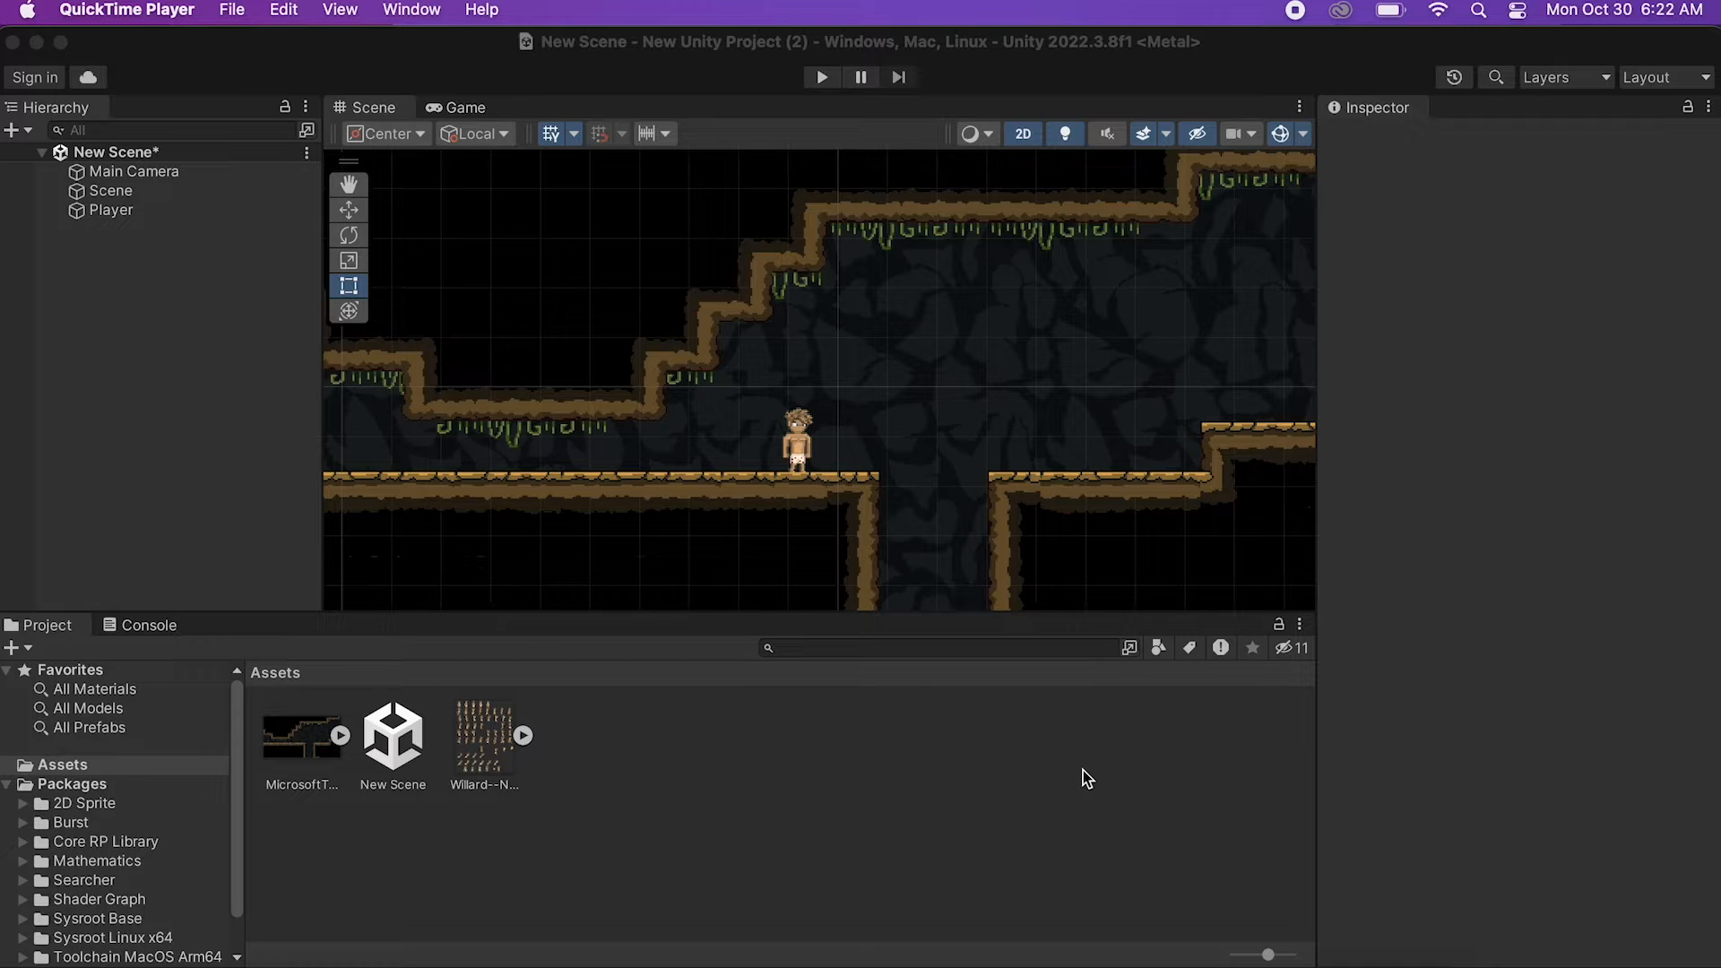
Create a URP Asset (with 2D Renderer) in the project's Assets folder.
right_click(1083, 778)
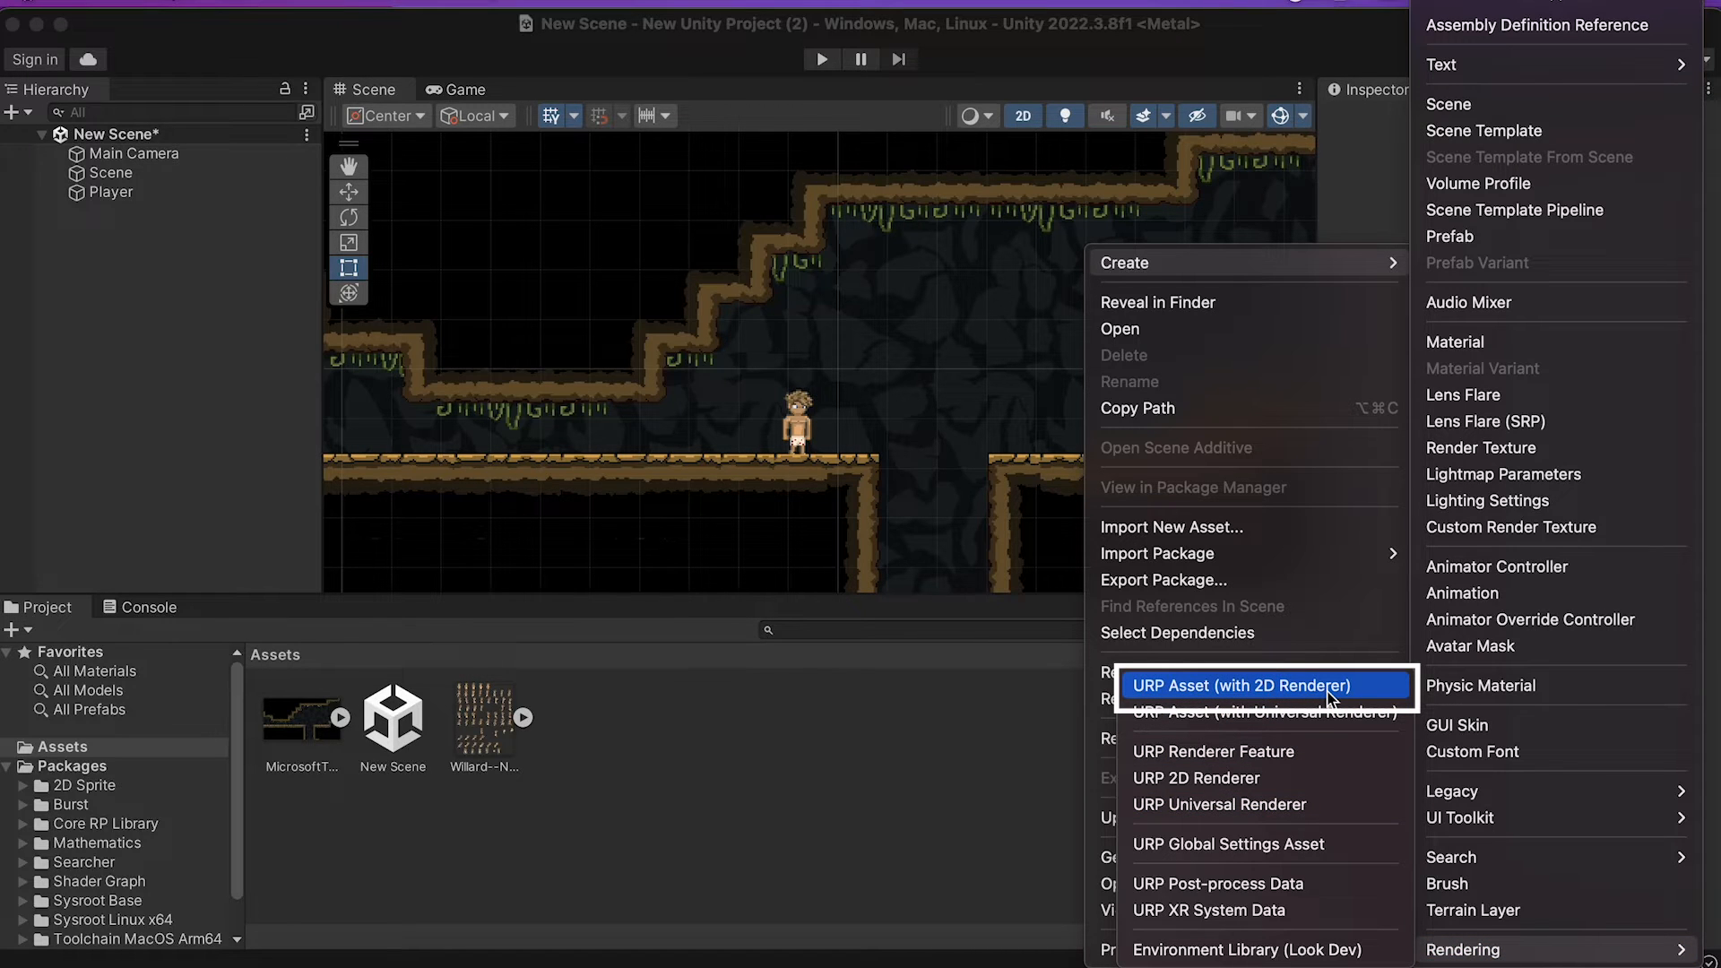
left_click(1240, 686)
type("URP Asset")
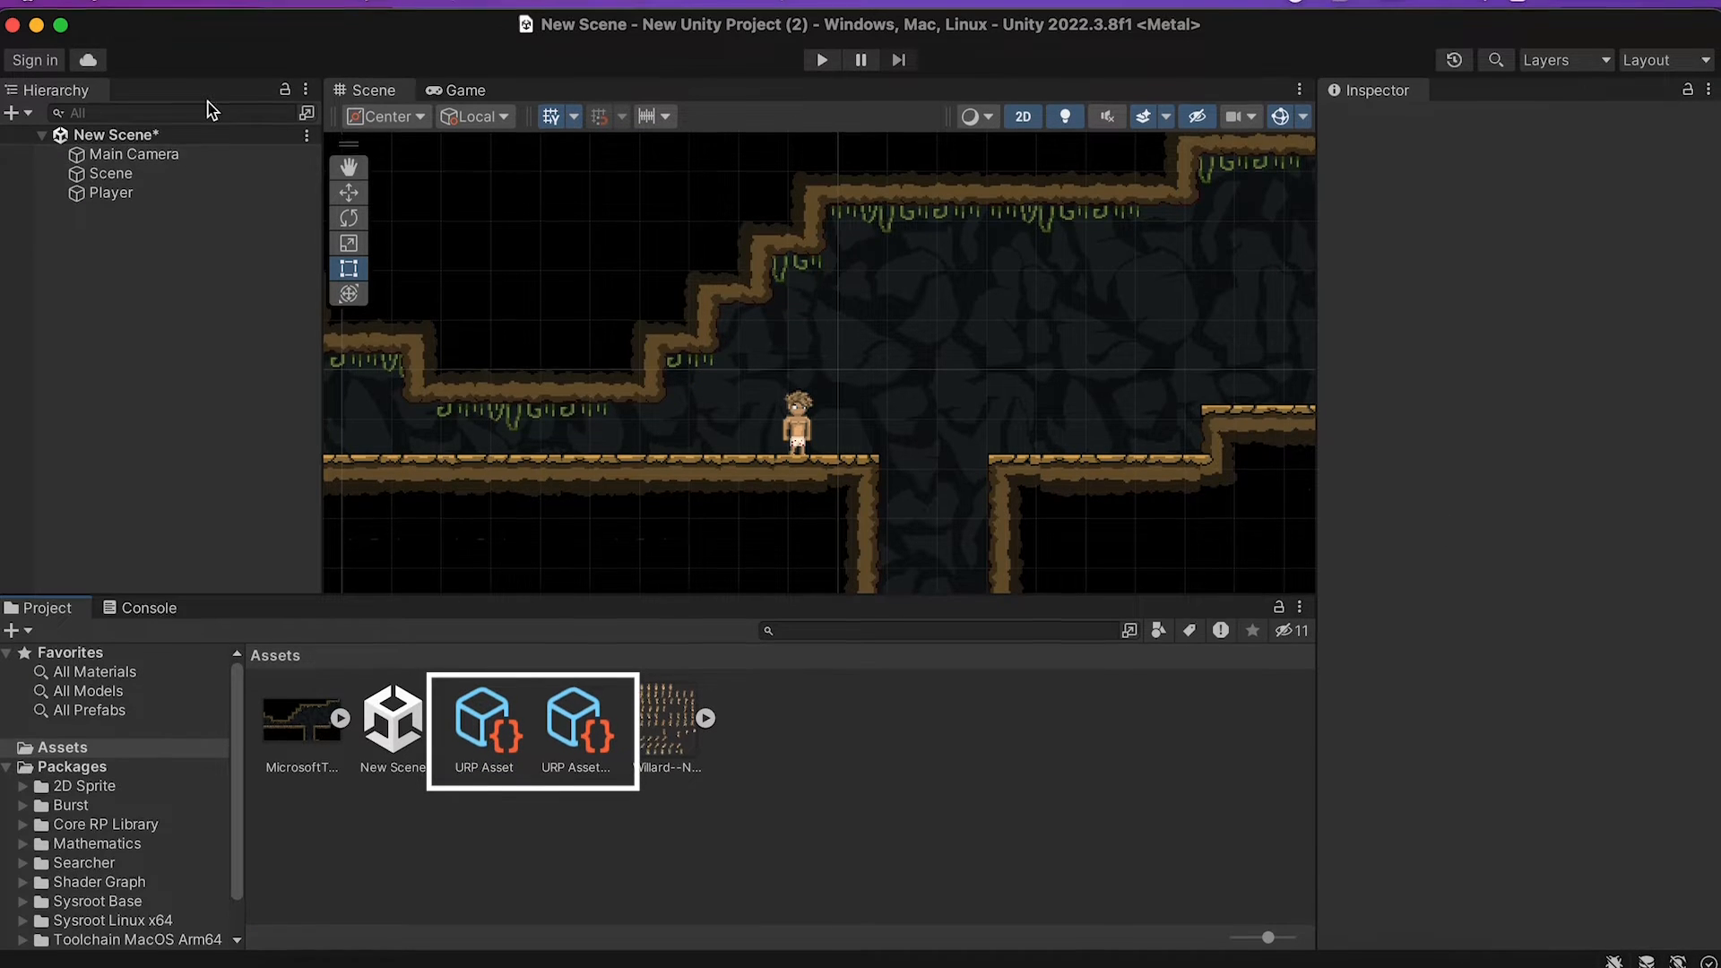
left_click(189, 11)
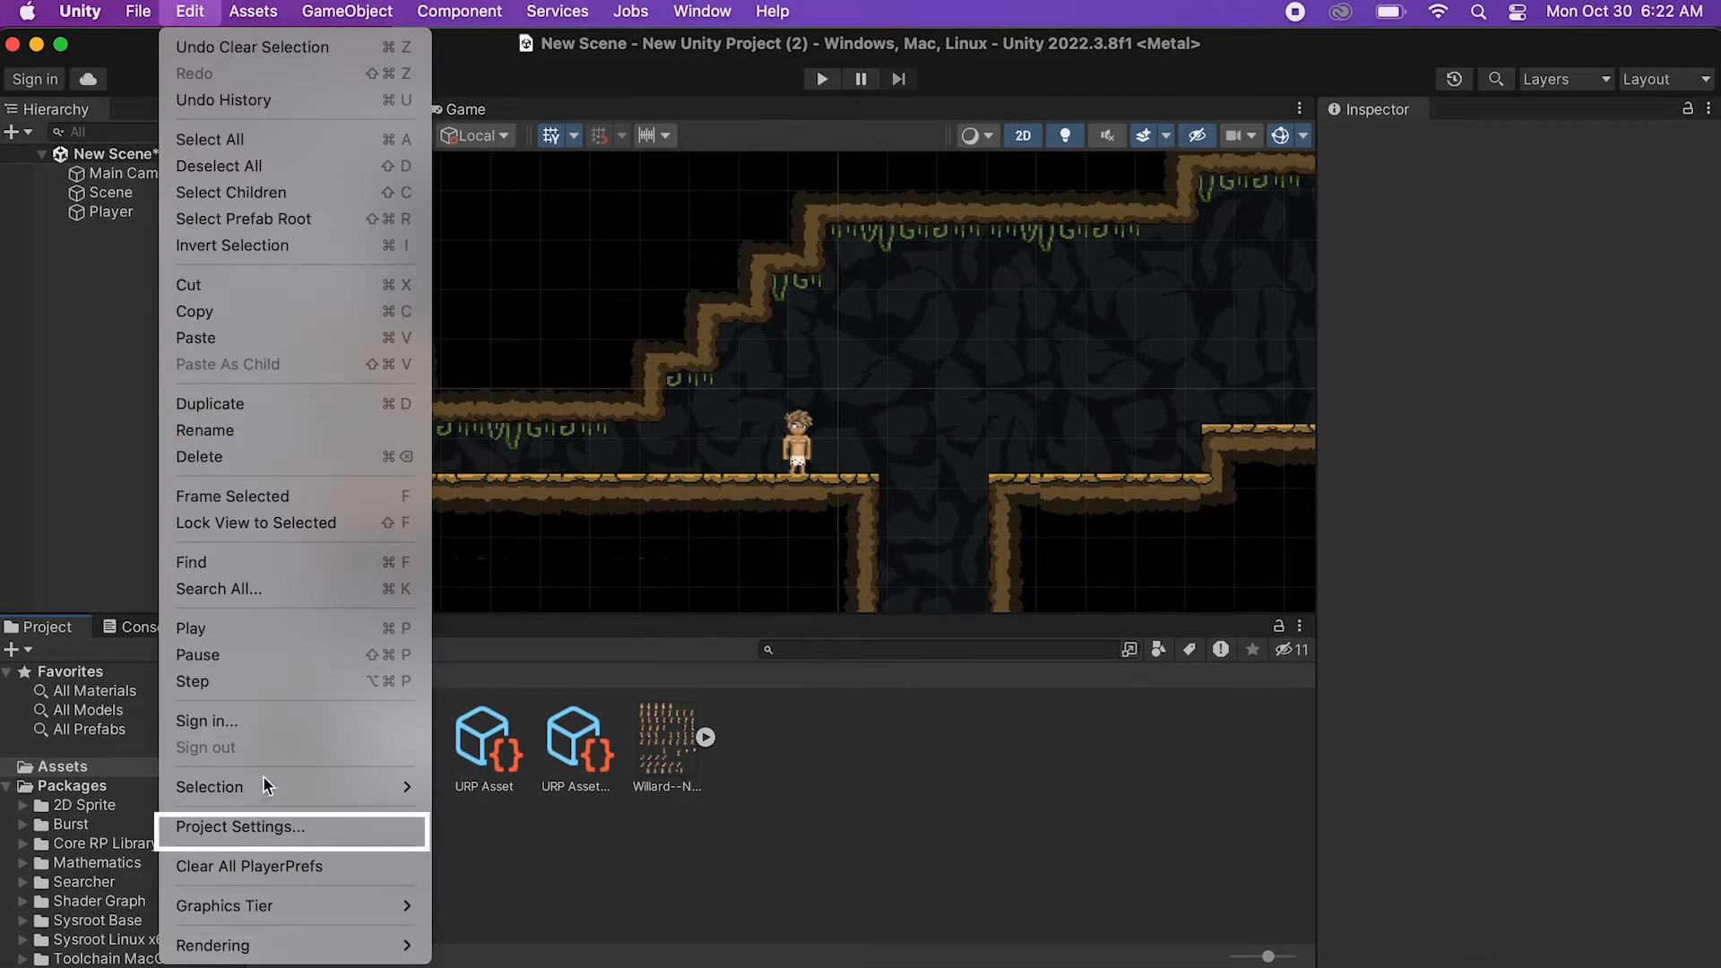
Set URP Asset as the Scriptable Render Pipeline in Graphics settings.
left_click(239, 826)
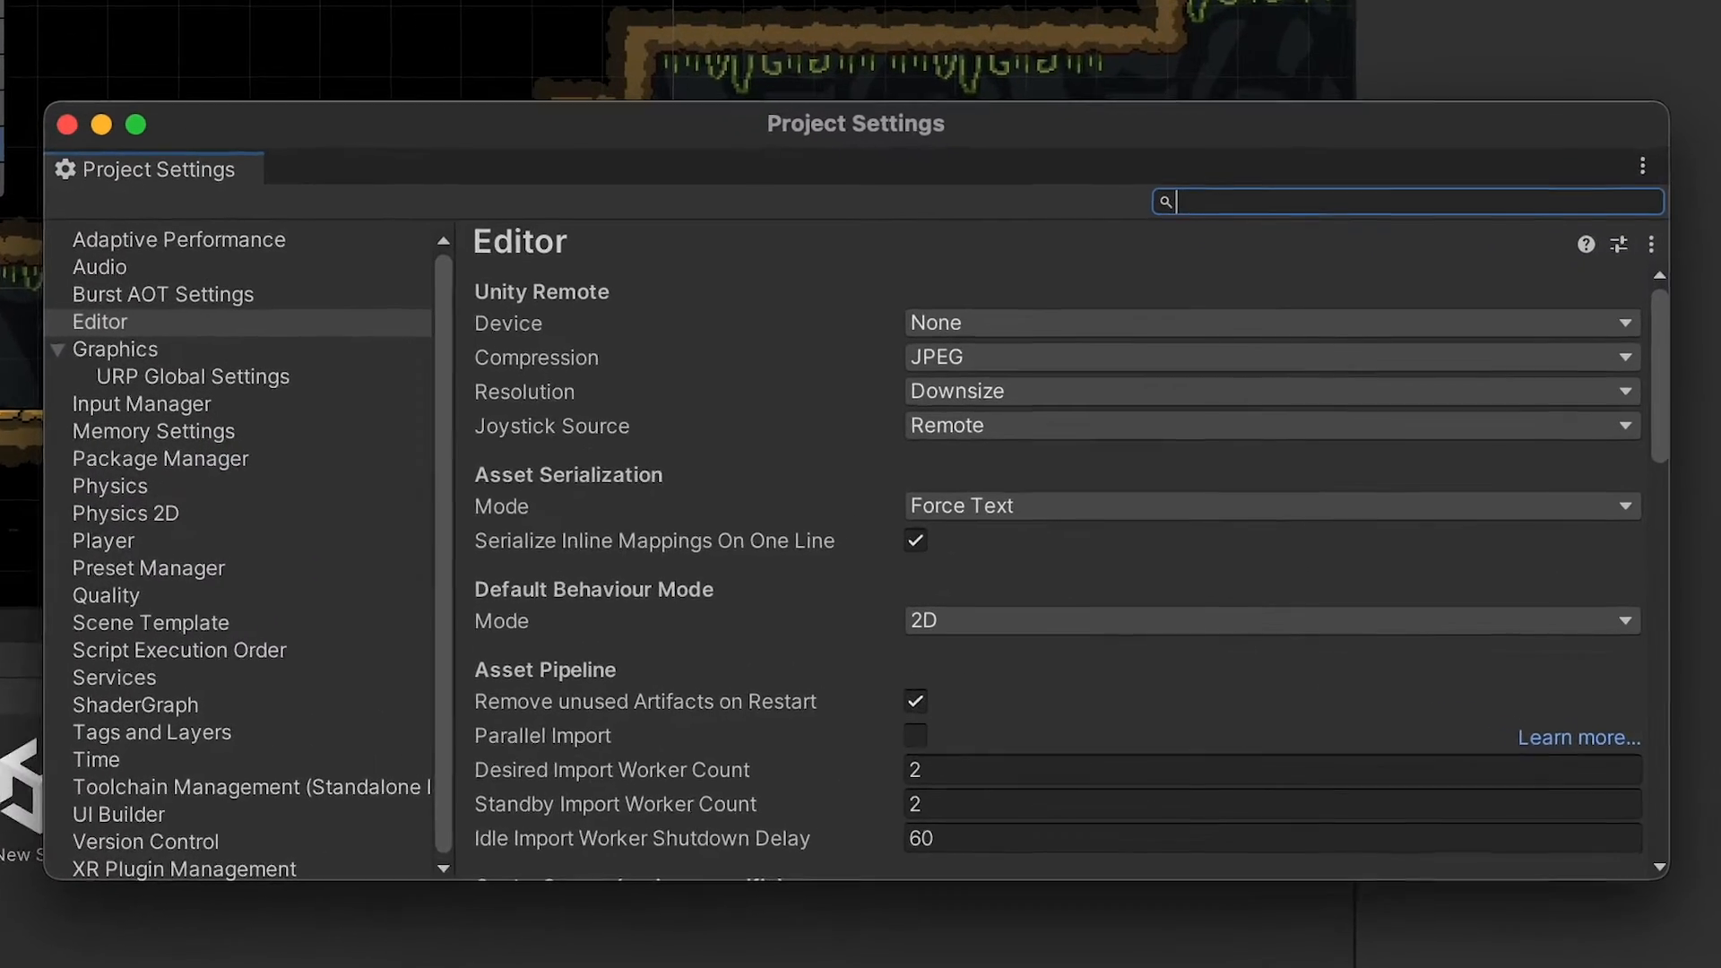
left_click(115, 348)
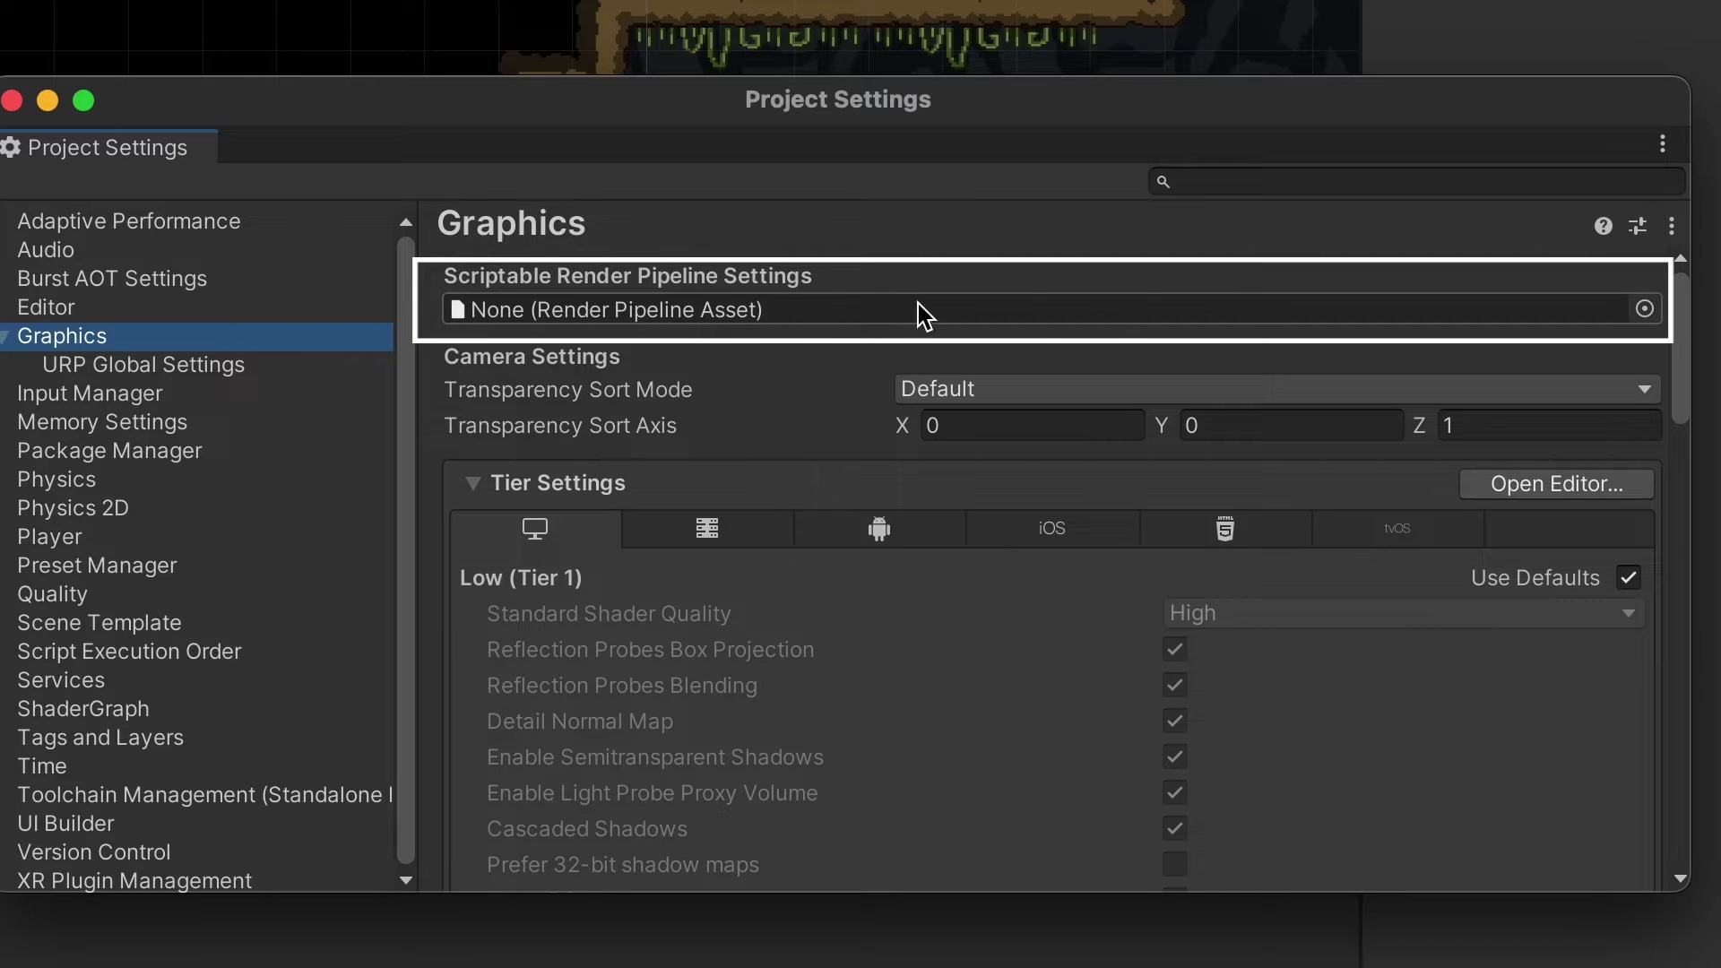
left_click(1646, 308)
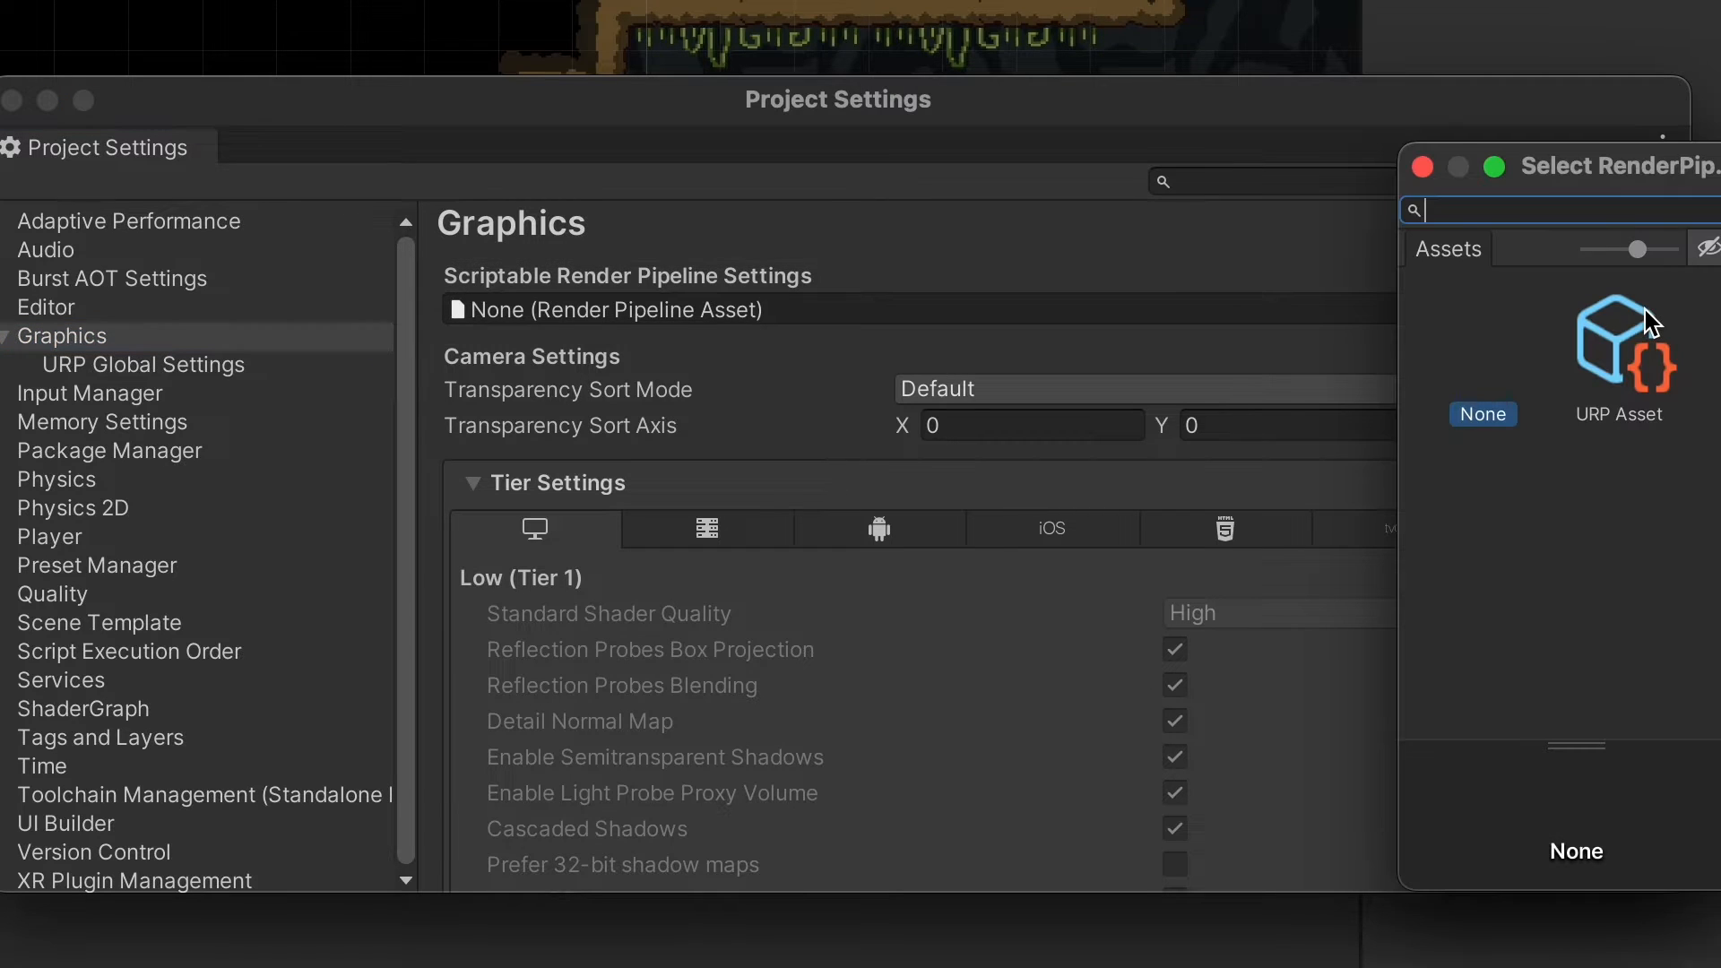
left_click(1619, 346)
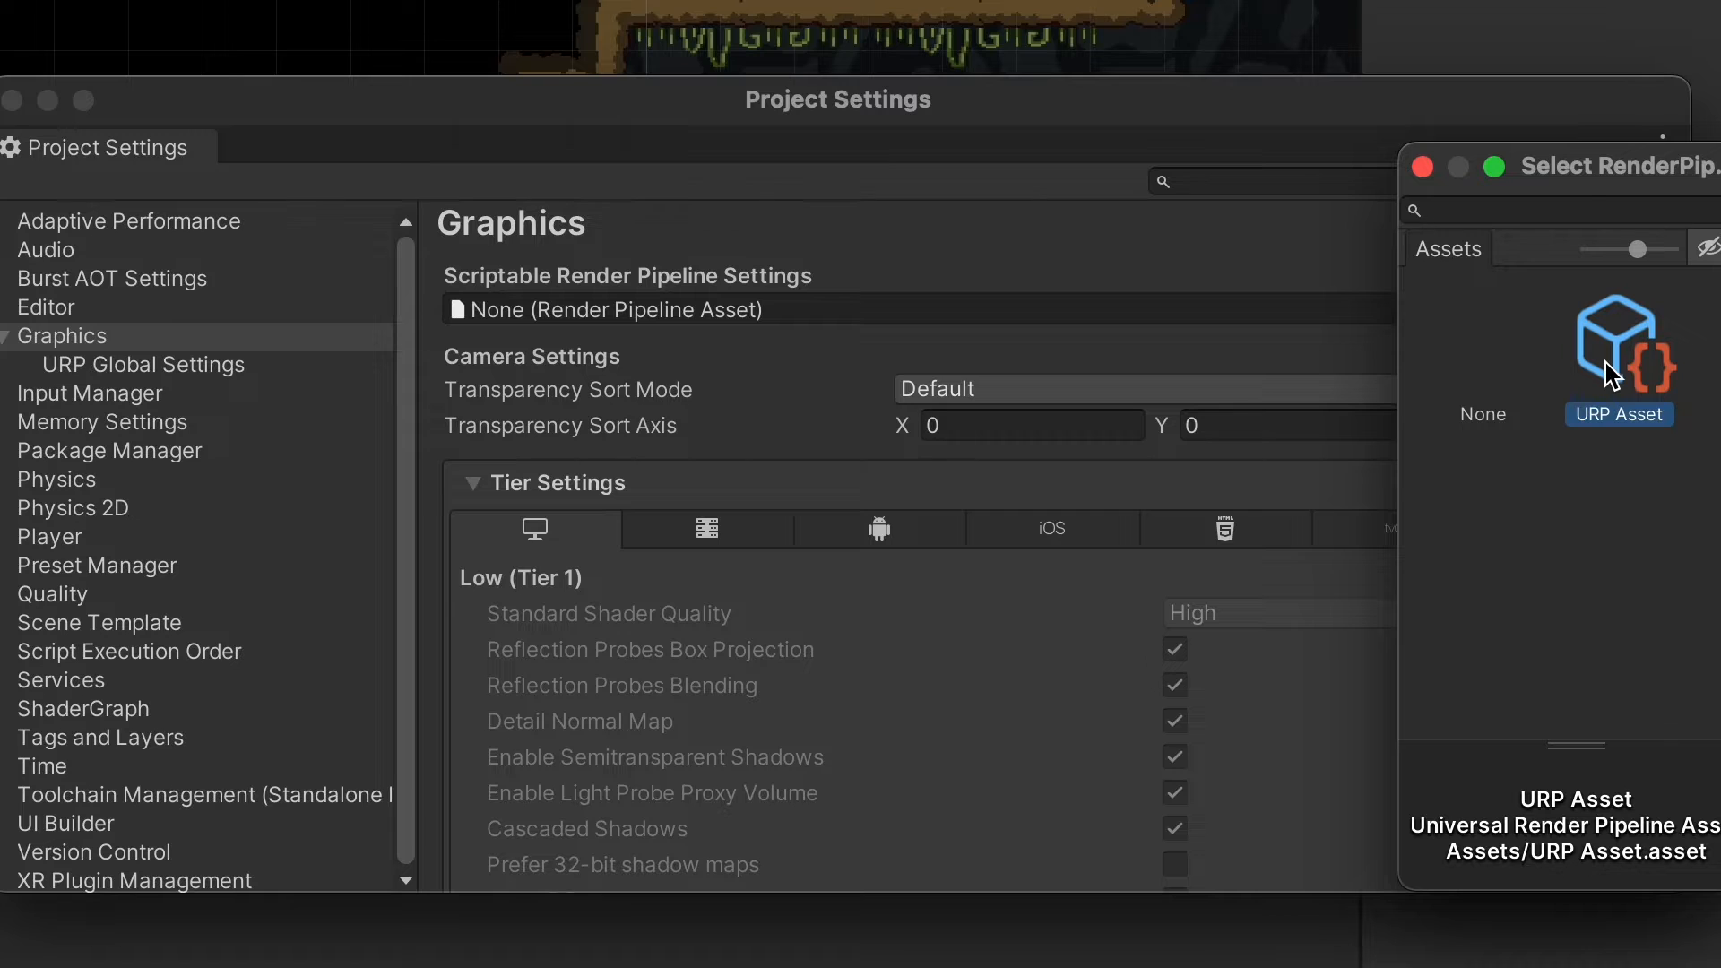
double_click(1619, 345)
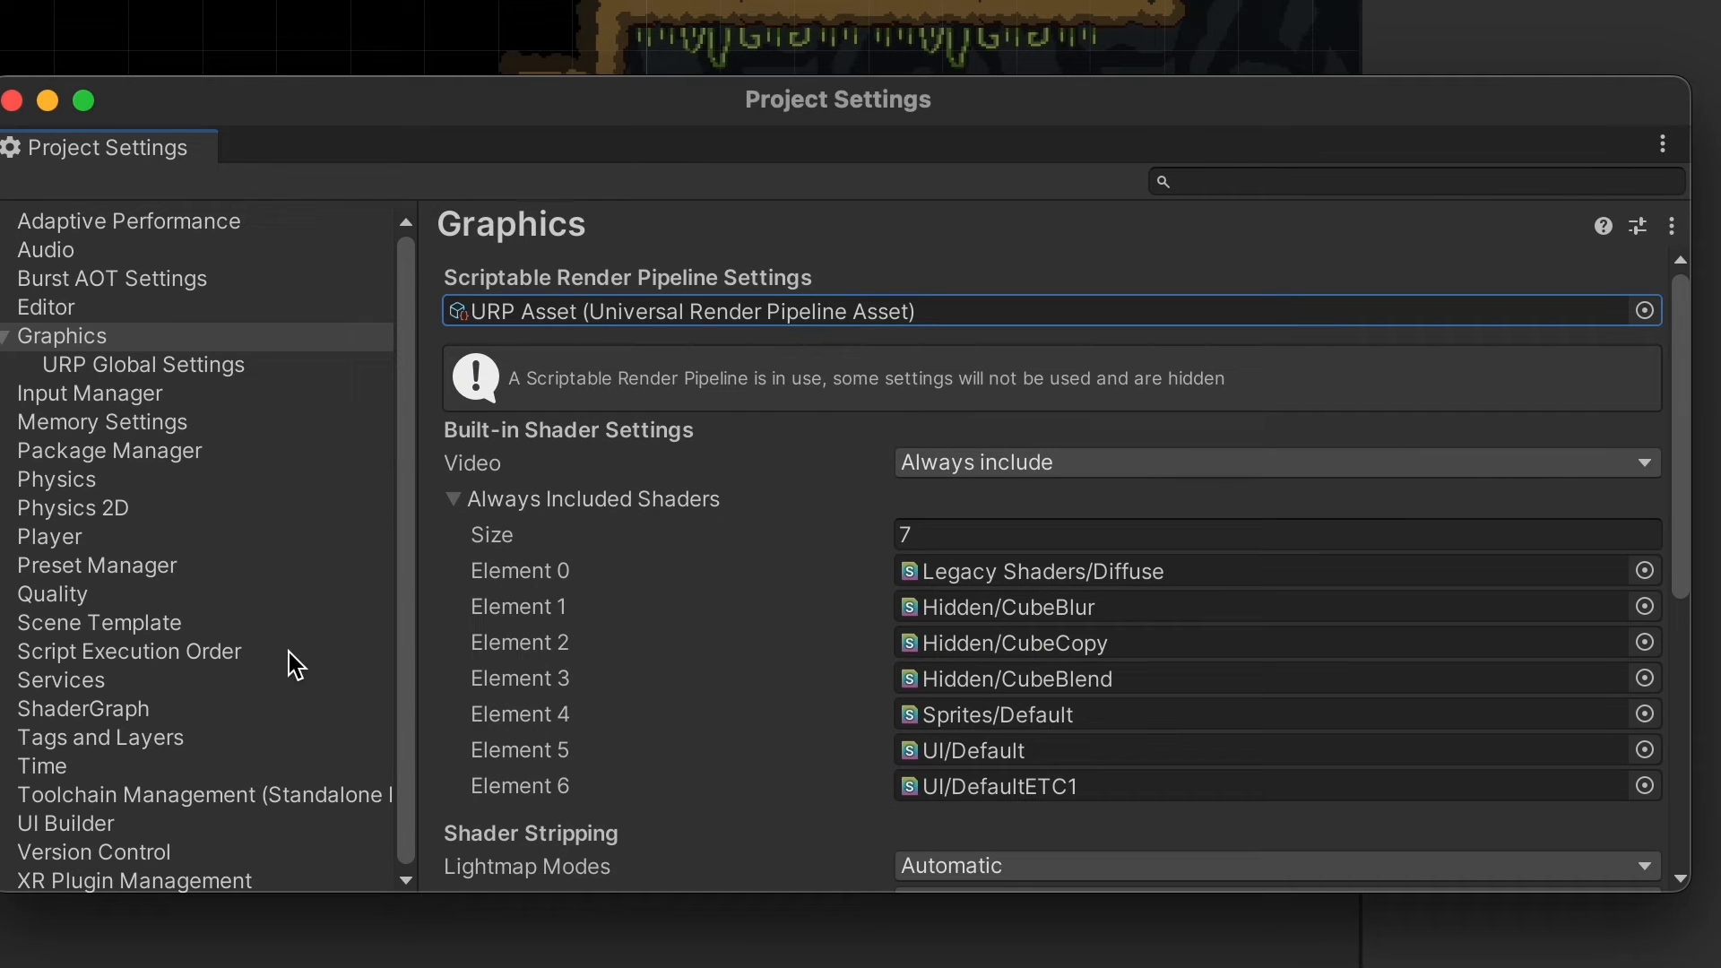
Assign URP Asset as the Render Pipeline Asset for the Ultra quality level.
left_click(52, 594)
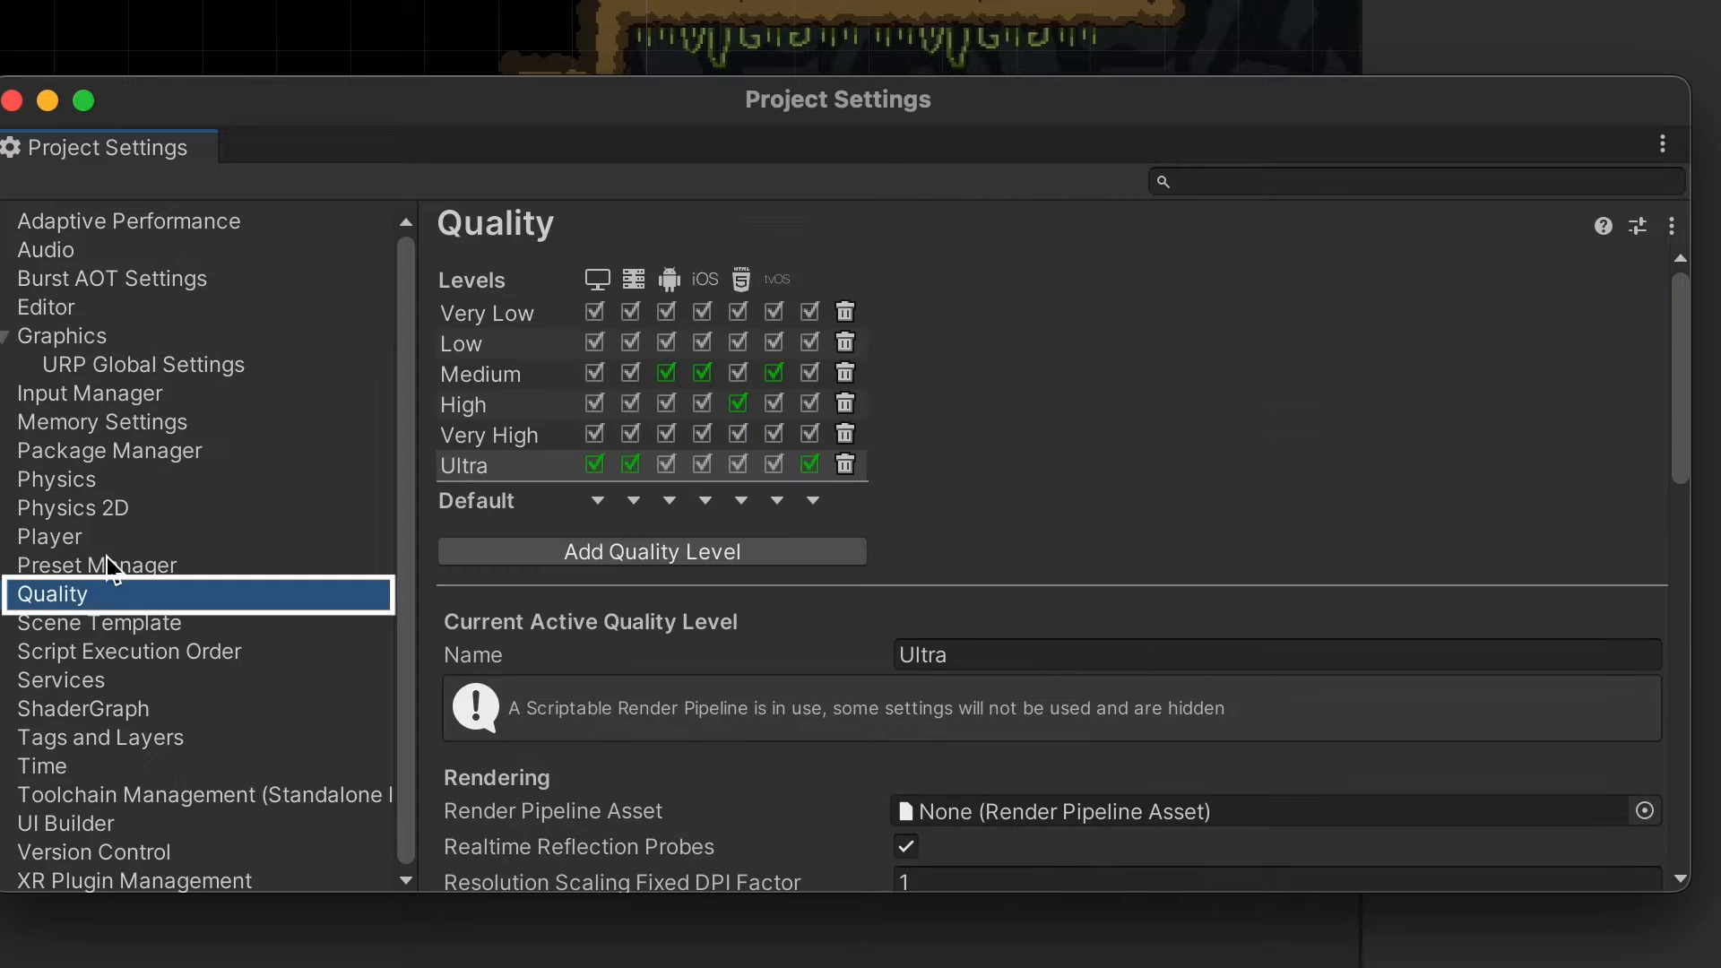
scroll("down", 3)
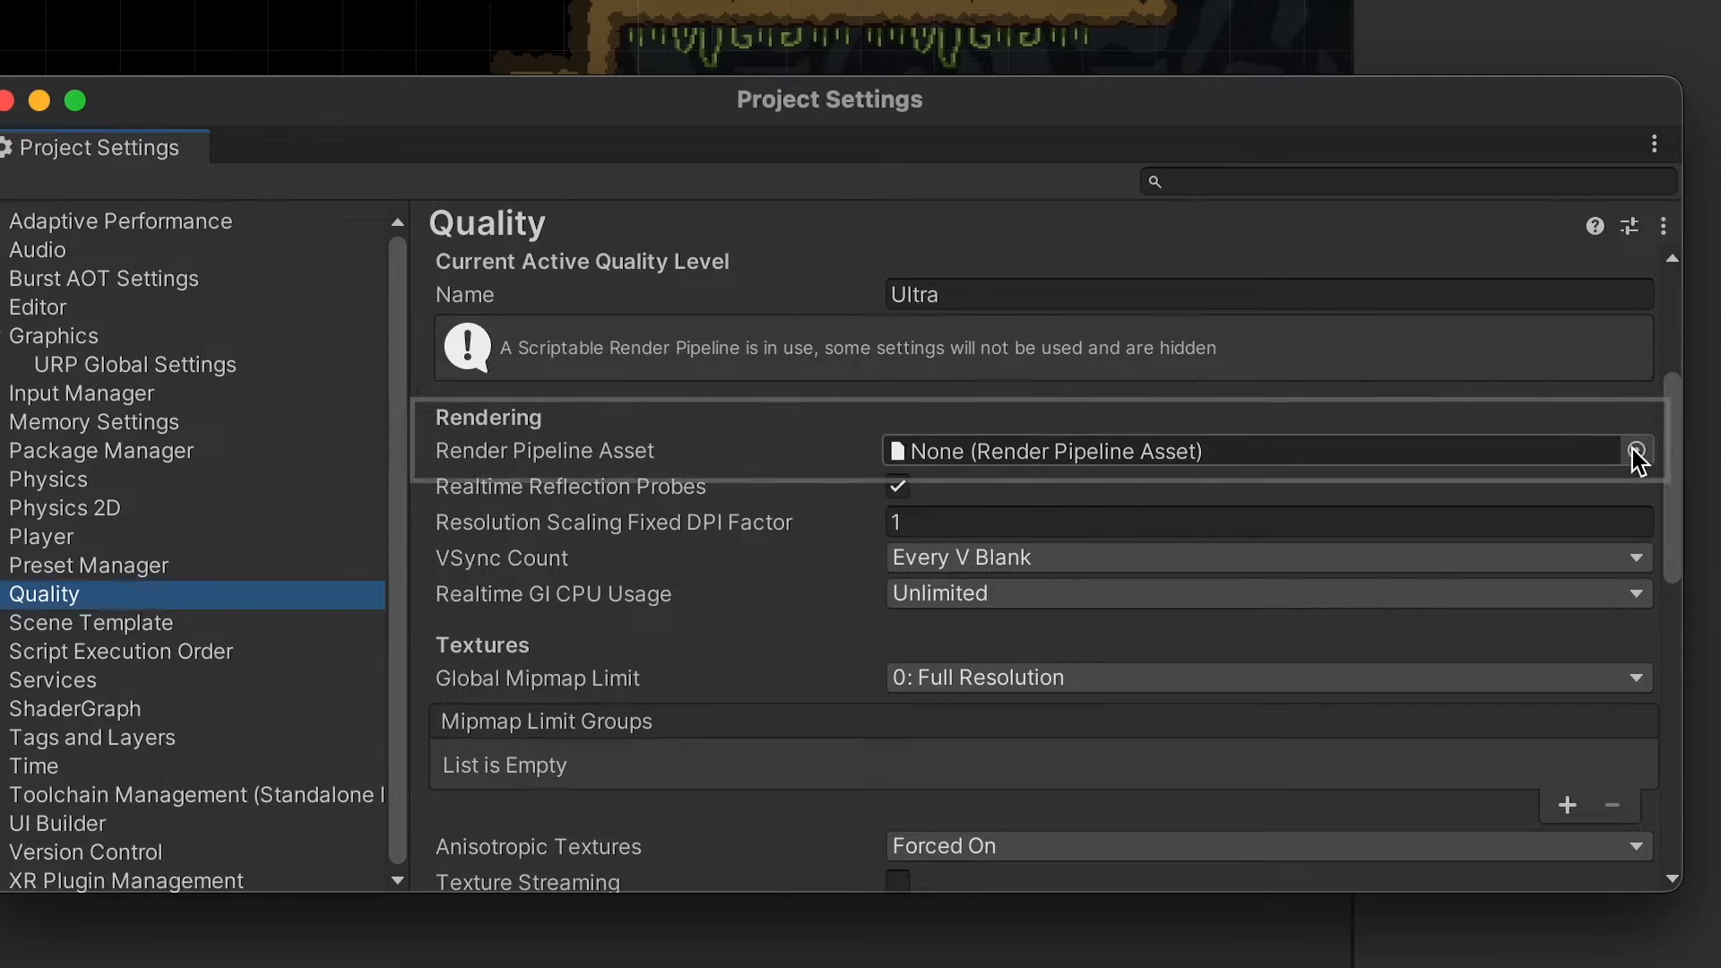
left_click(1640, 450)
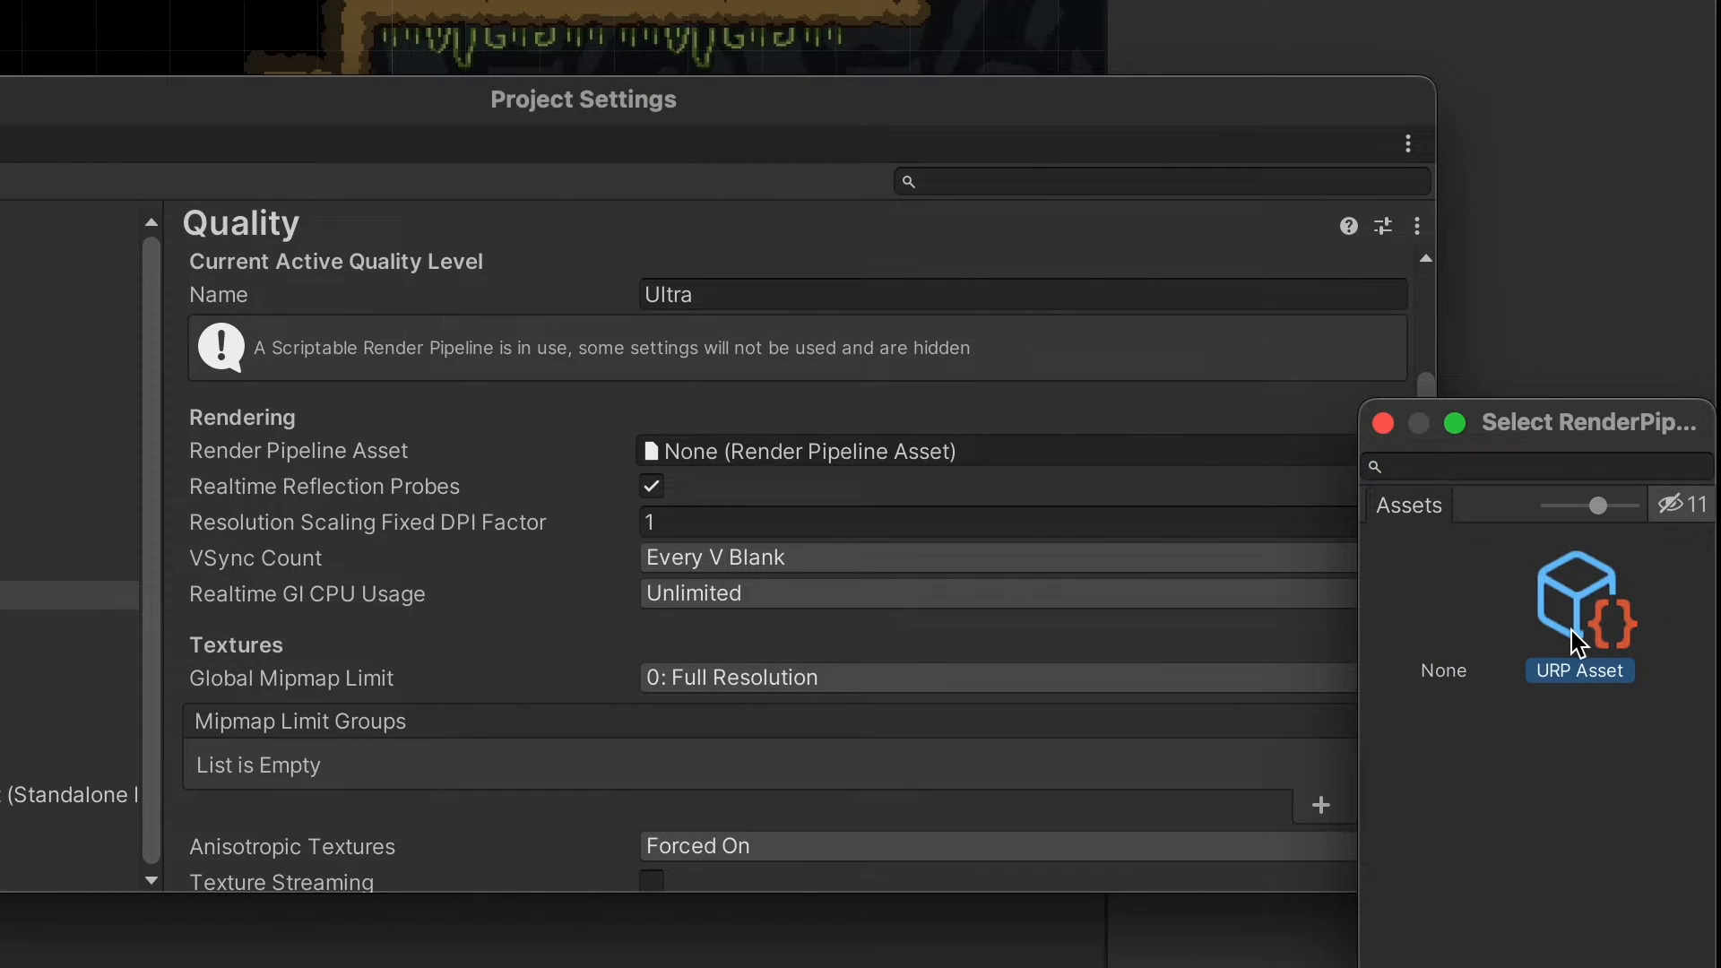
double_click(1579, 605)
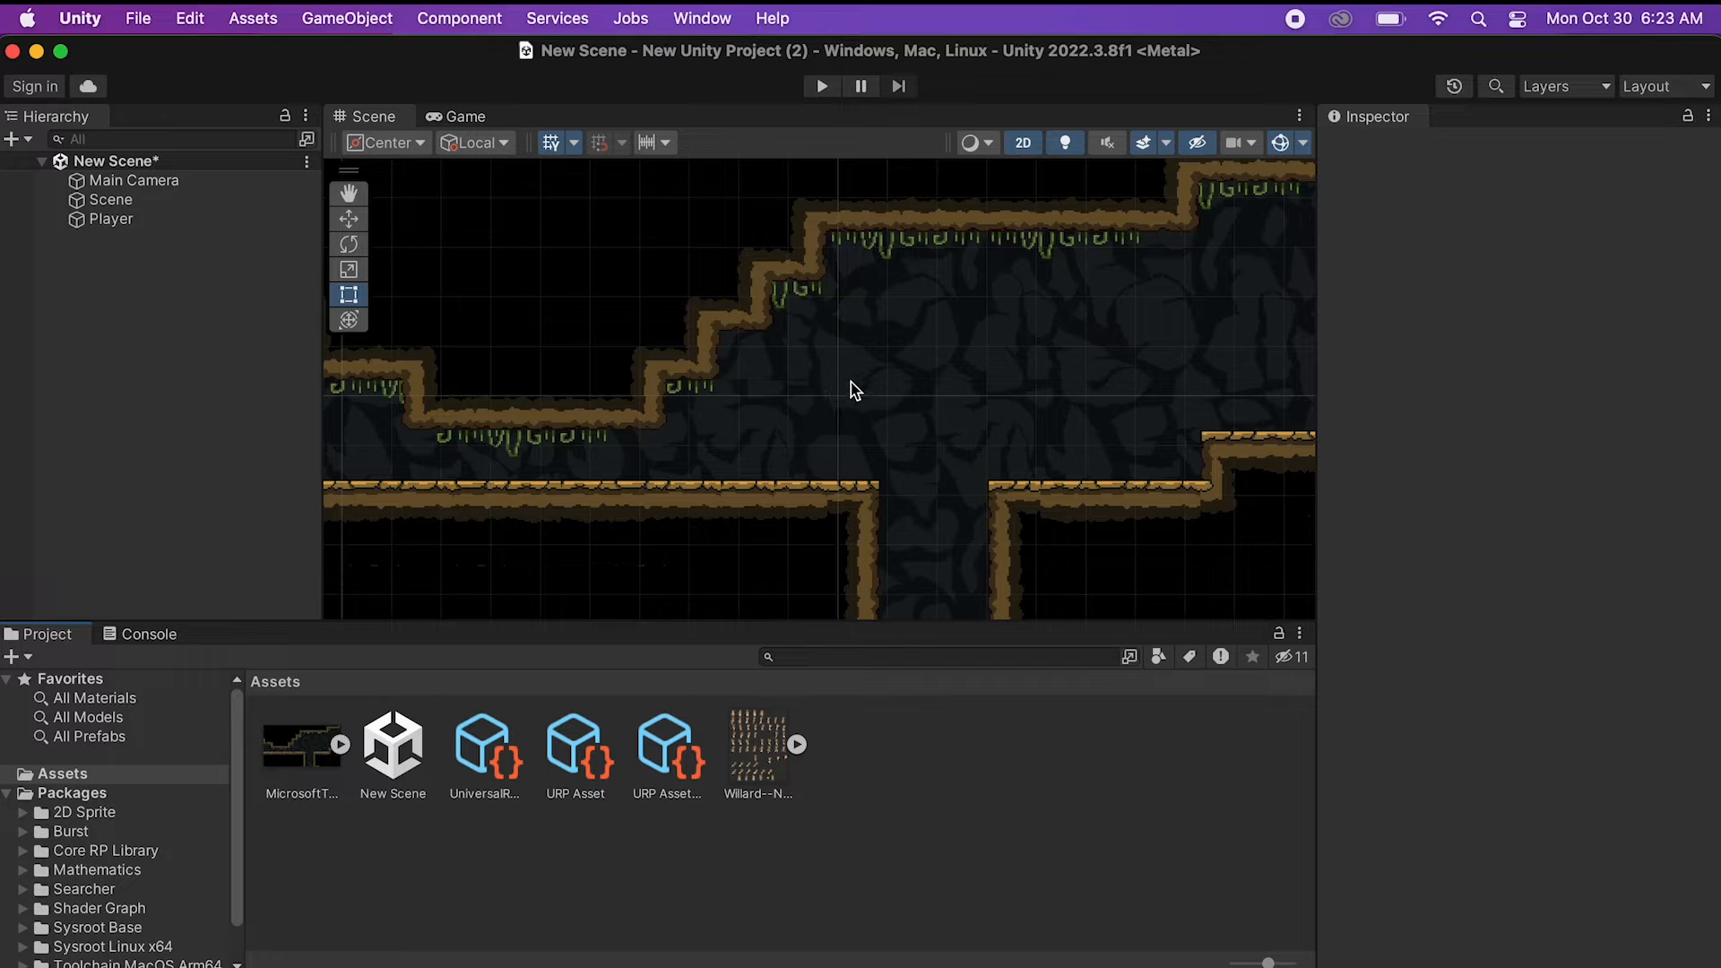
Run the Render Pipeline Converter with all converters, saving the scene to continue.
left_click(701, 19)
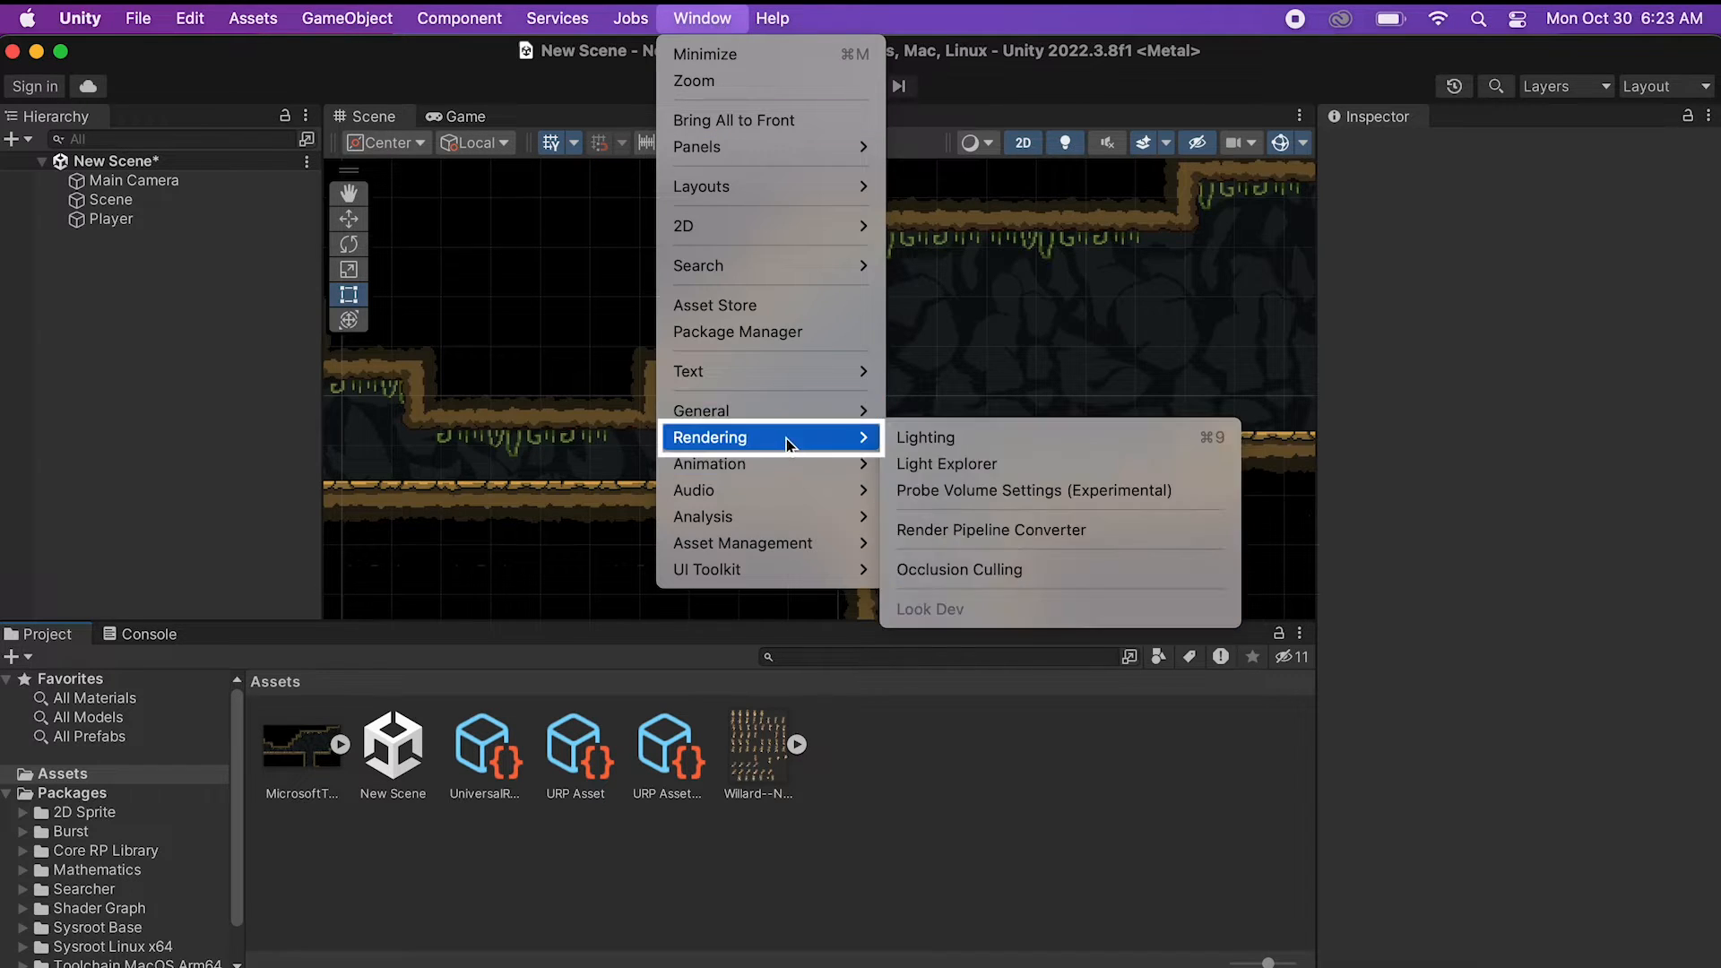
mouse_move(990, 540)
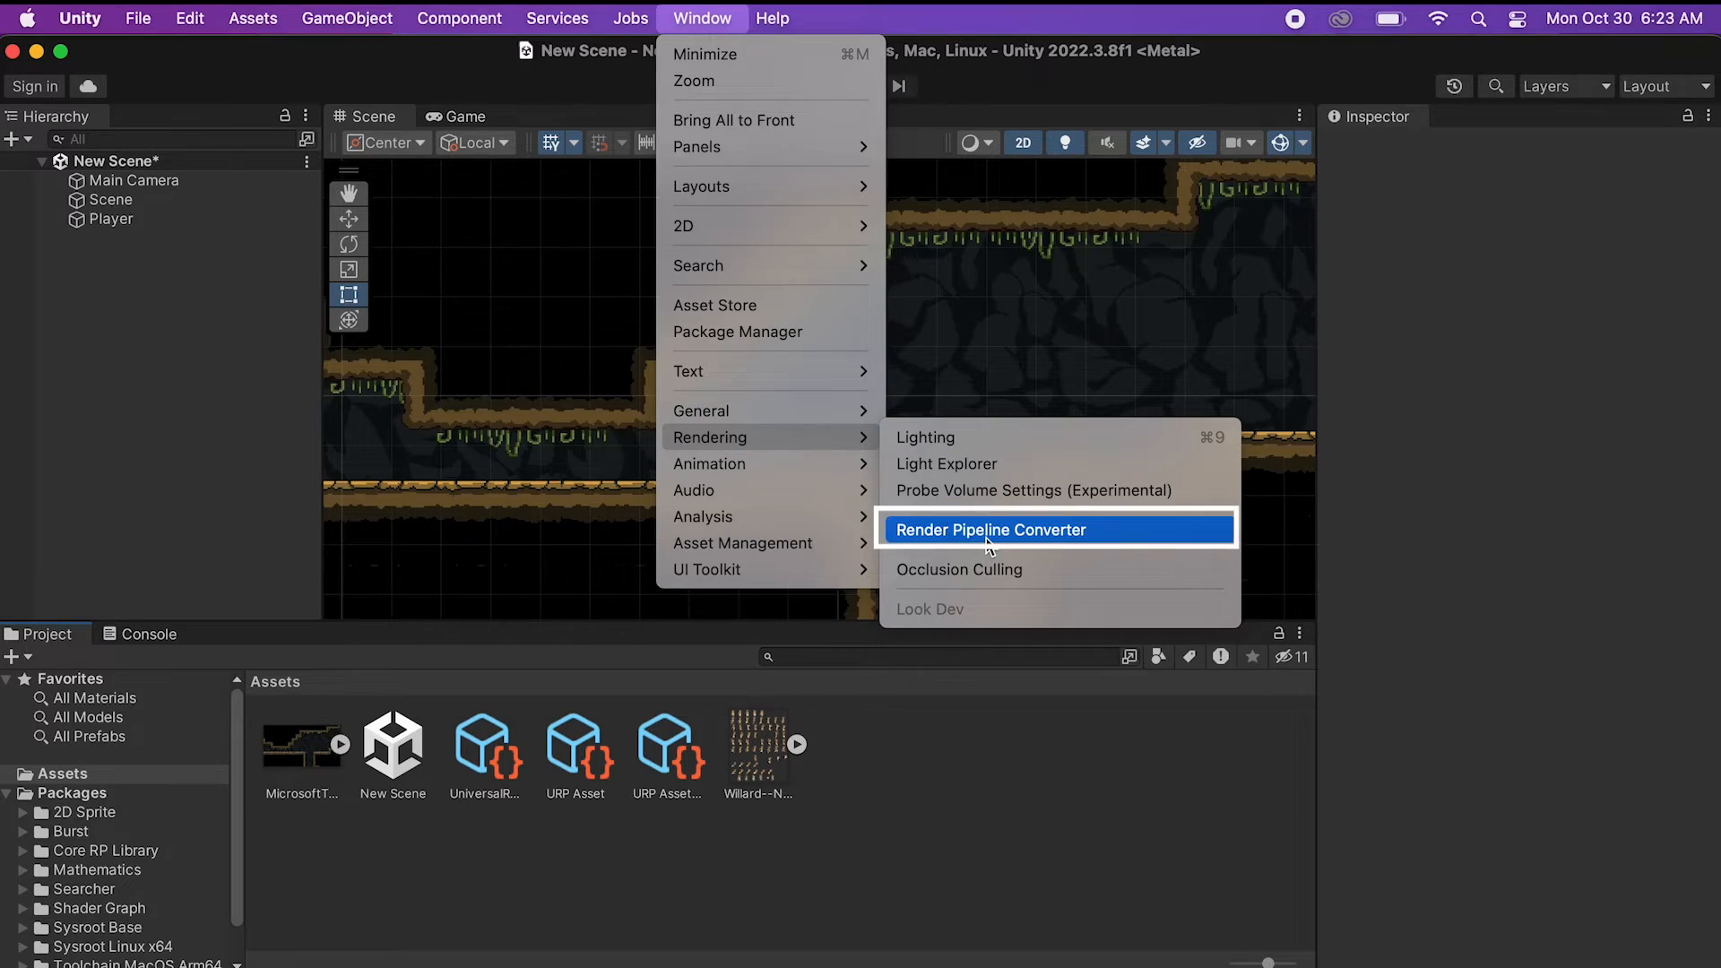
left_click(990, 530)
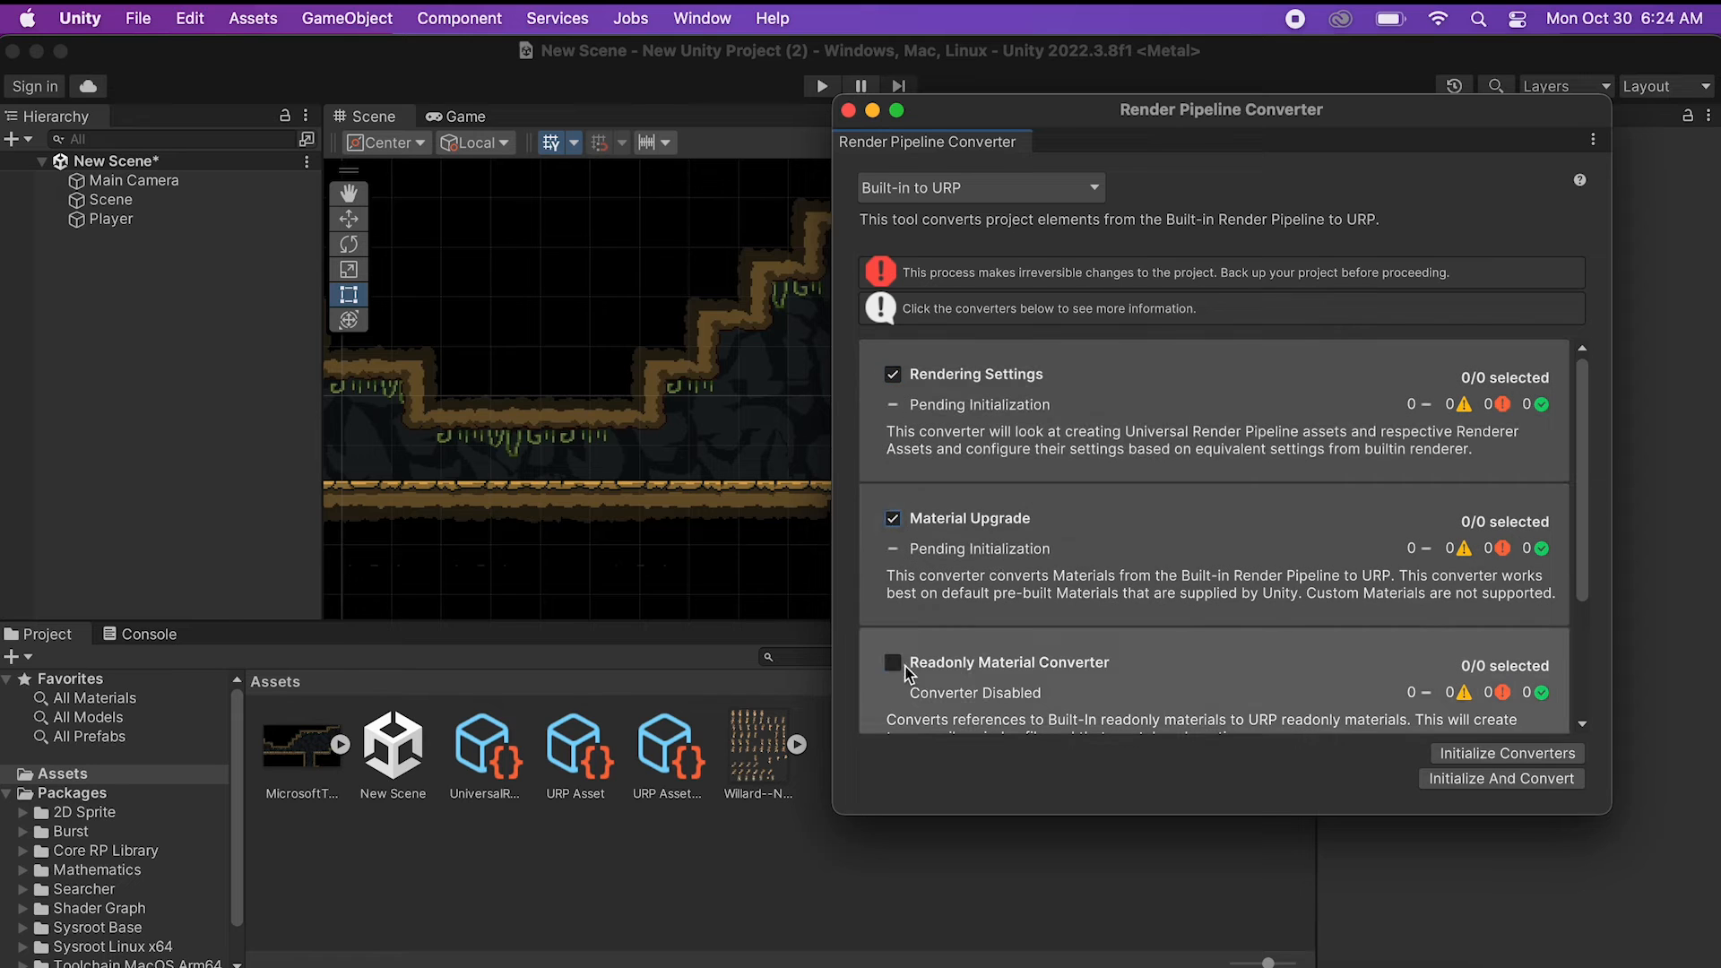
scroll("down", 3)
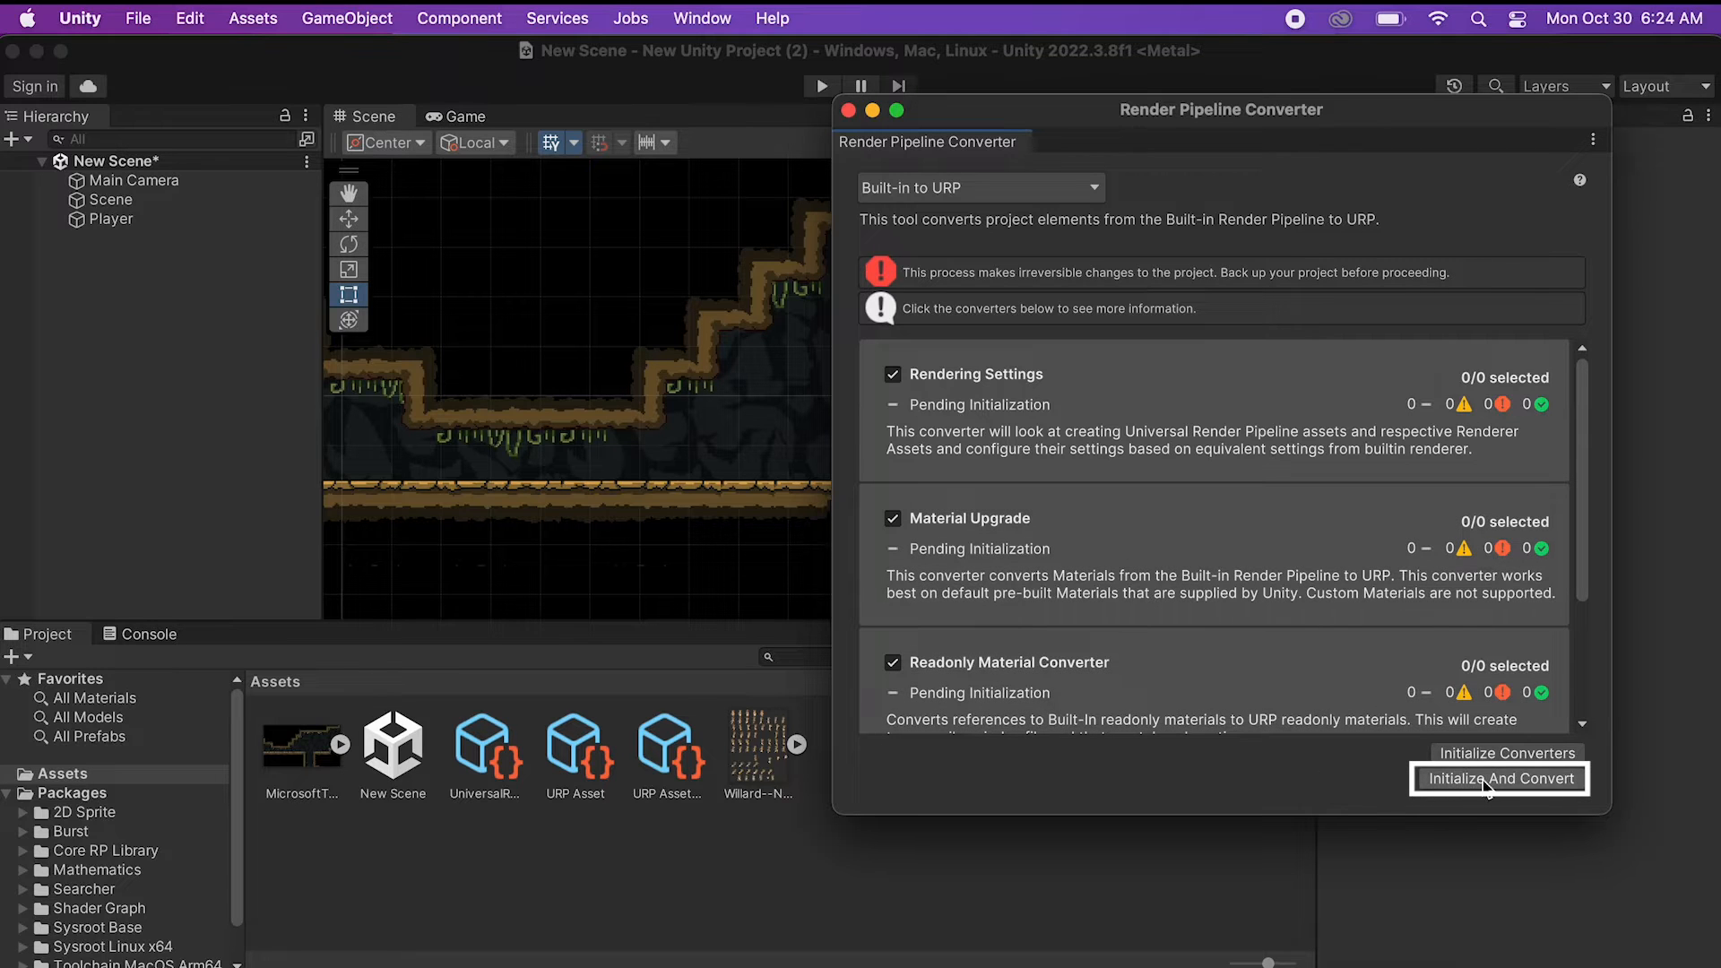
left_click(1501, 778)
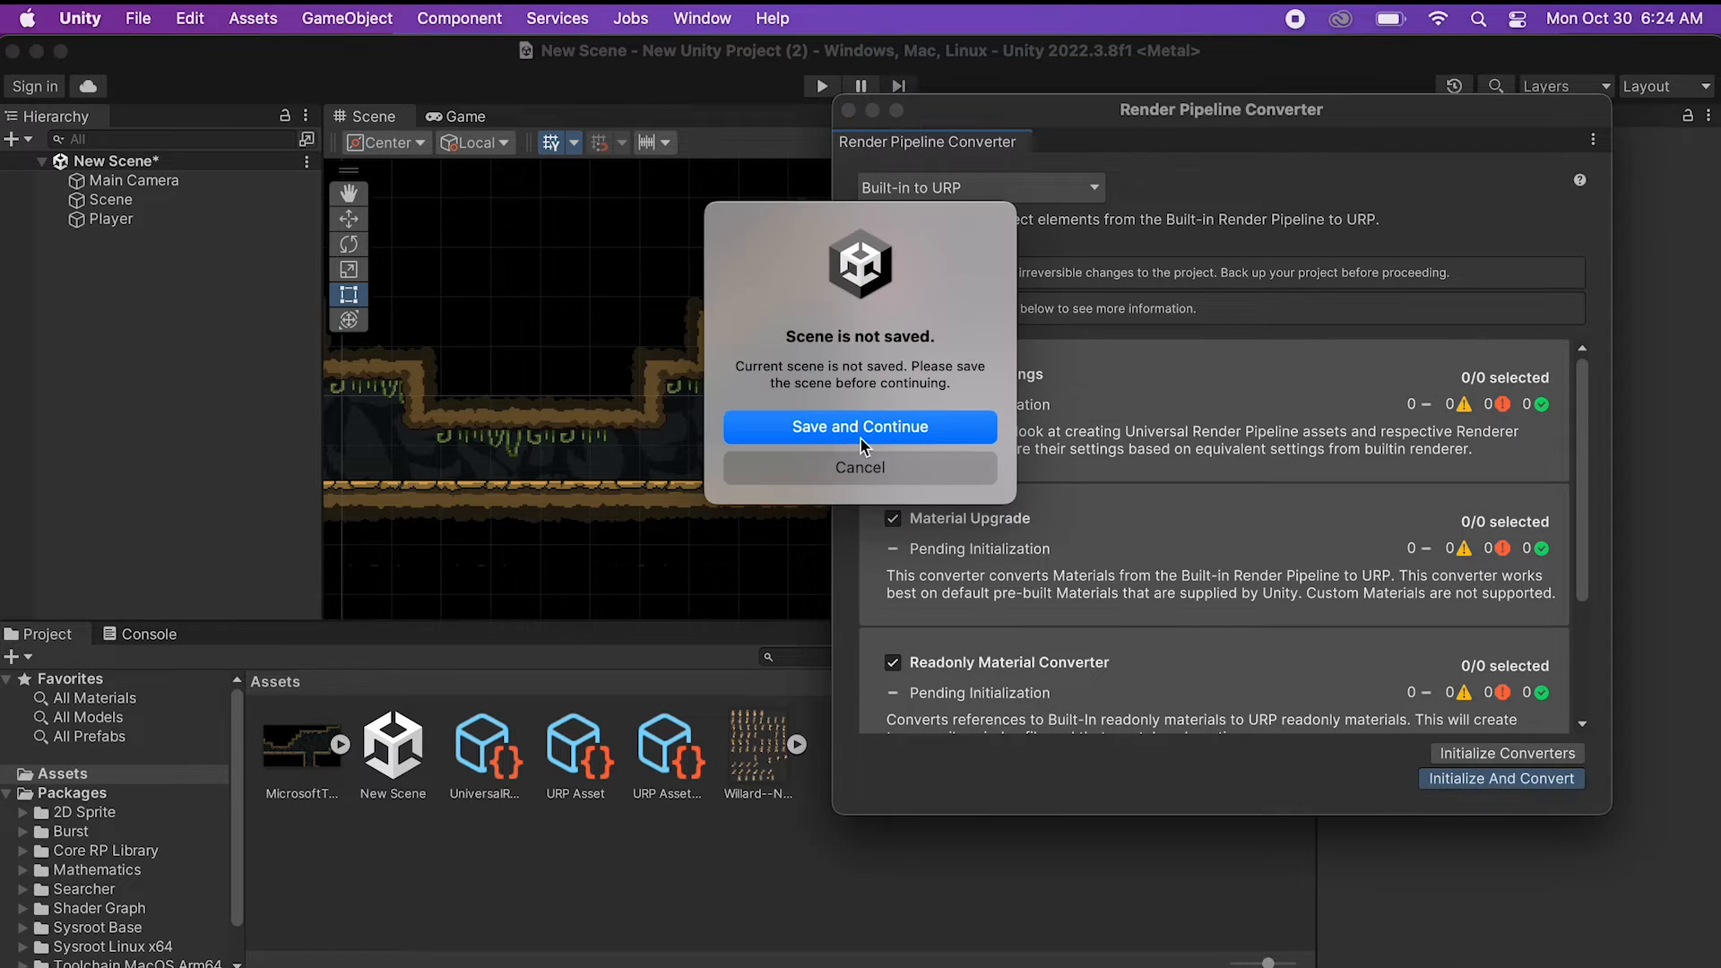
left_click(861, 426)
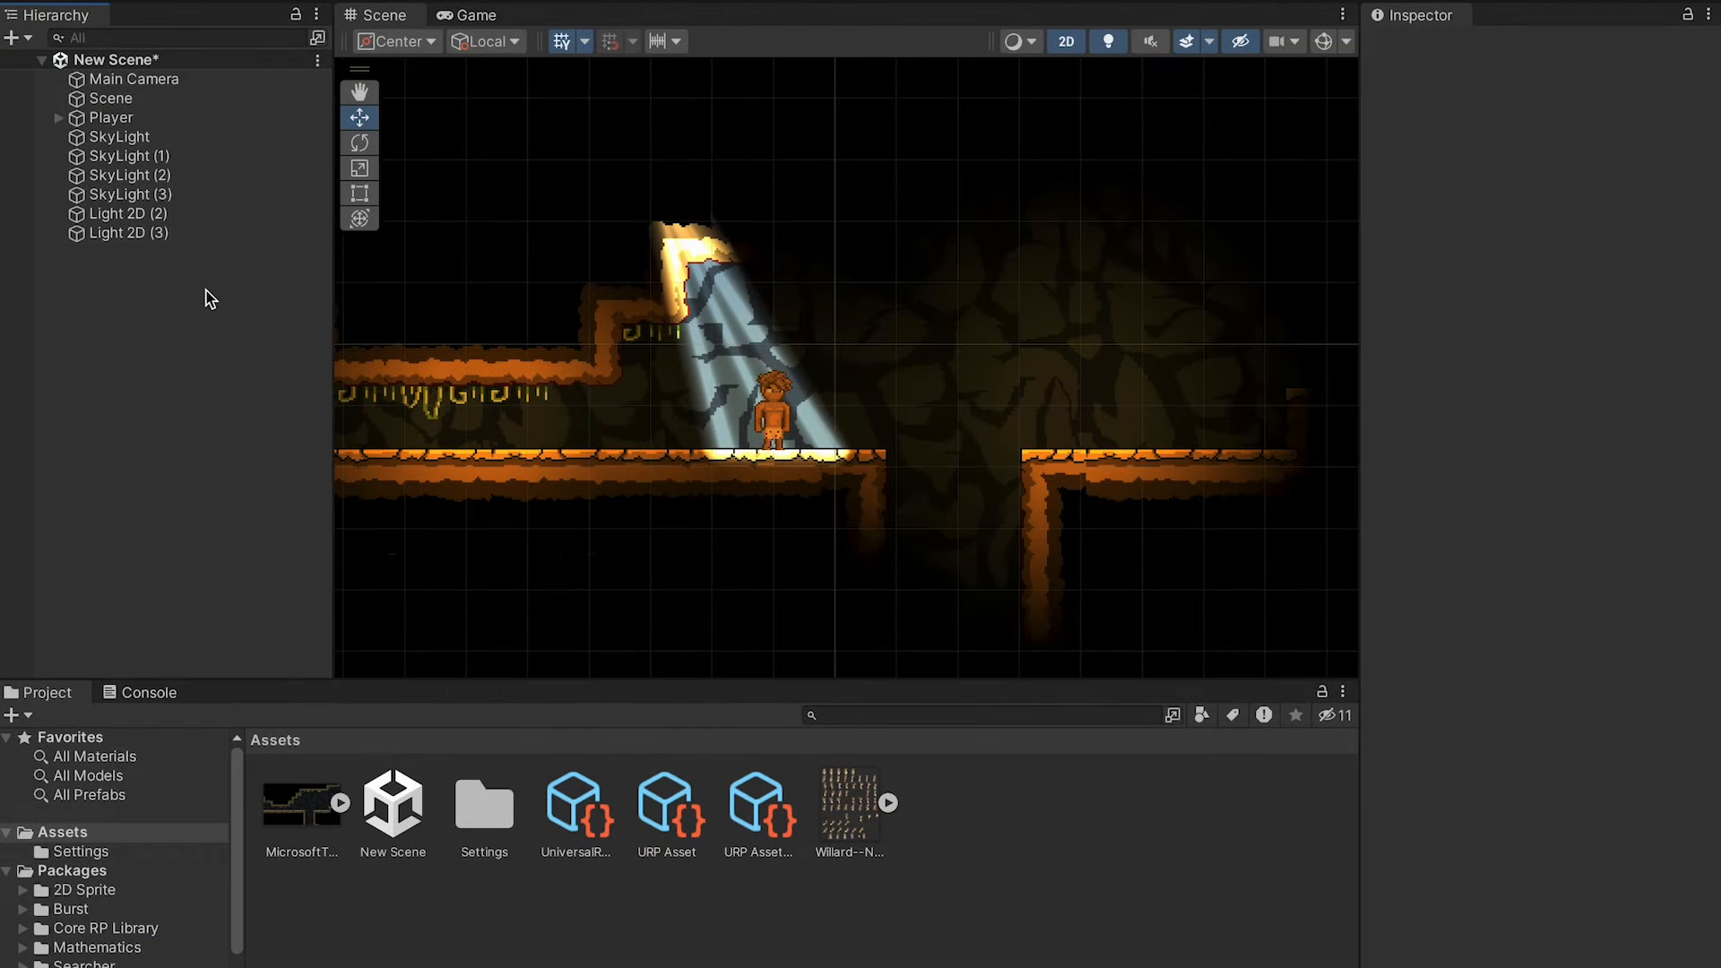
Add a Global Volume and give it a new profile saved in New Scene.
right_click(209, 298)
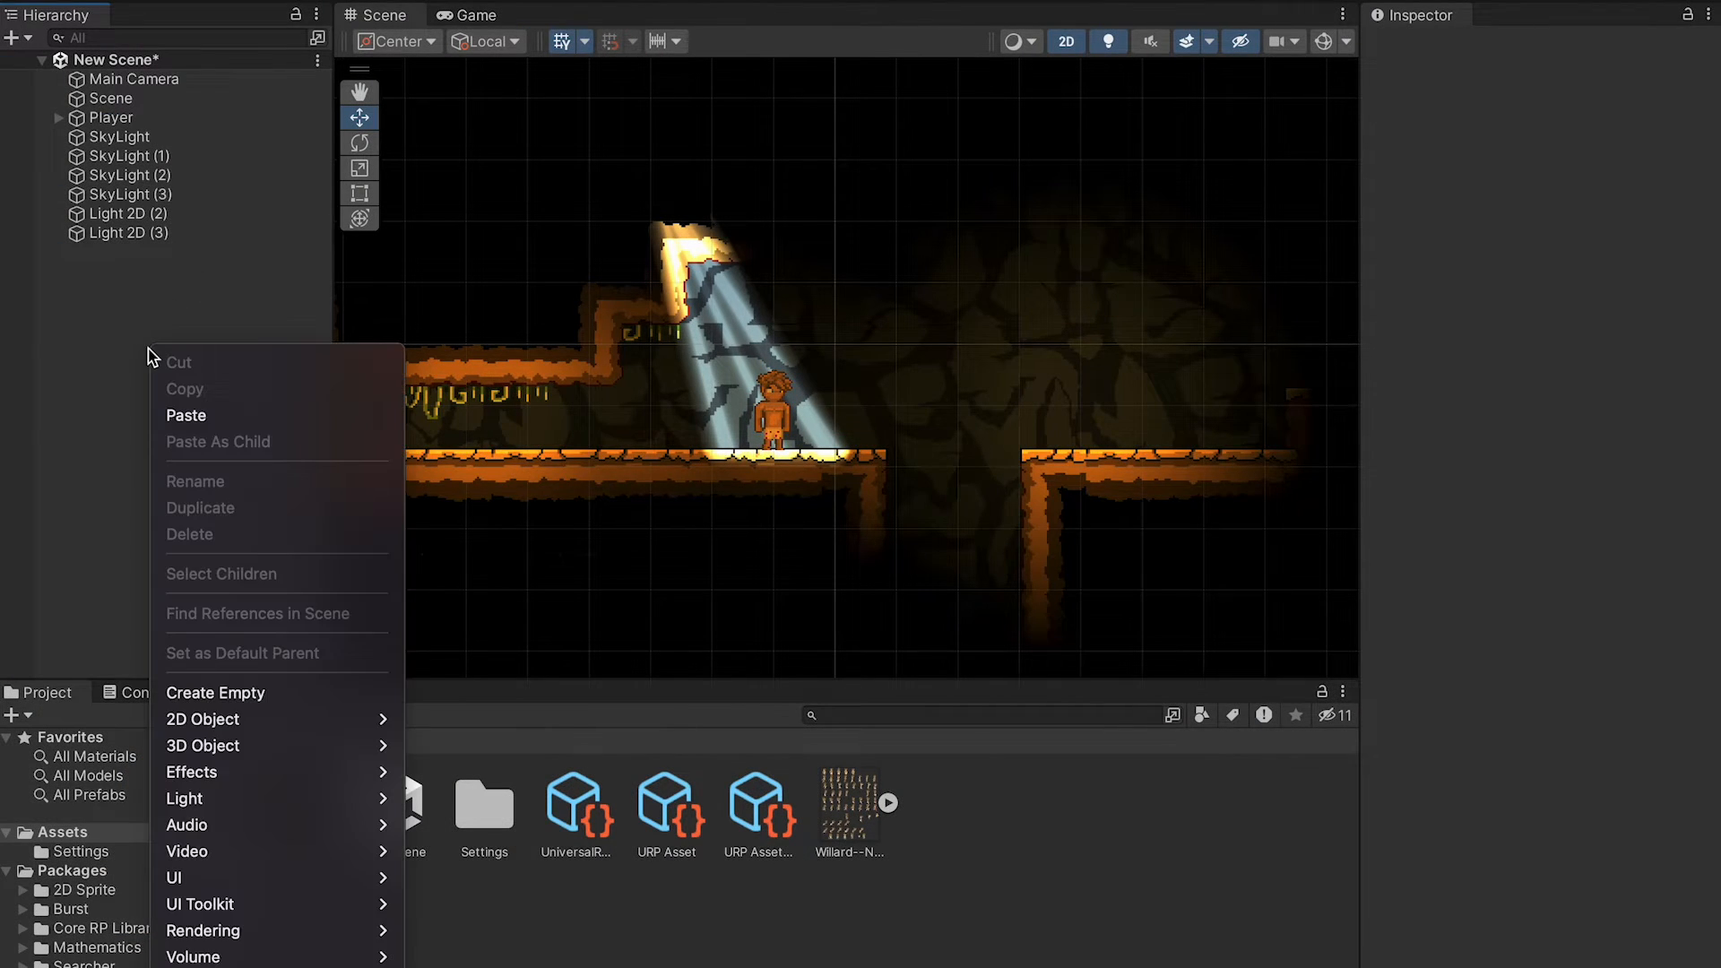
mouse_move(194, 882)
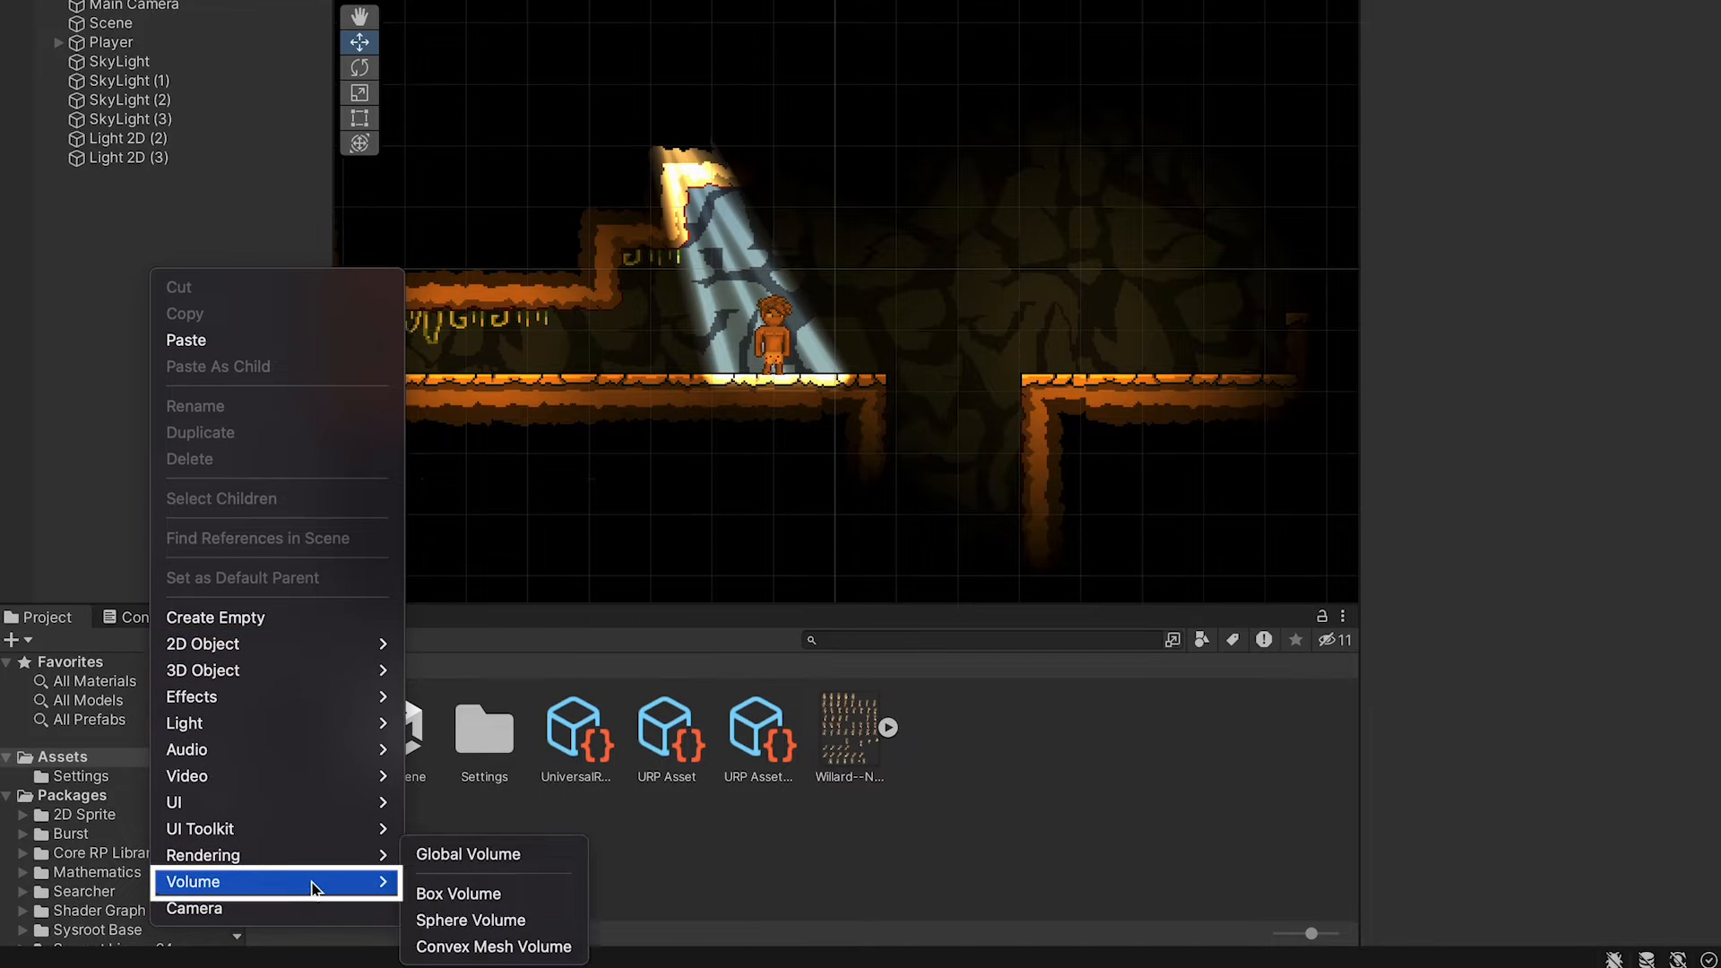
mouse_move(456, 855)
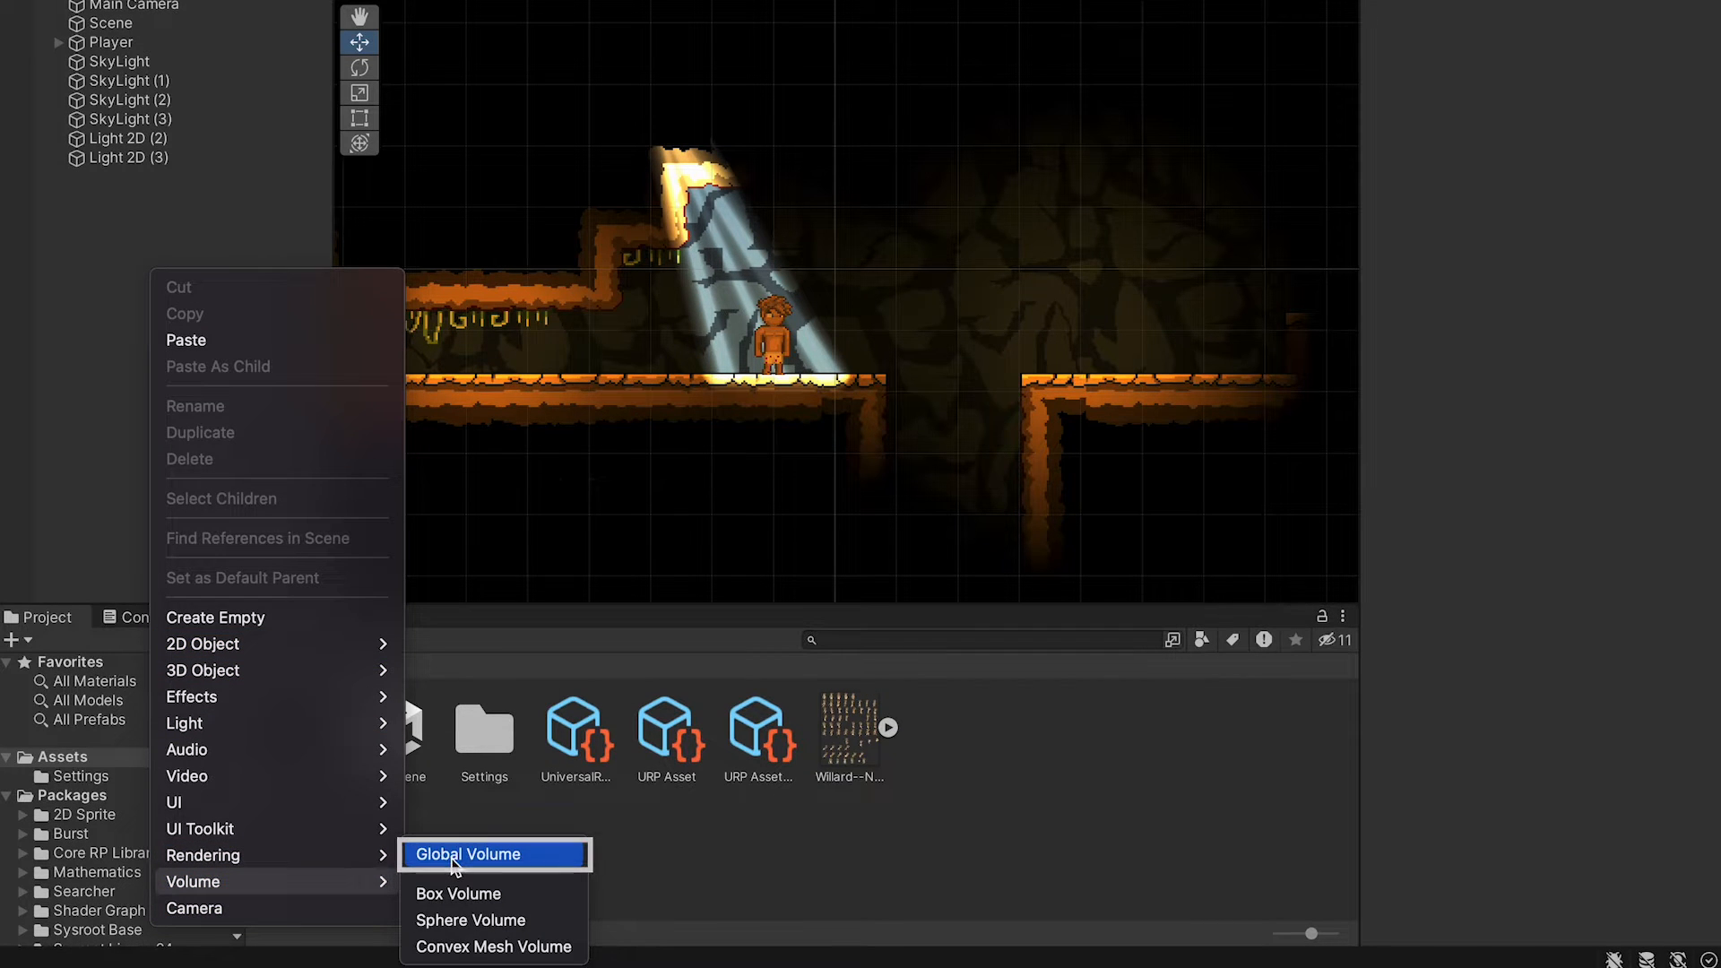
left_click(493, 854)
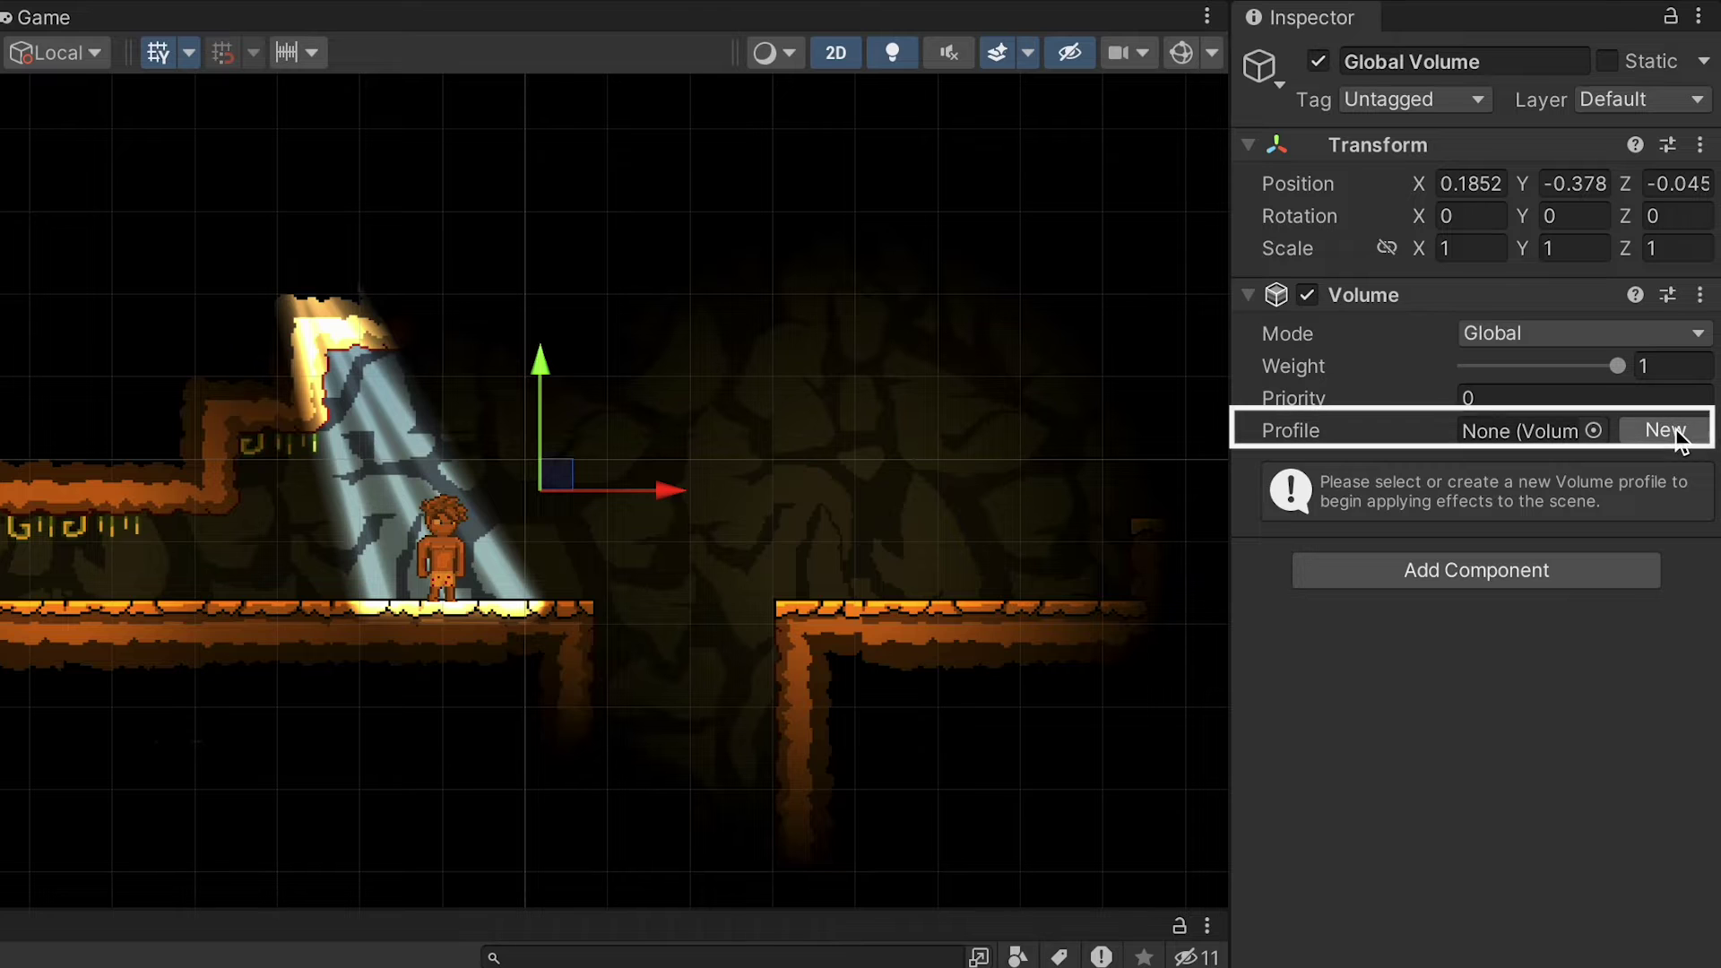
left_click(1664, 430)
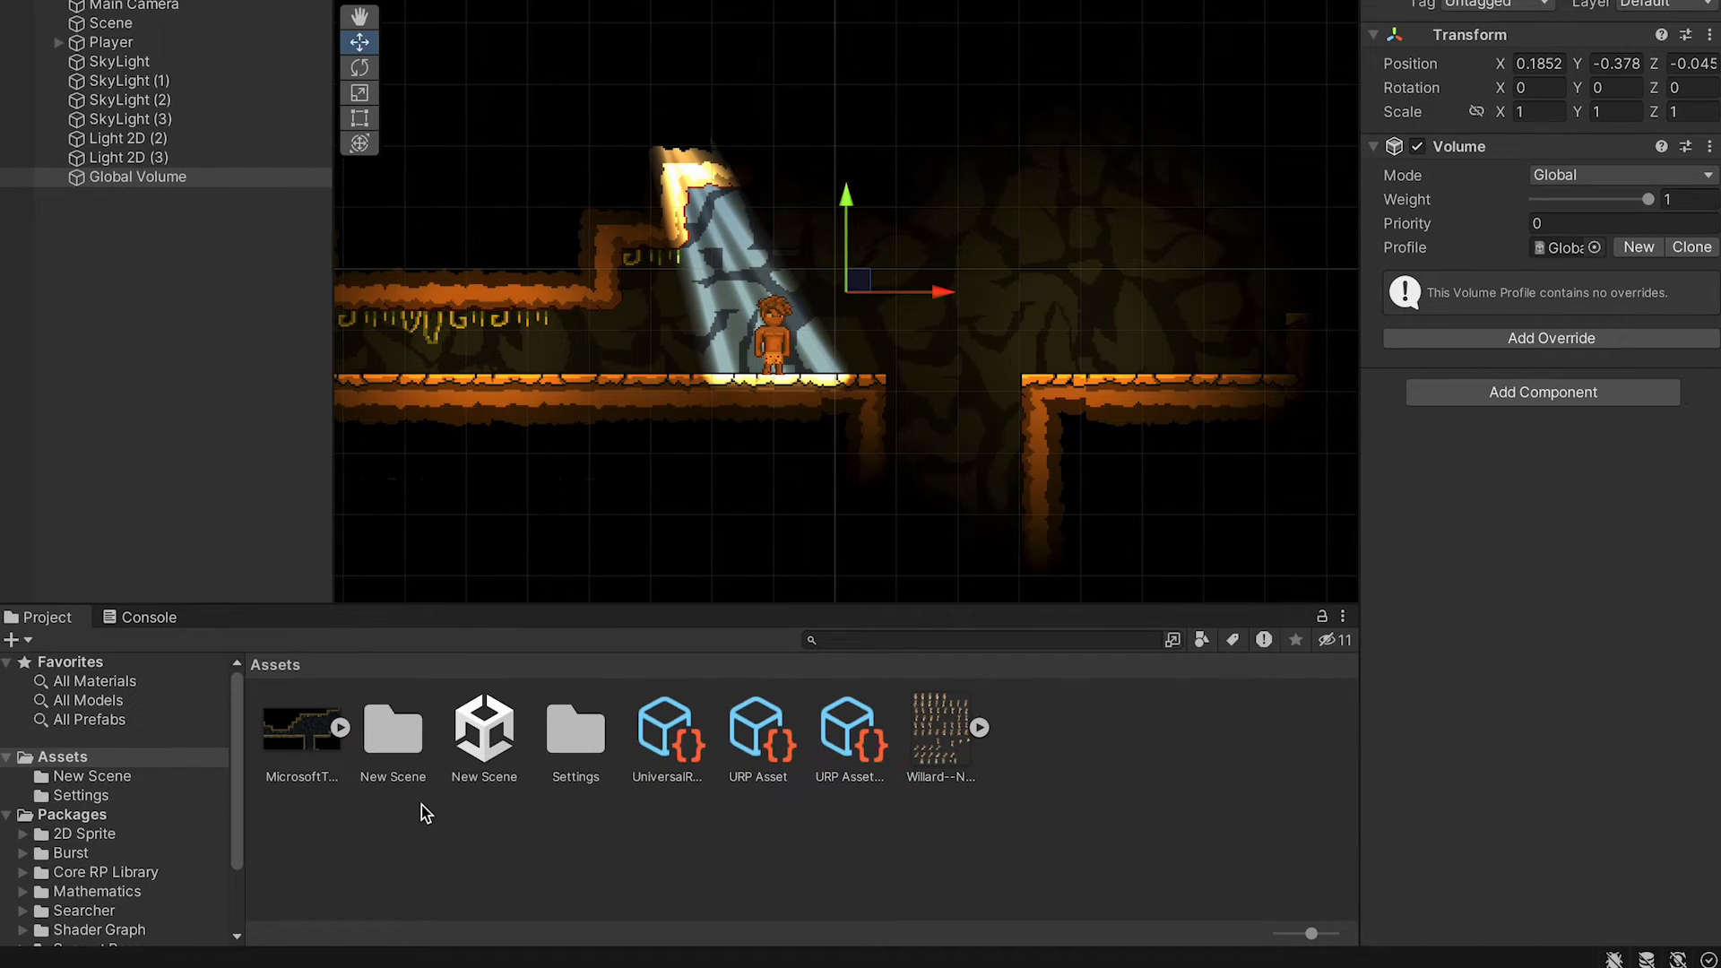
left_click(393, 730)
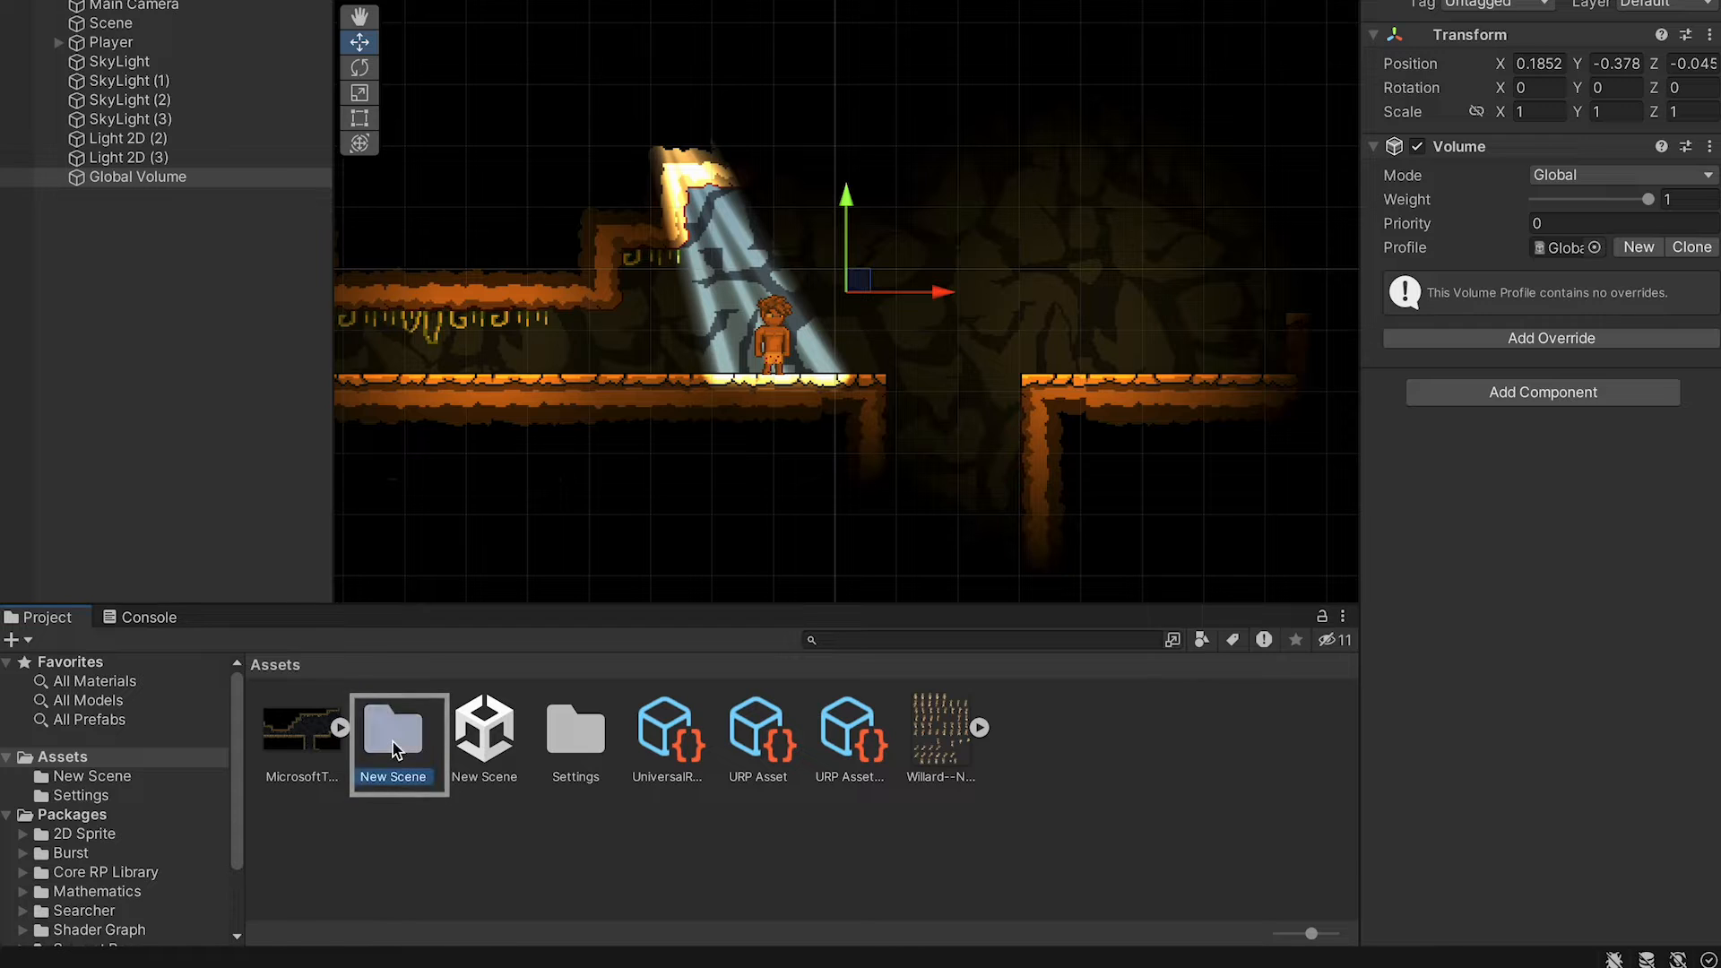
double_click(398, 729)
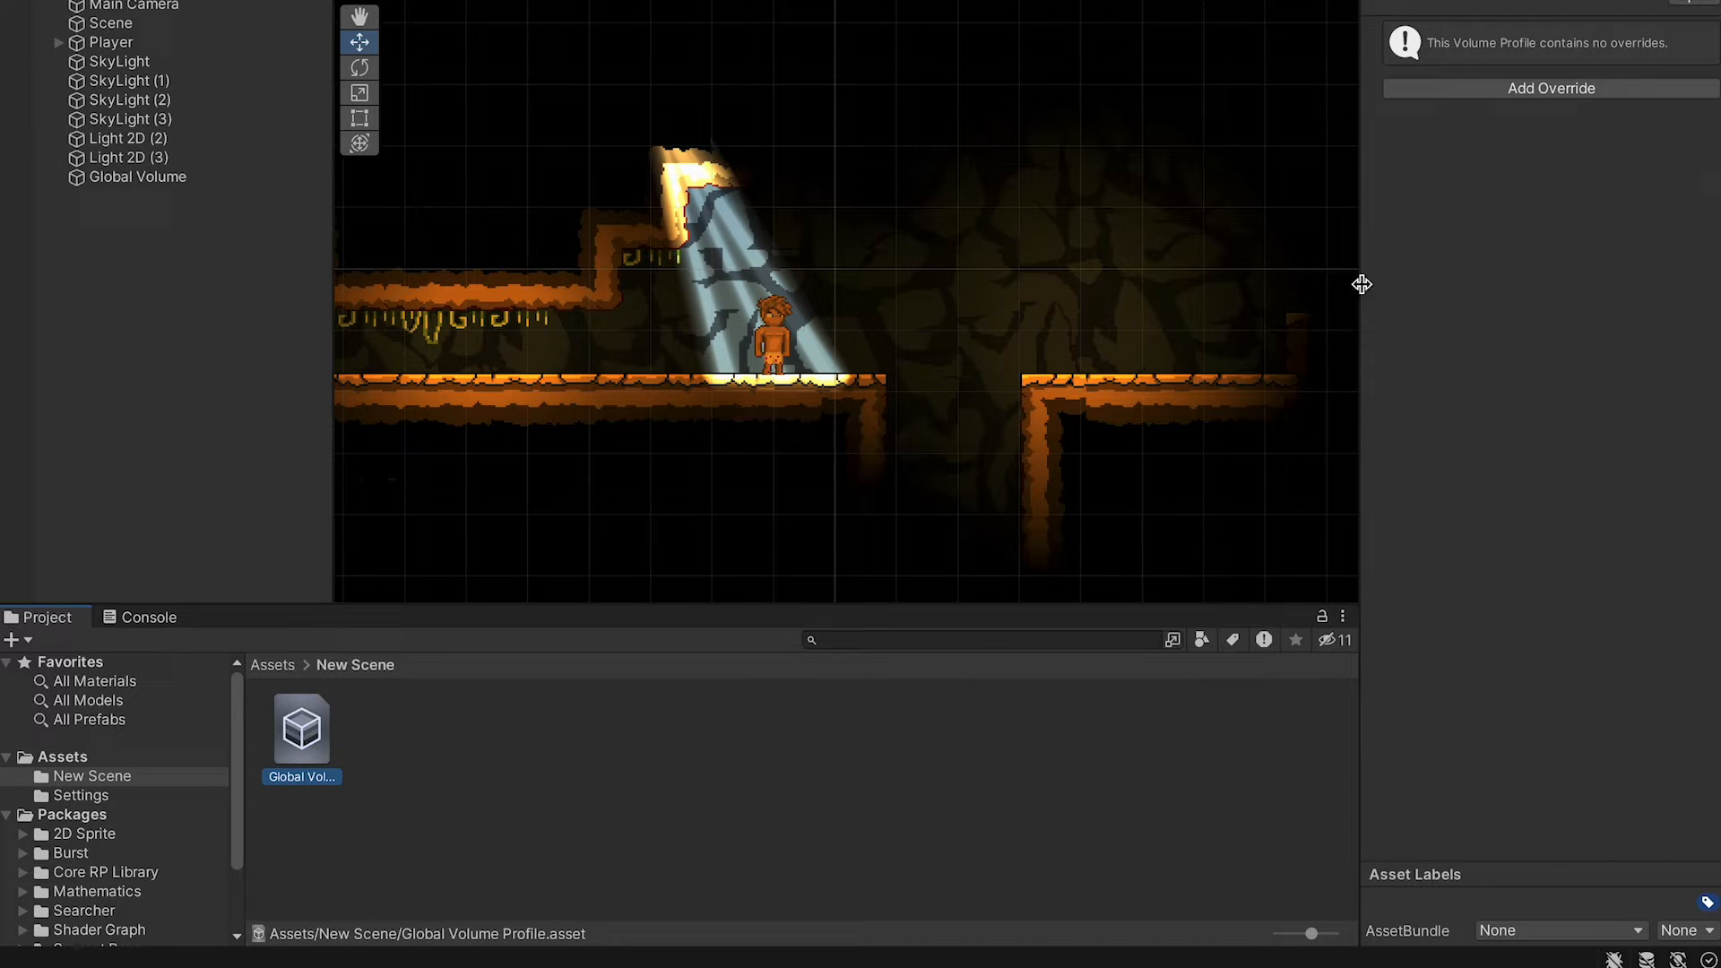
left_click(137, 177)
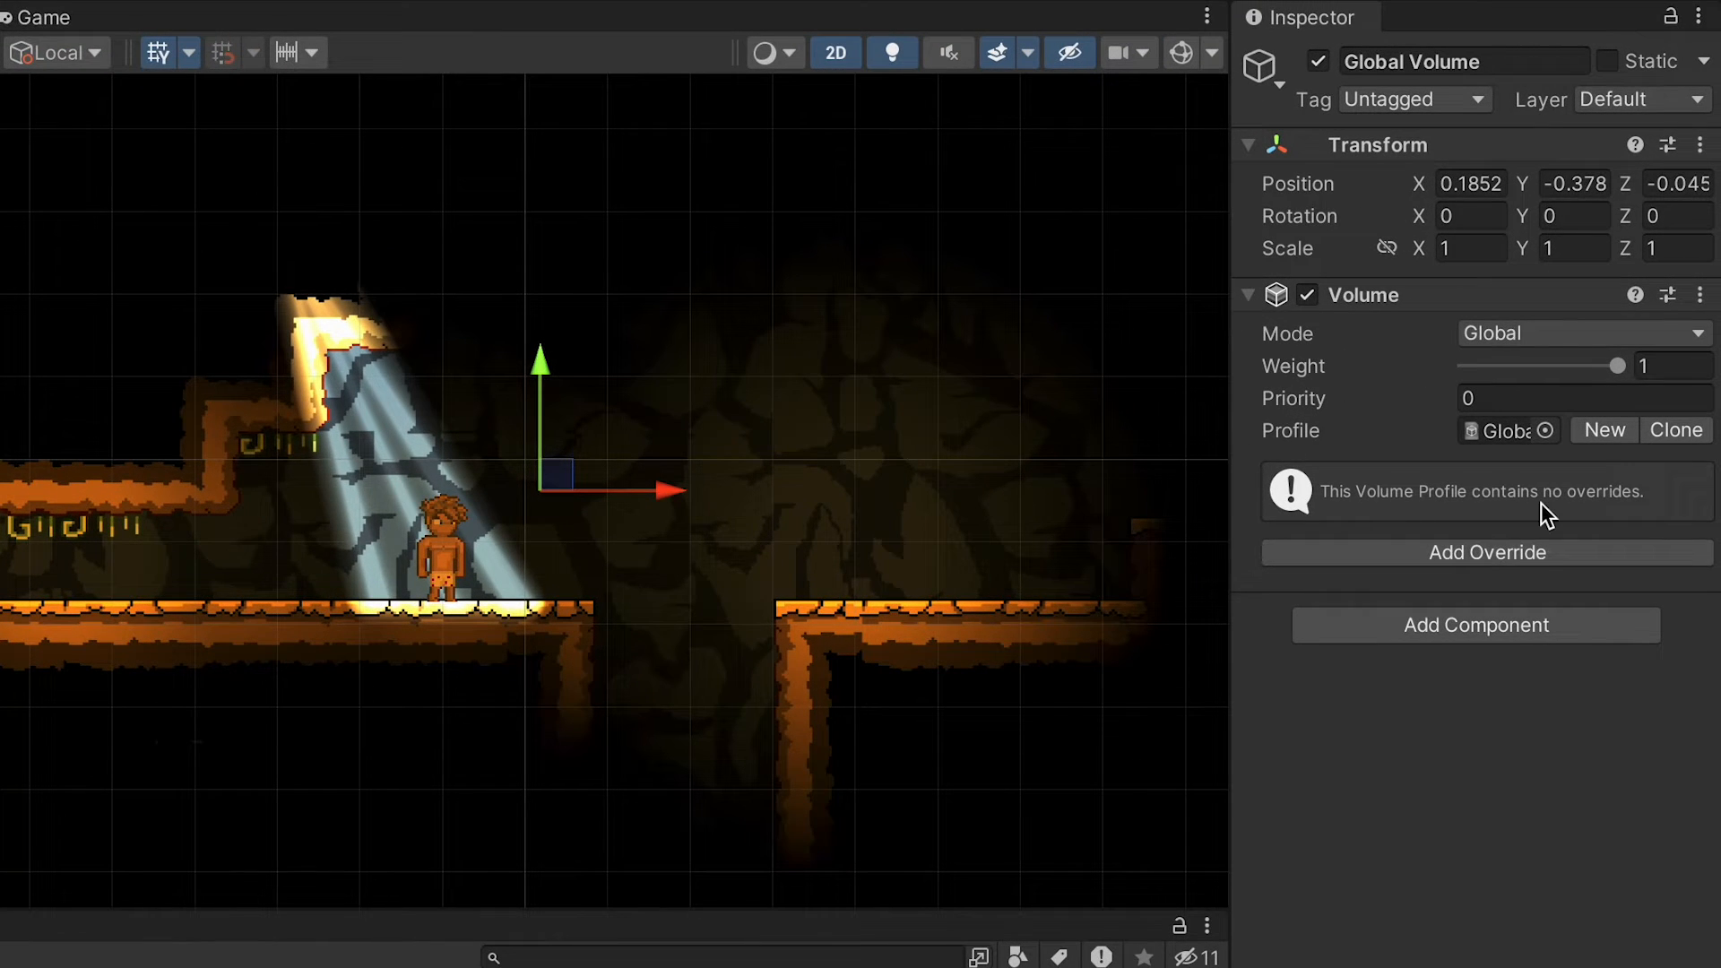
Add a Bloom override with ALL settings enabled and Intensity 5.
left_click(1487, 553)
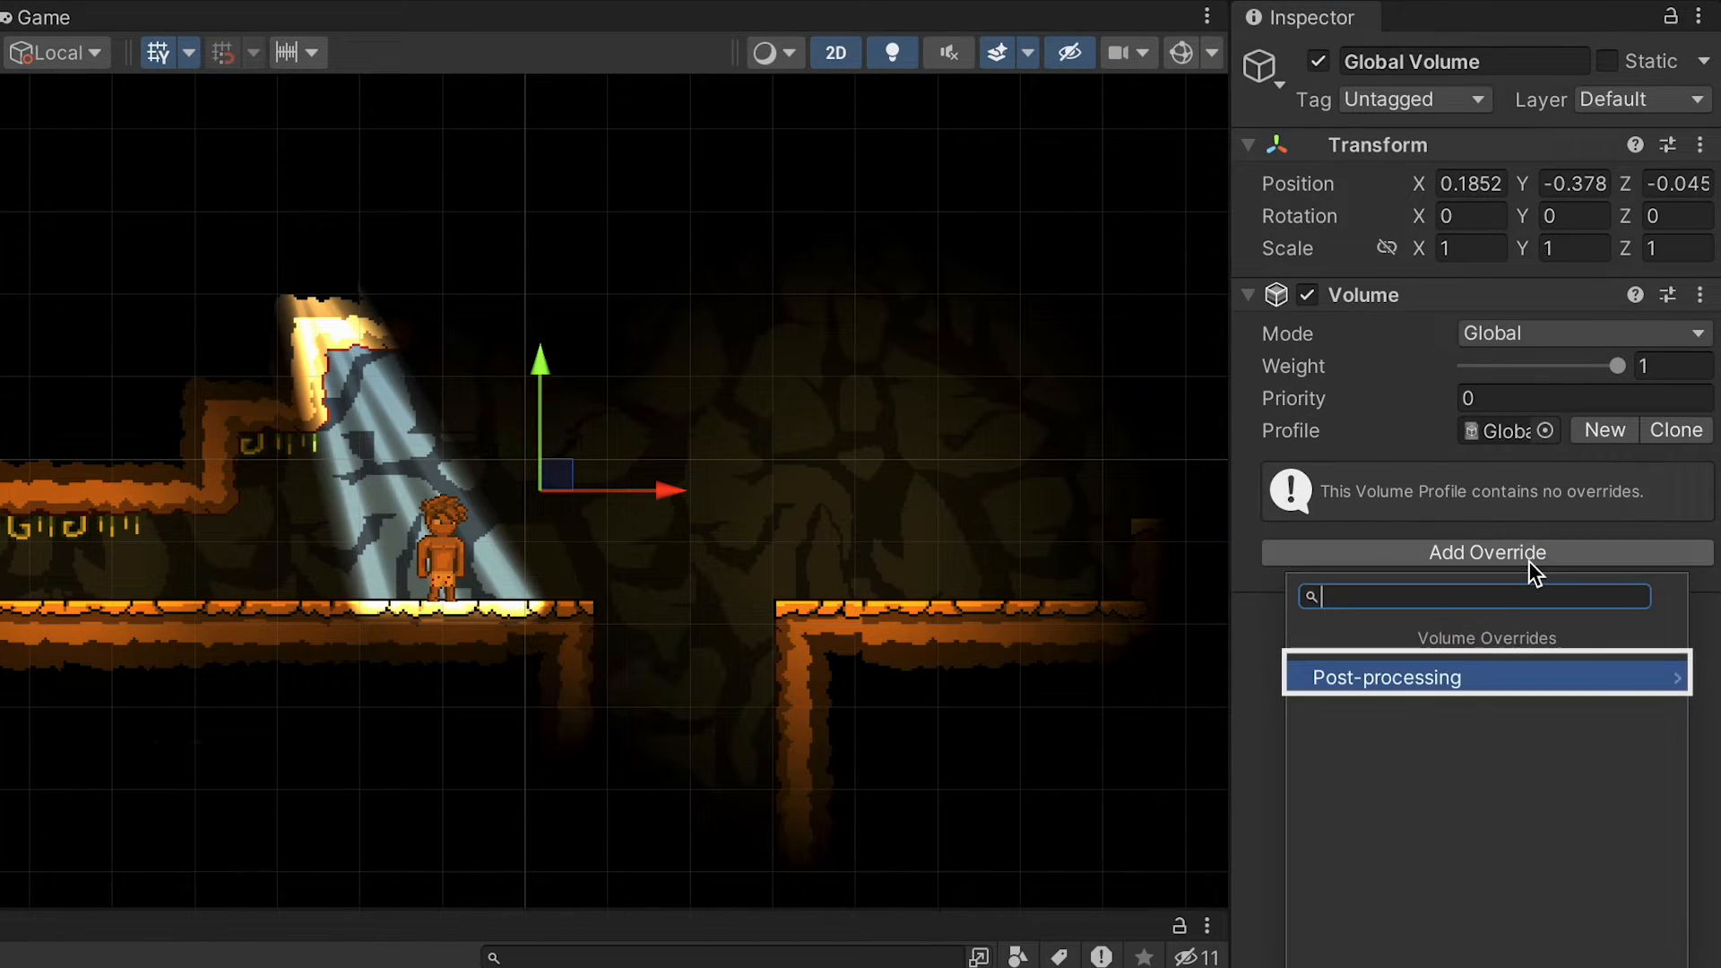
left_click(1487, 677)
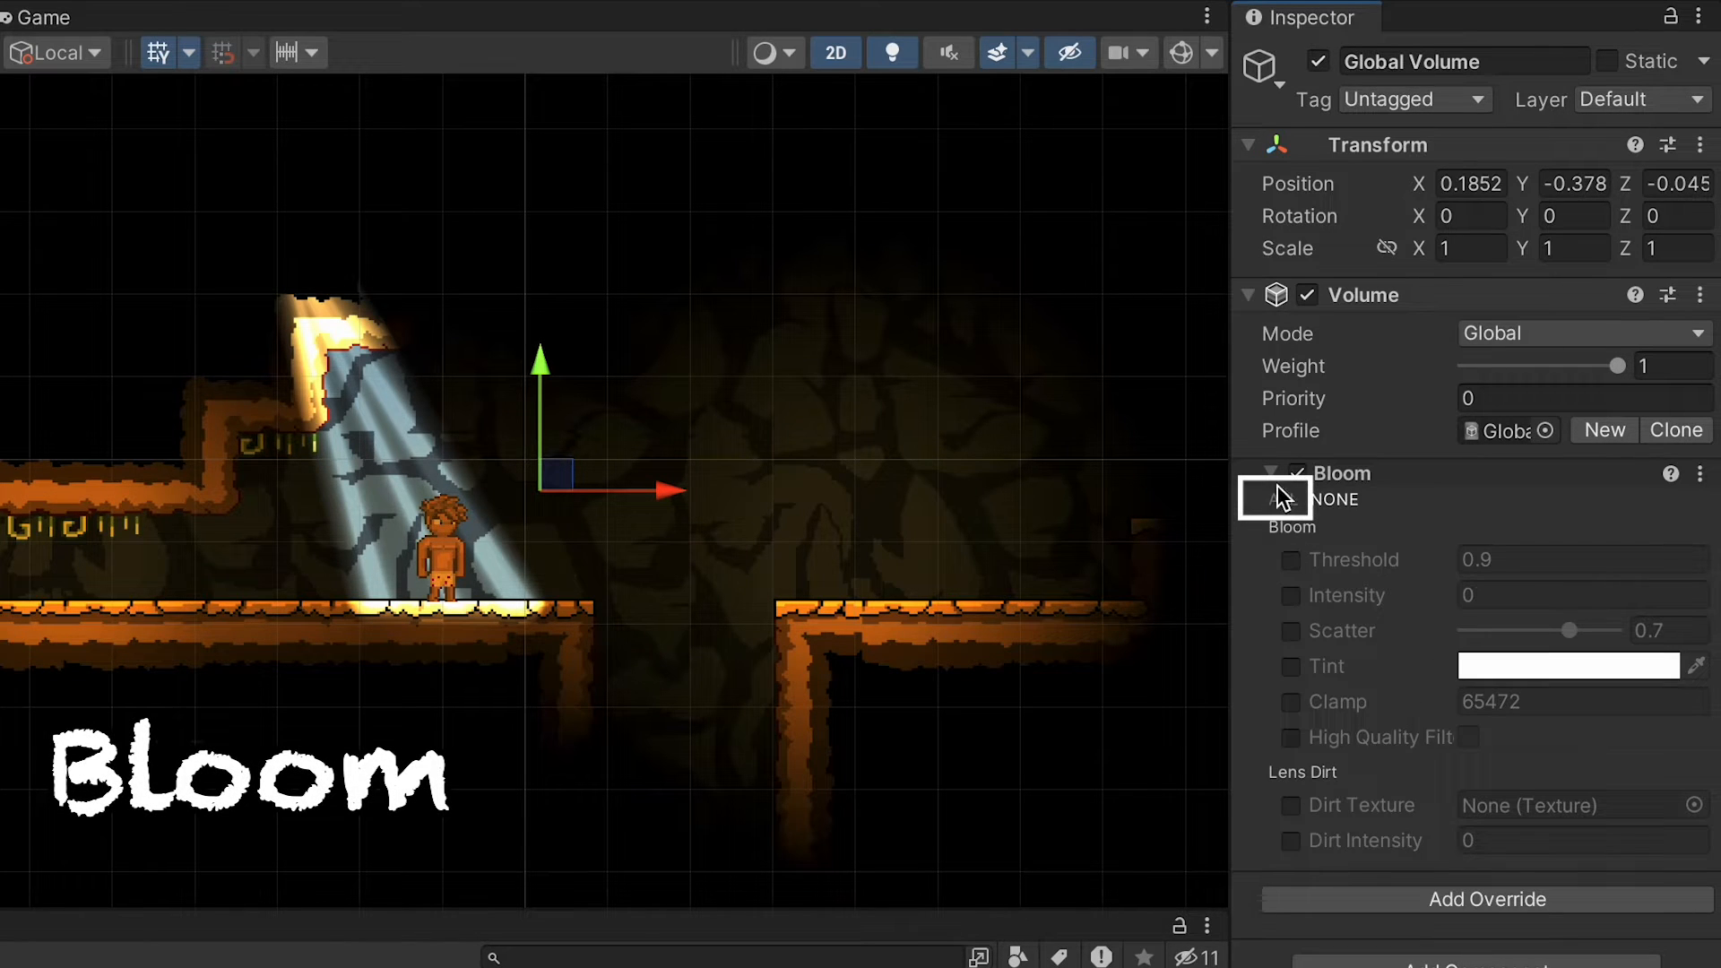
left_click(1281, 500)
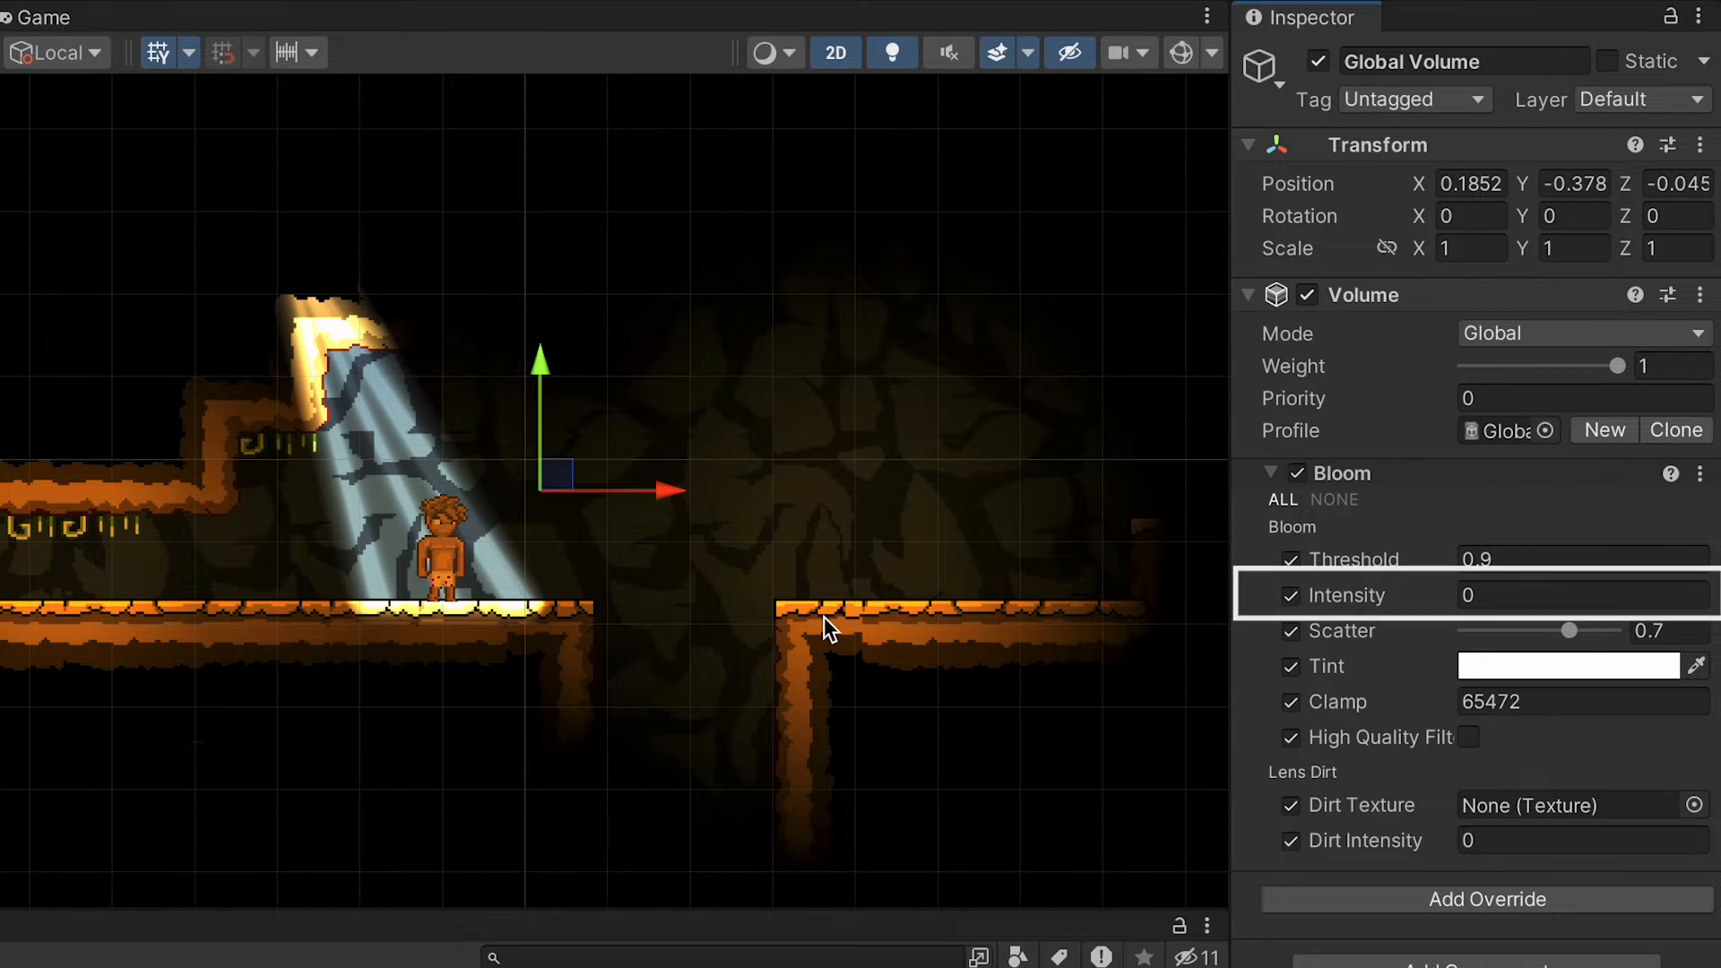
left_click(1583, 594)
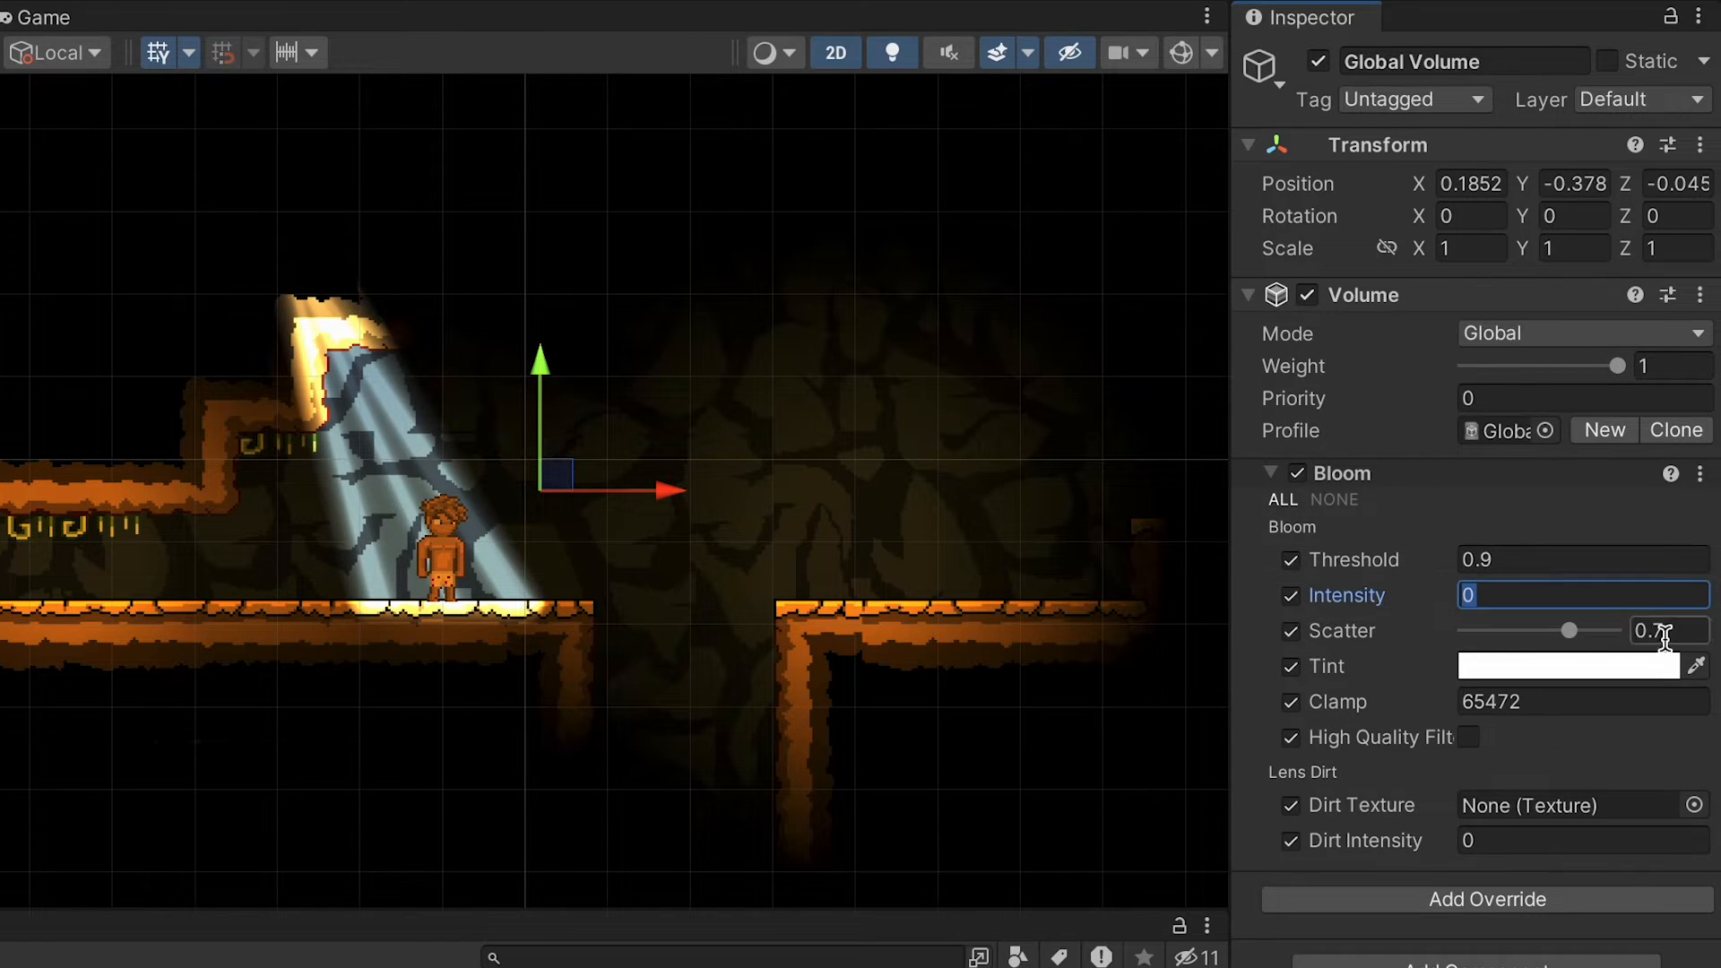
type("1")
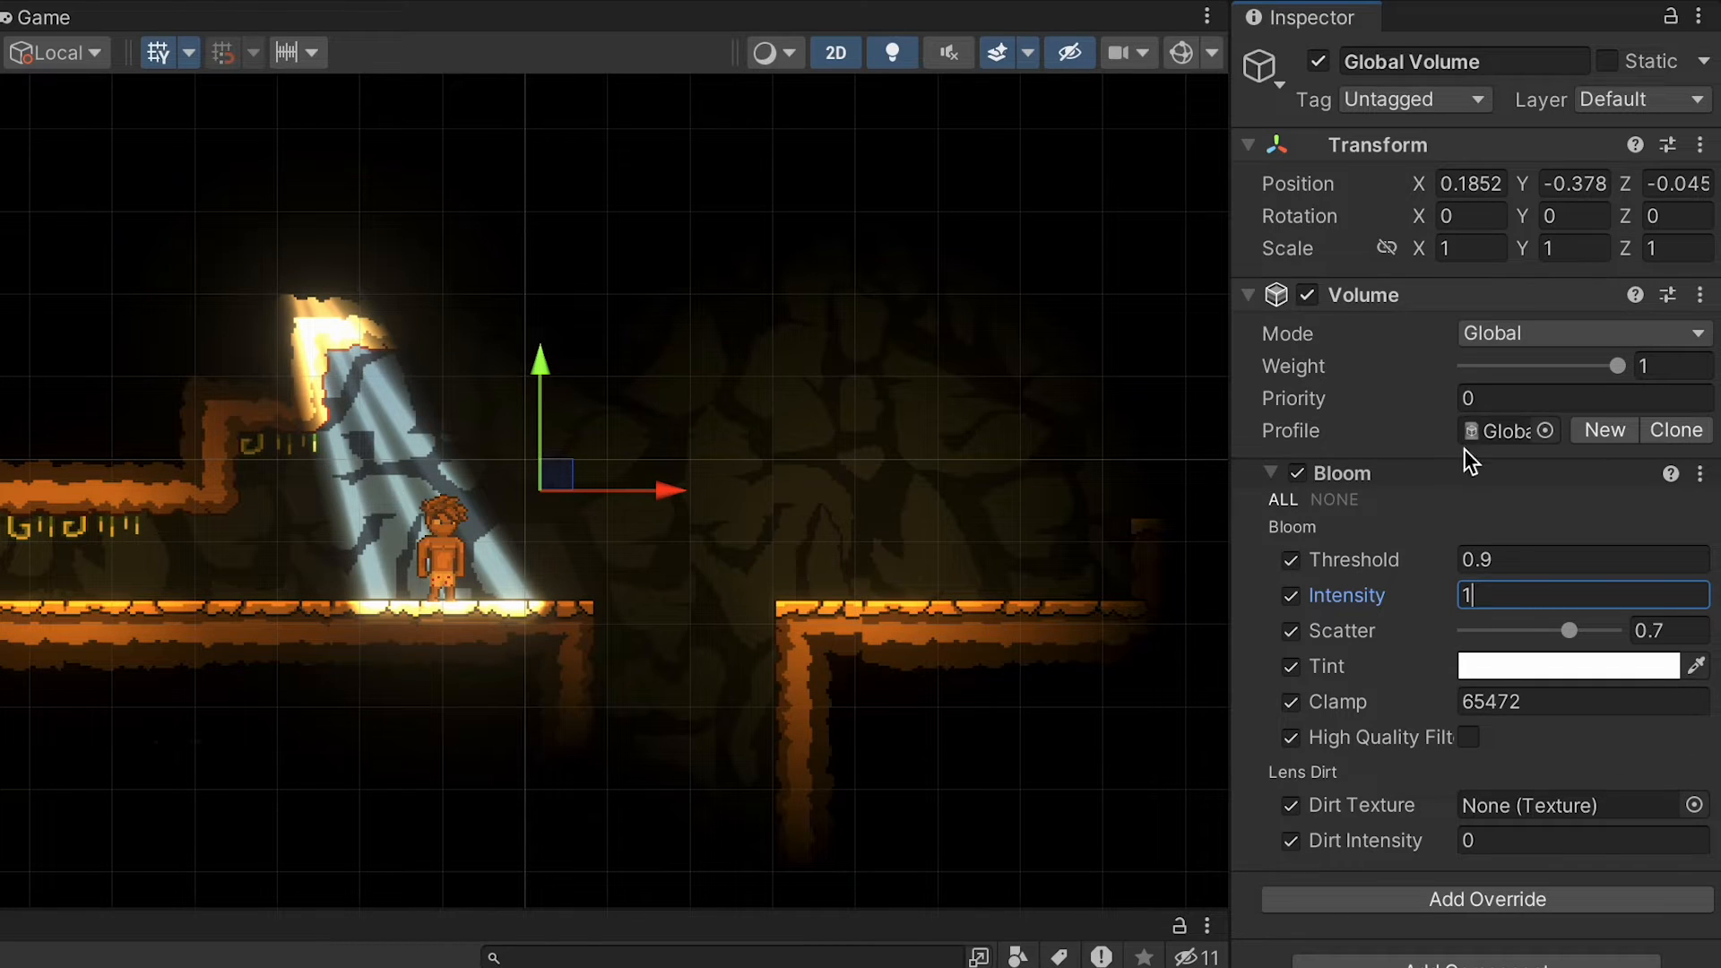
type("5")
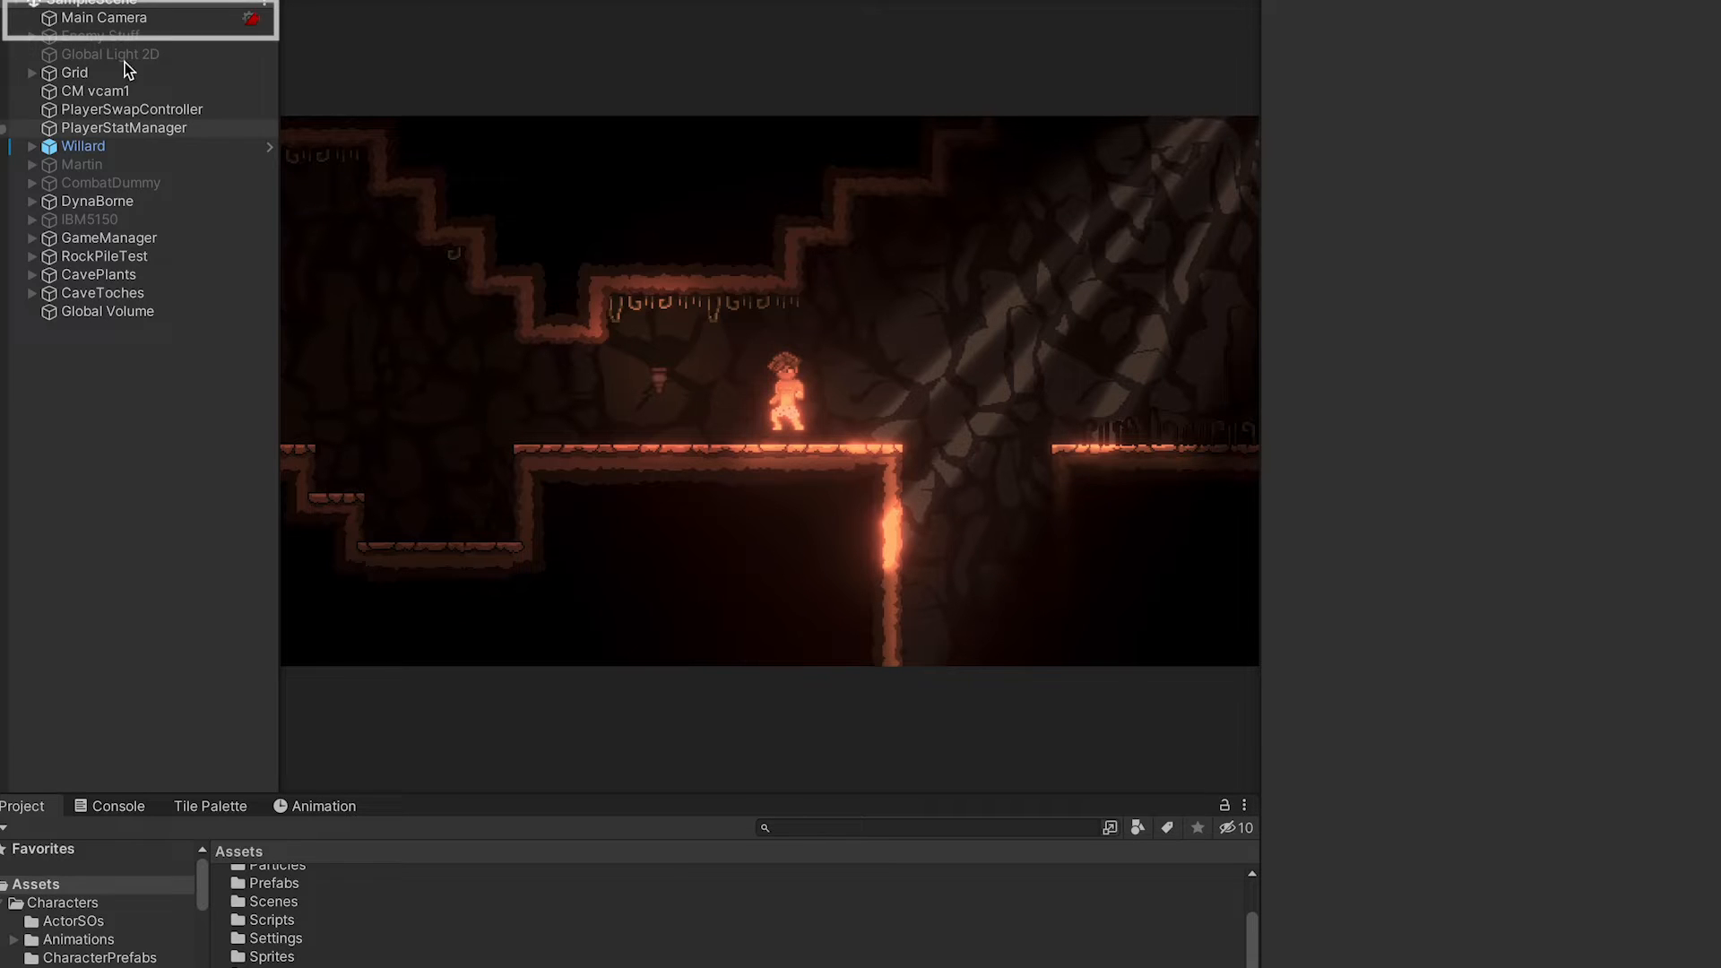
Enable Post Processing in the Main Camera's Rendering settings.
left_click(107, 17)
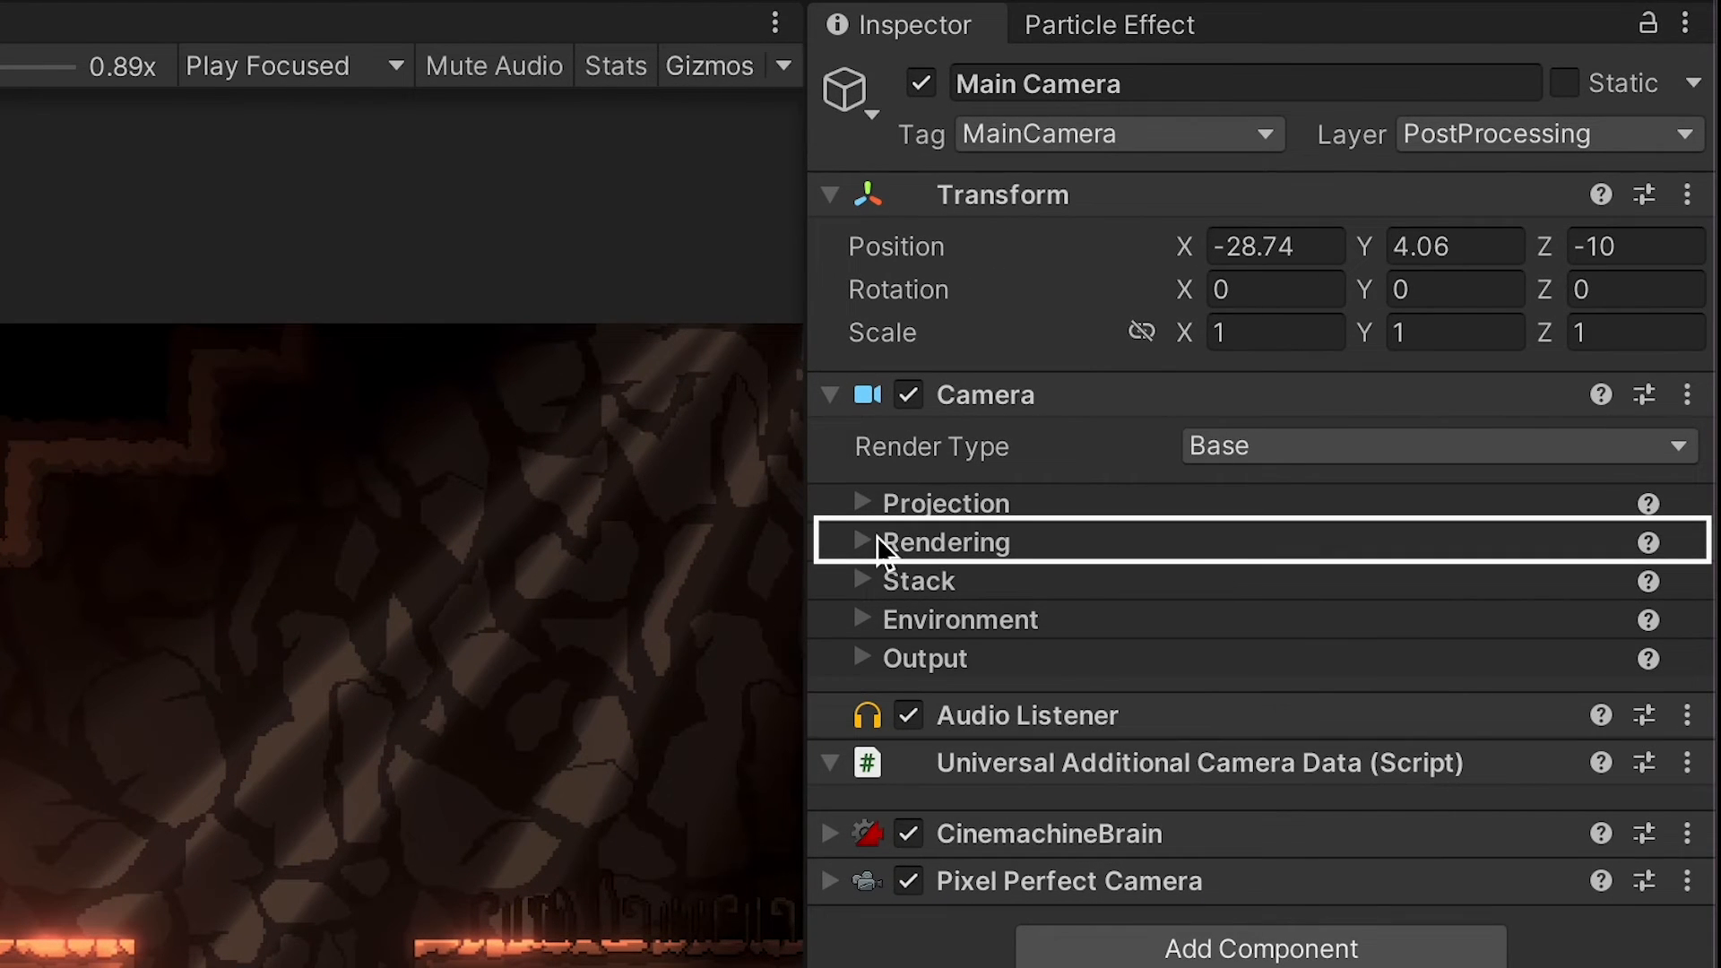
left_click(861, 541)
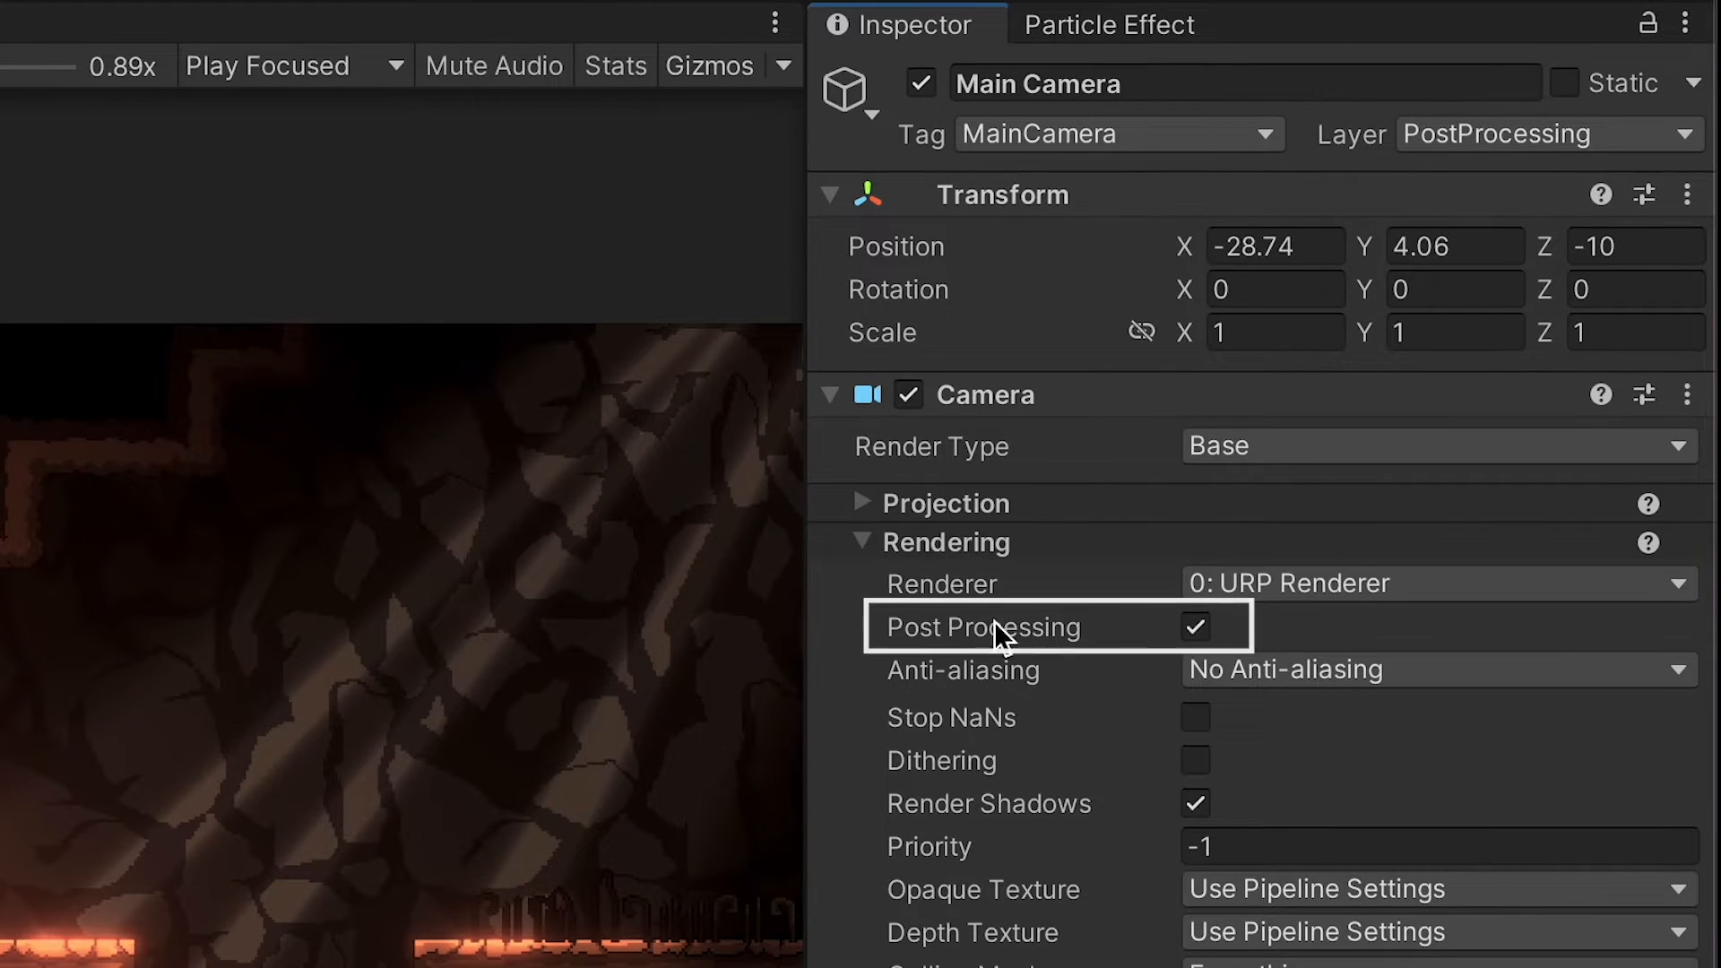
mouse_move(1245, 671)
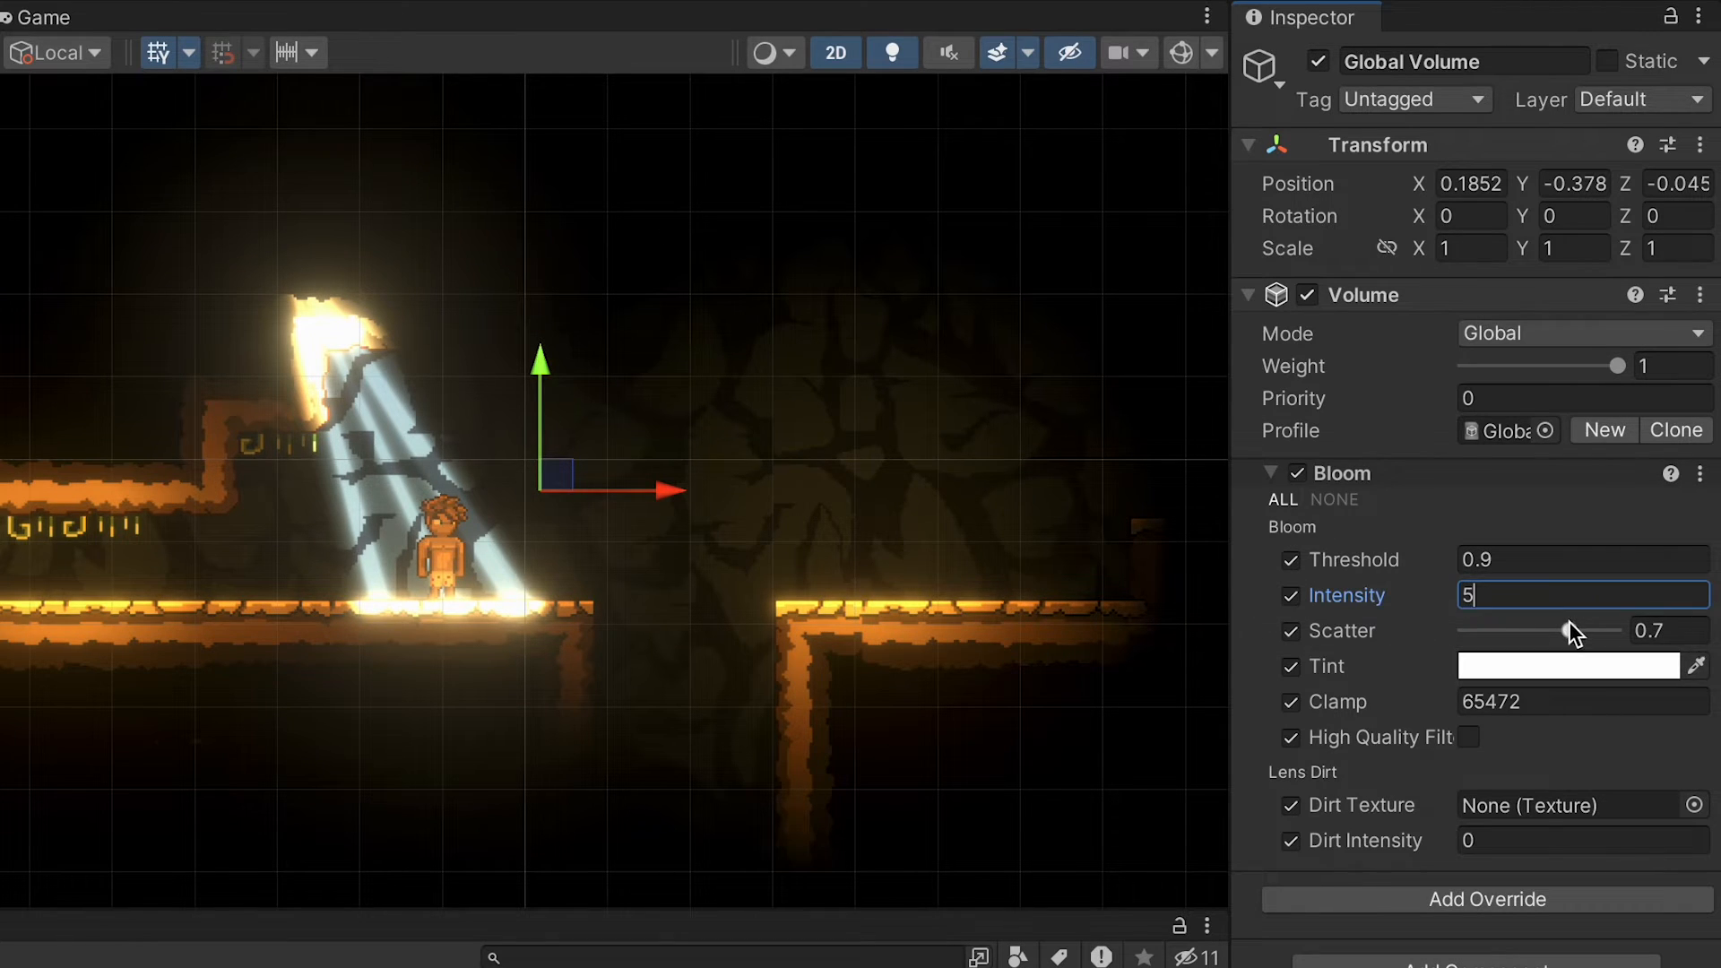
Move the Player through the cave light to check bloom, then open SunnyScene.
left_click_drag(1570, 631, 1487, 631)
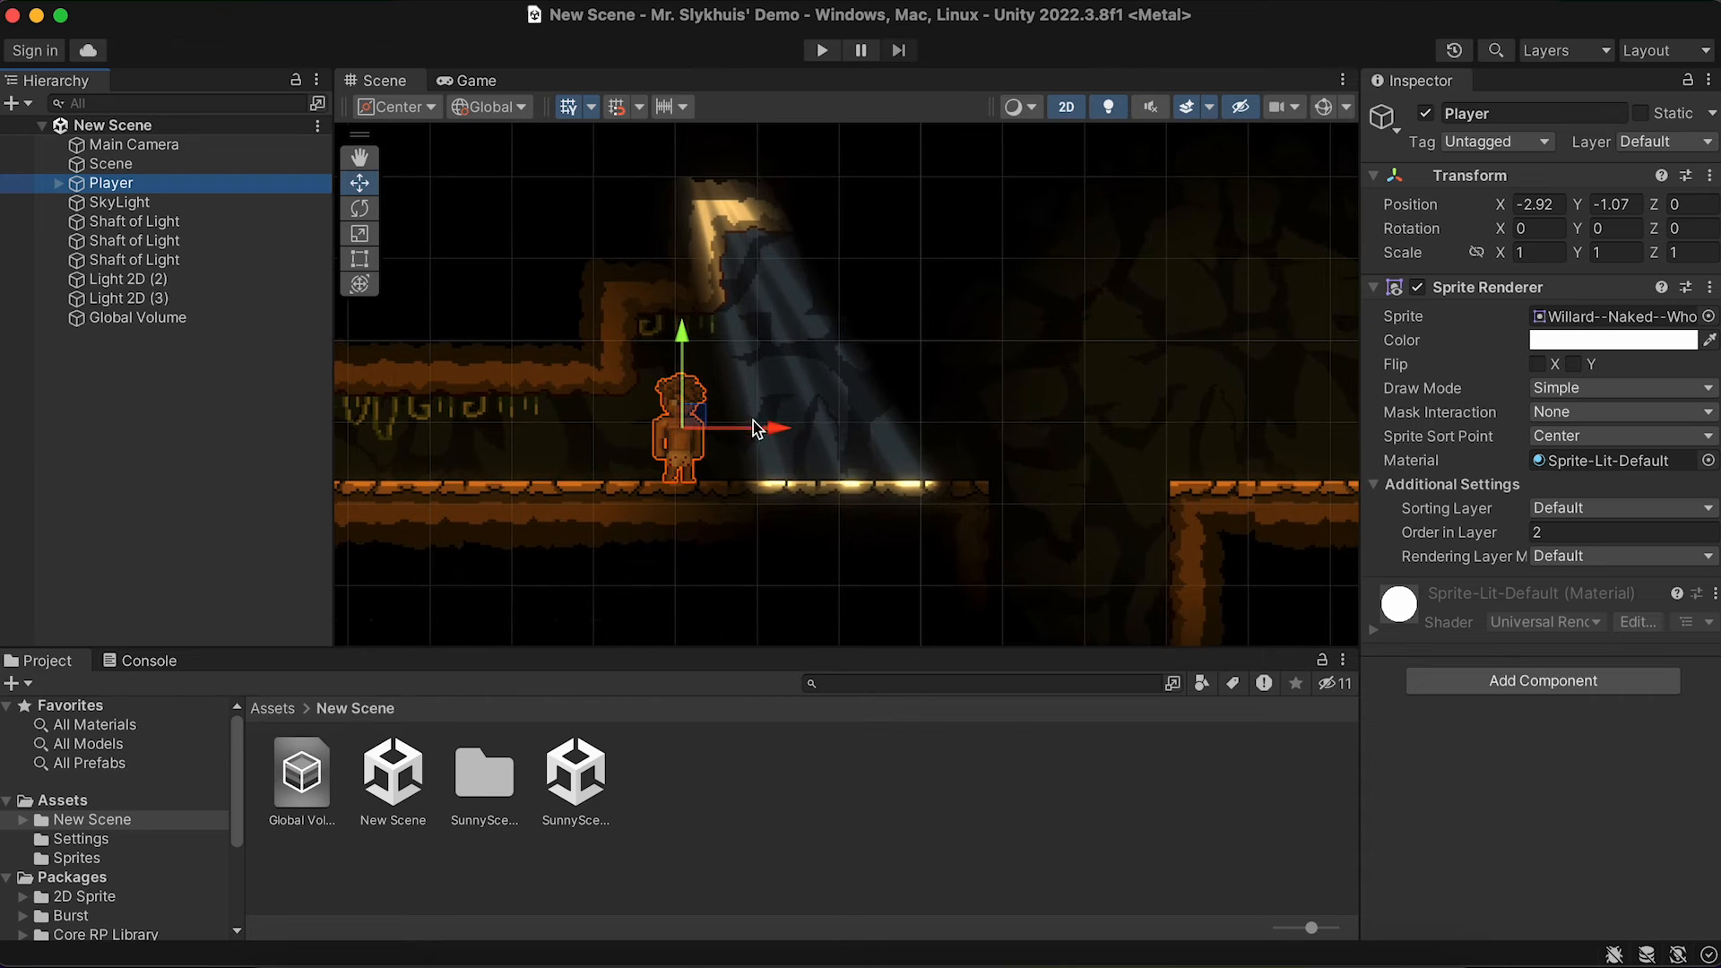
left_click_drag(758, 428, 840, 428)
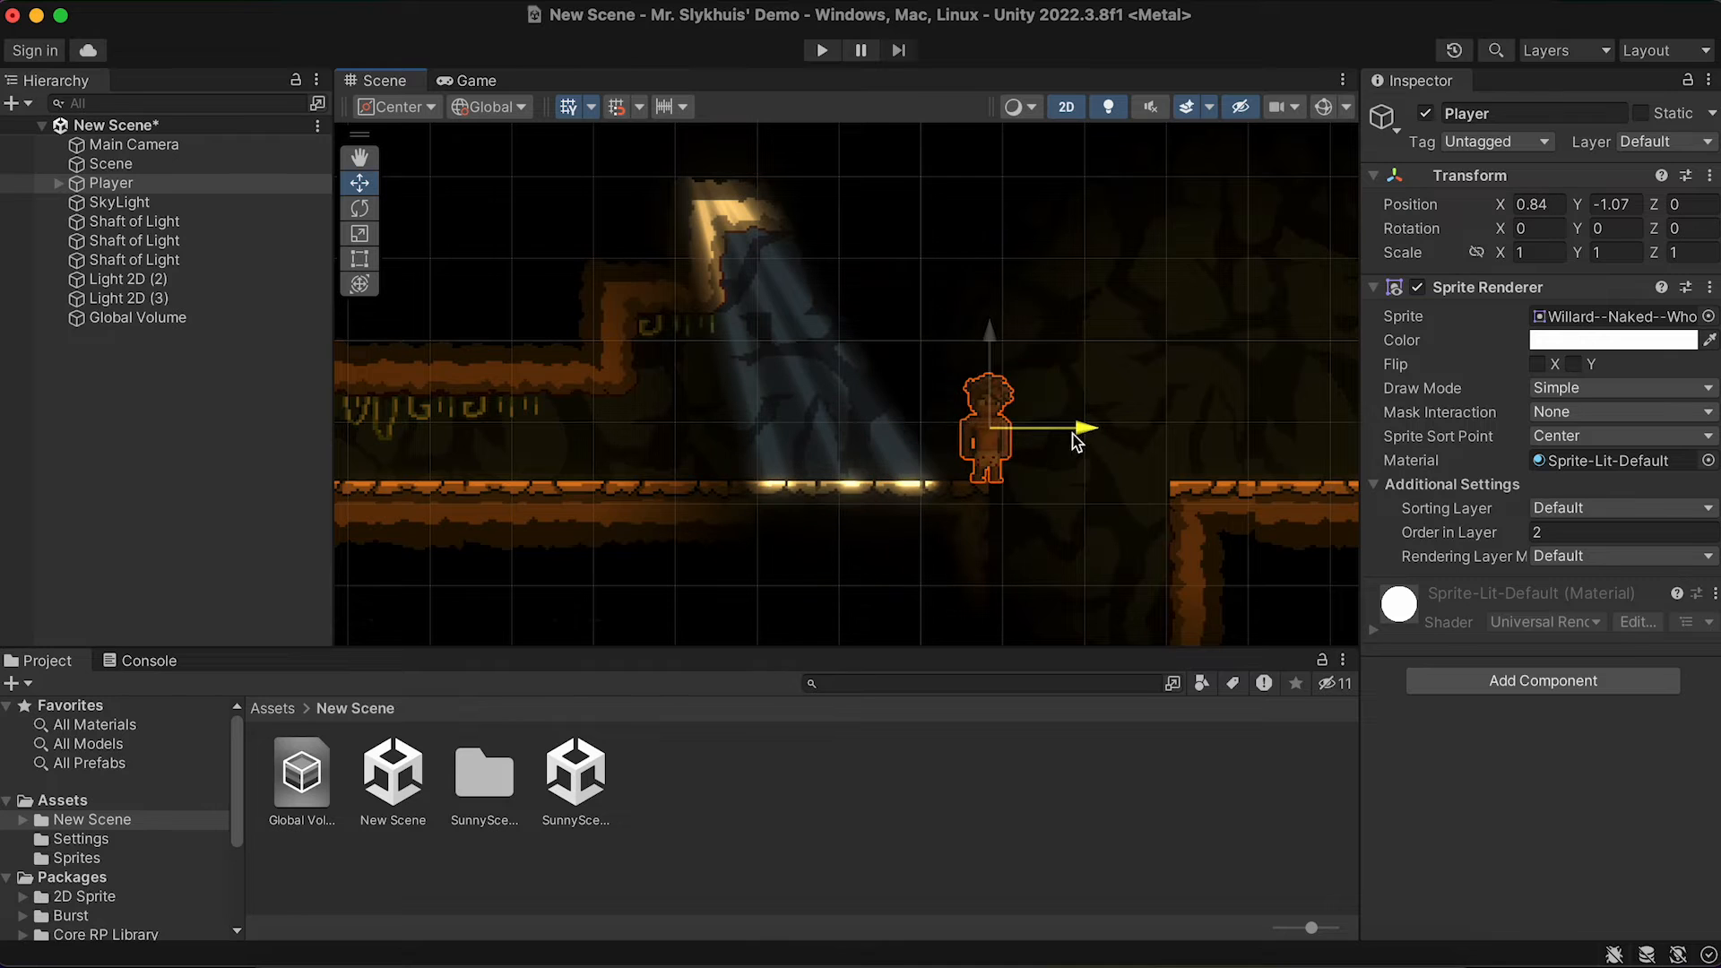
left_click_drag(1076, 429, 1170, 428)
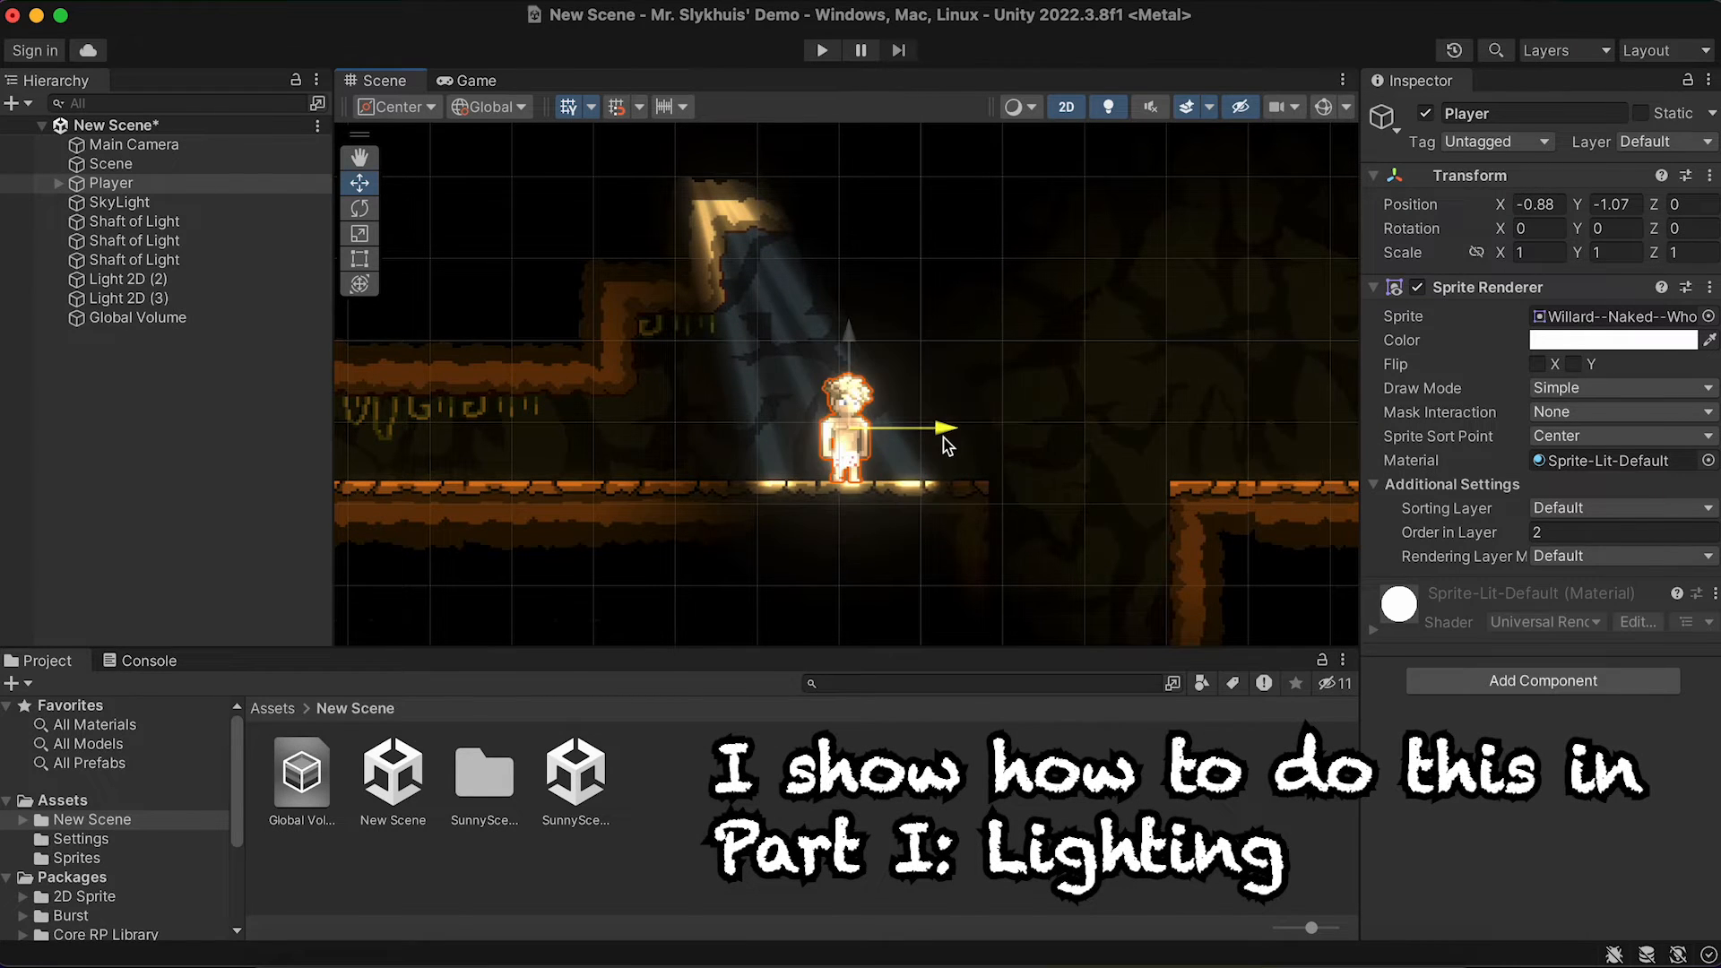
left_click_drag(943, 428, 791, 453)
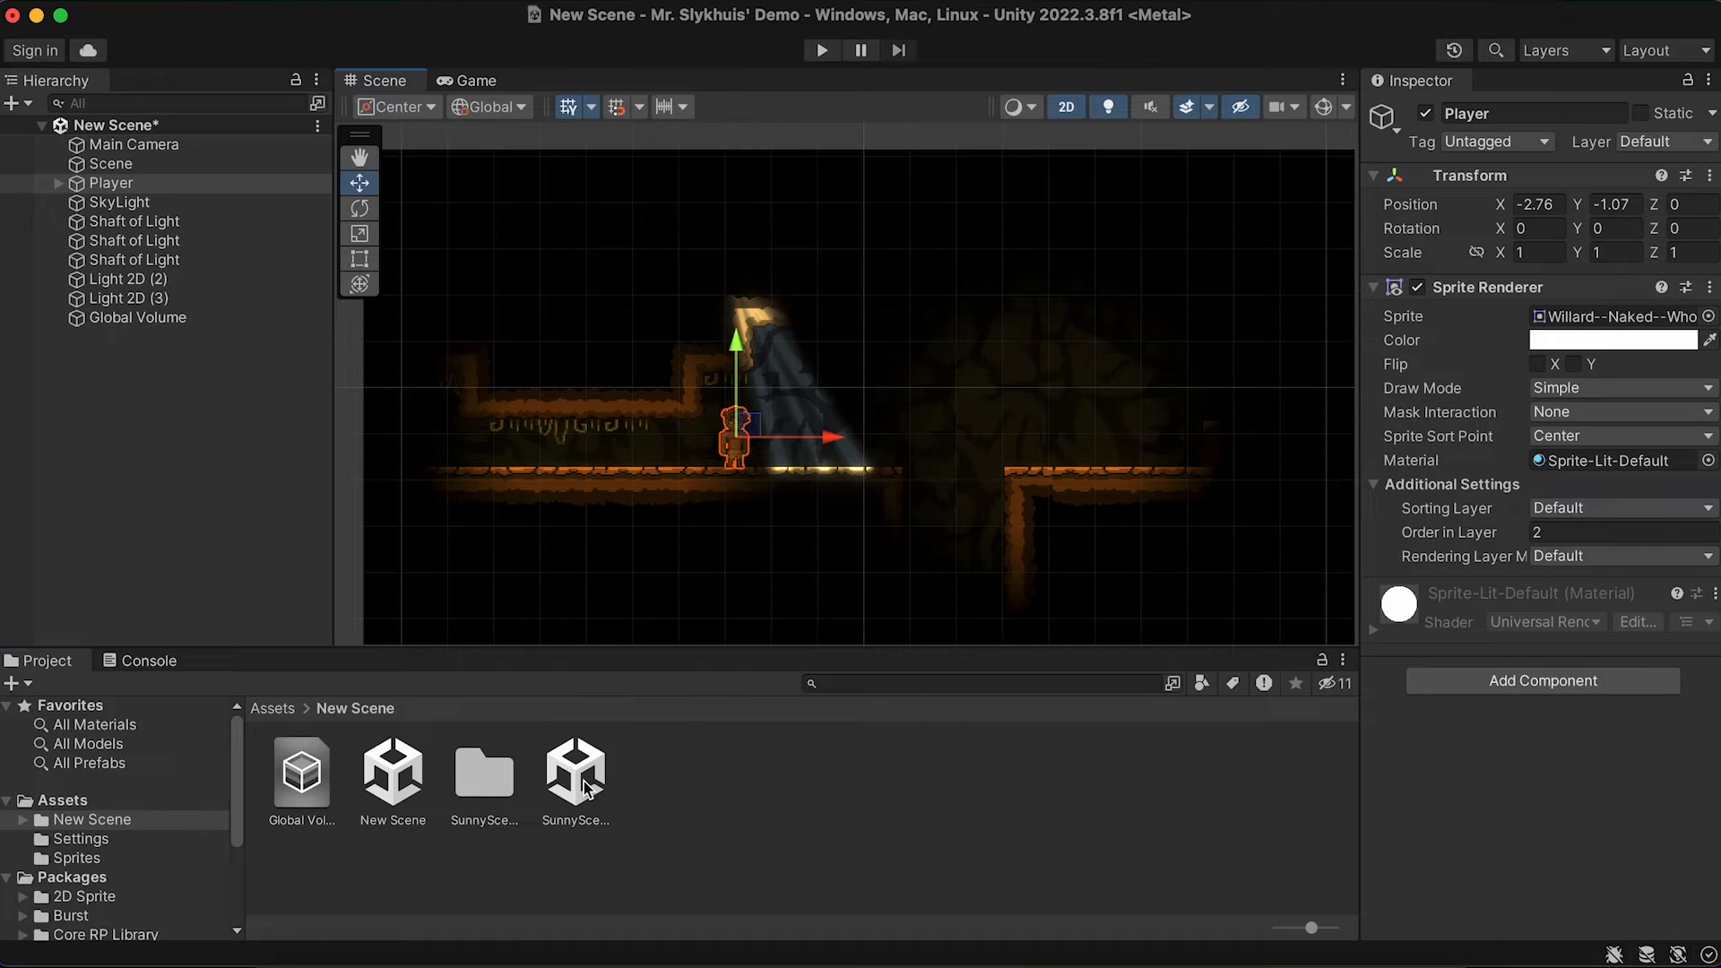
double_click(576, 774)
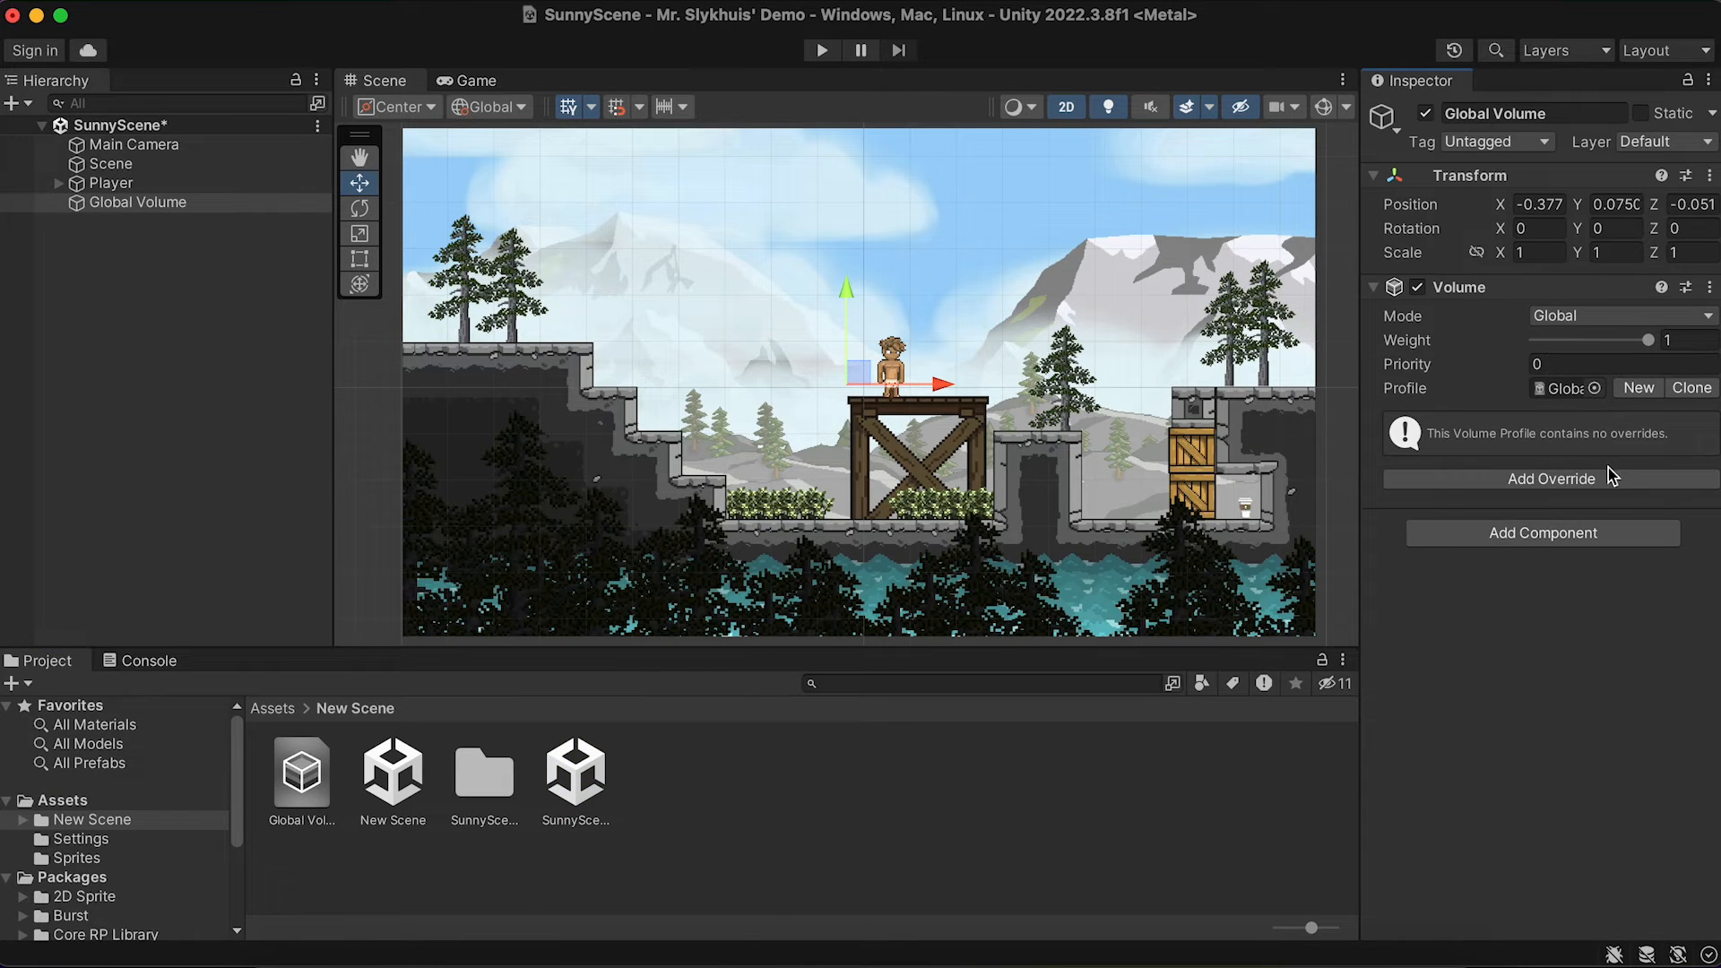
Add Bloom to SunnyScene's profile with Intensity 2 and Scatter about 0.68.
left_click(1551, 478)
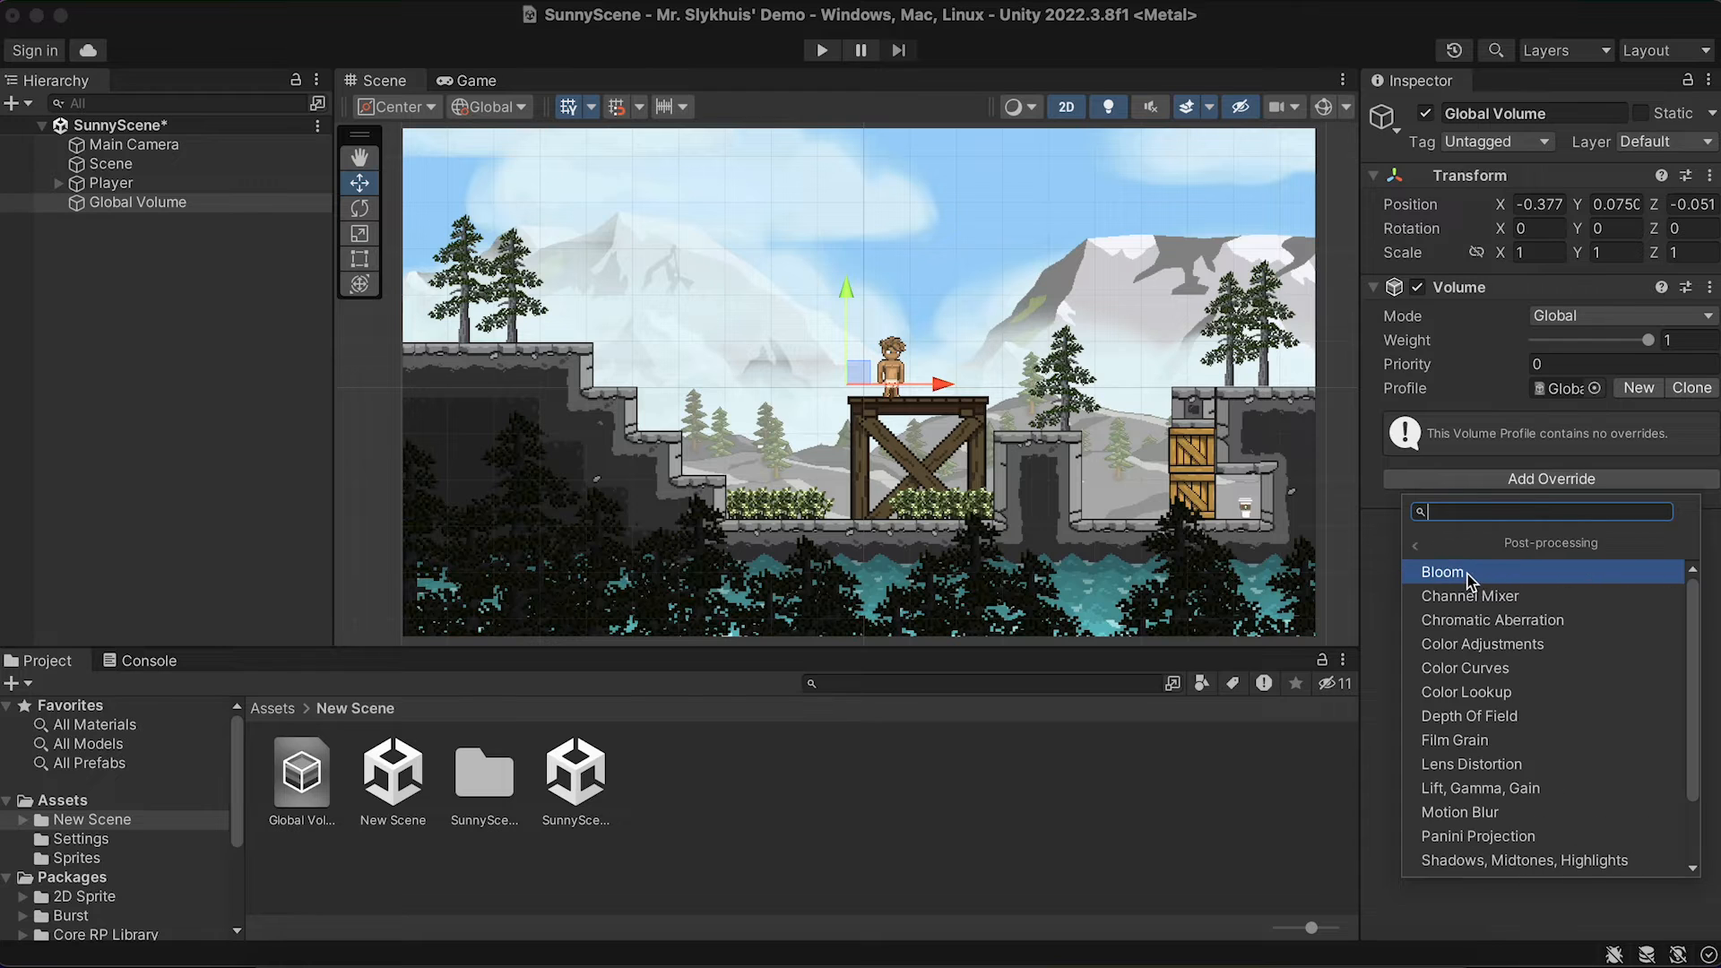
left_click(1443, 572)
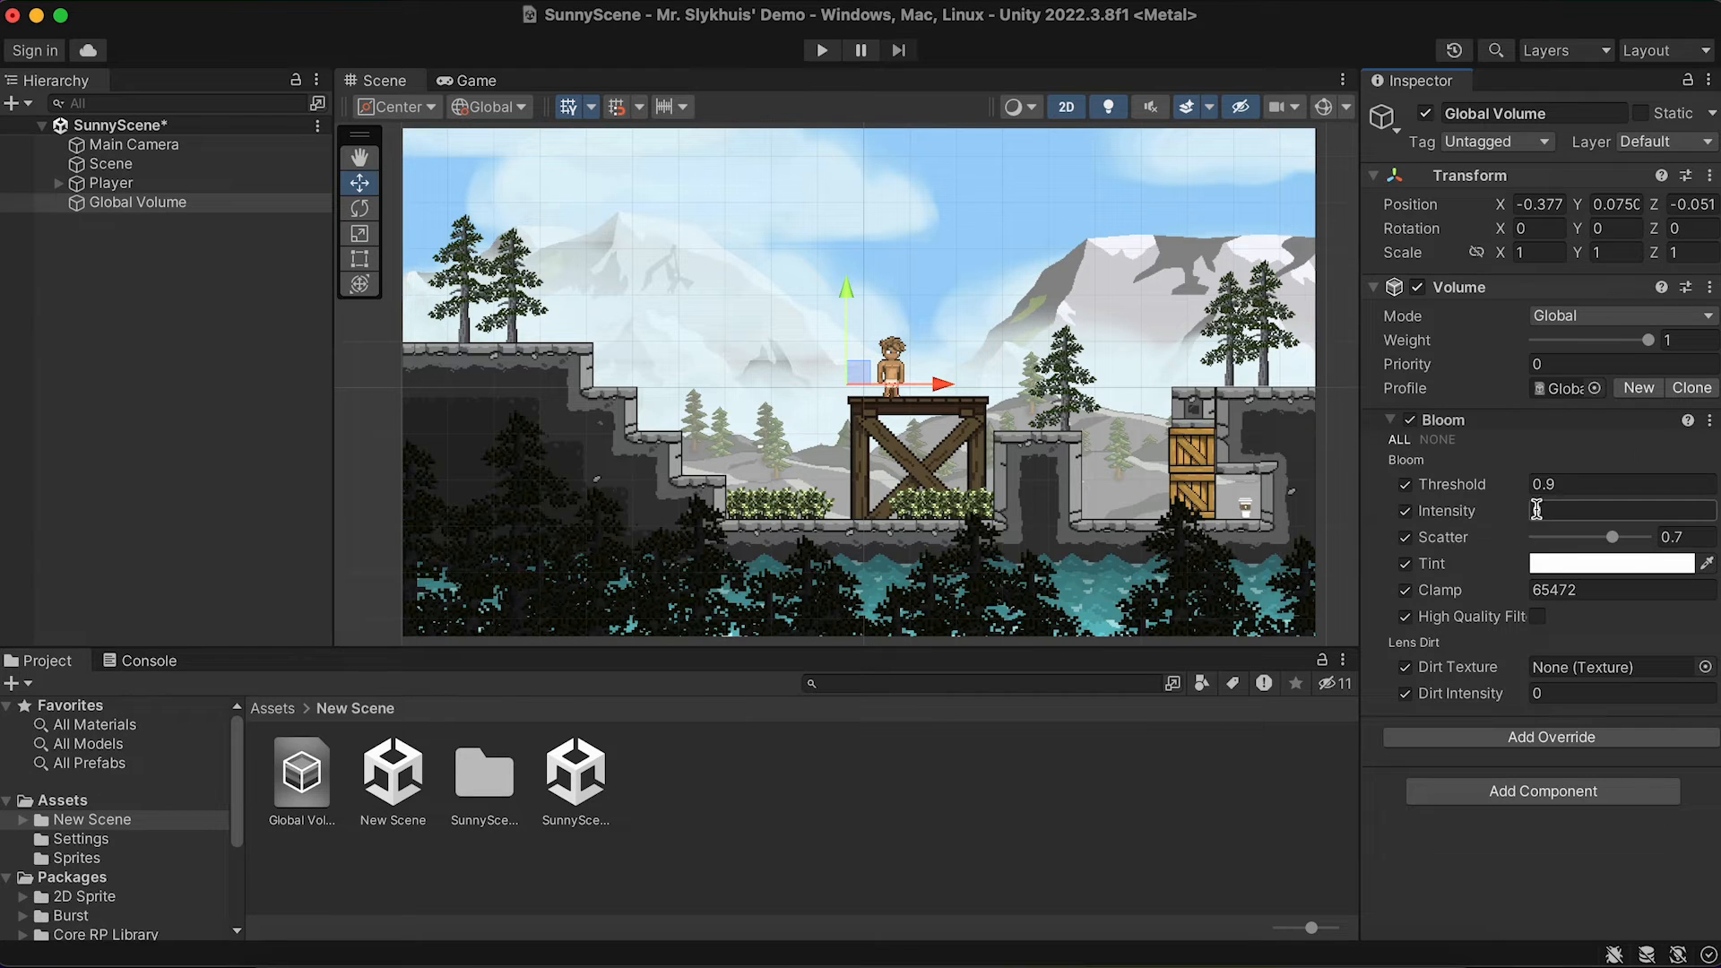
type("0")
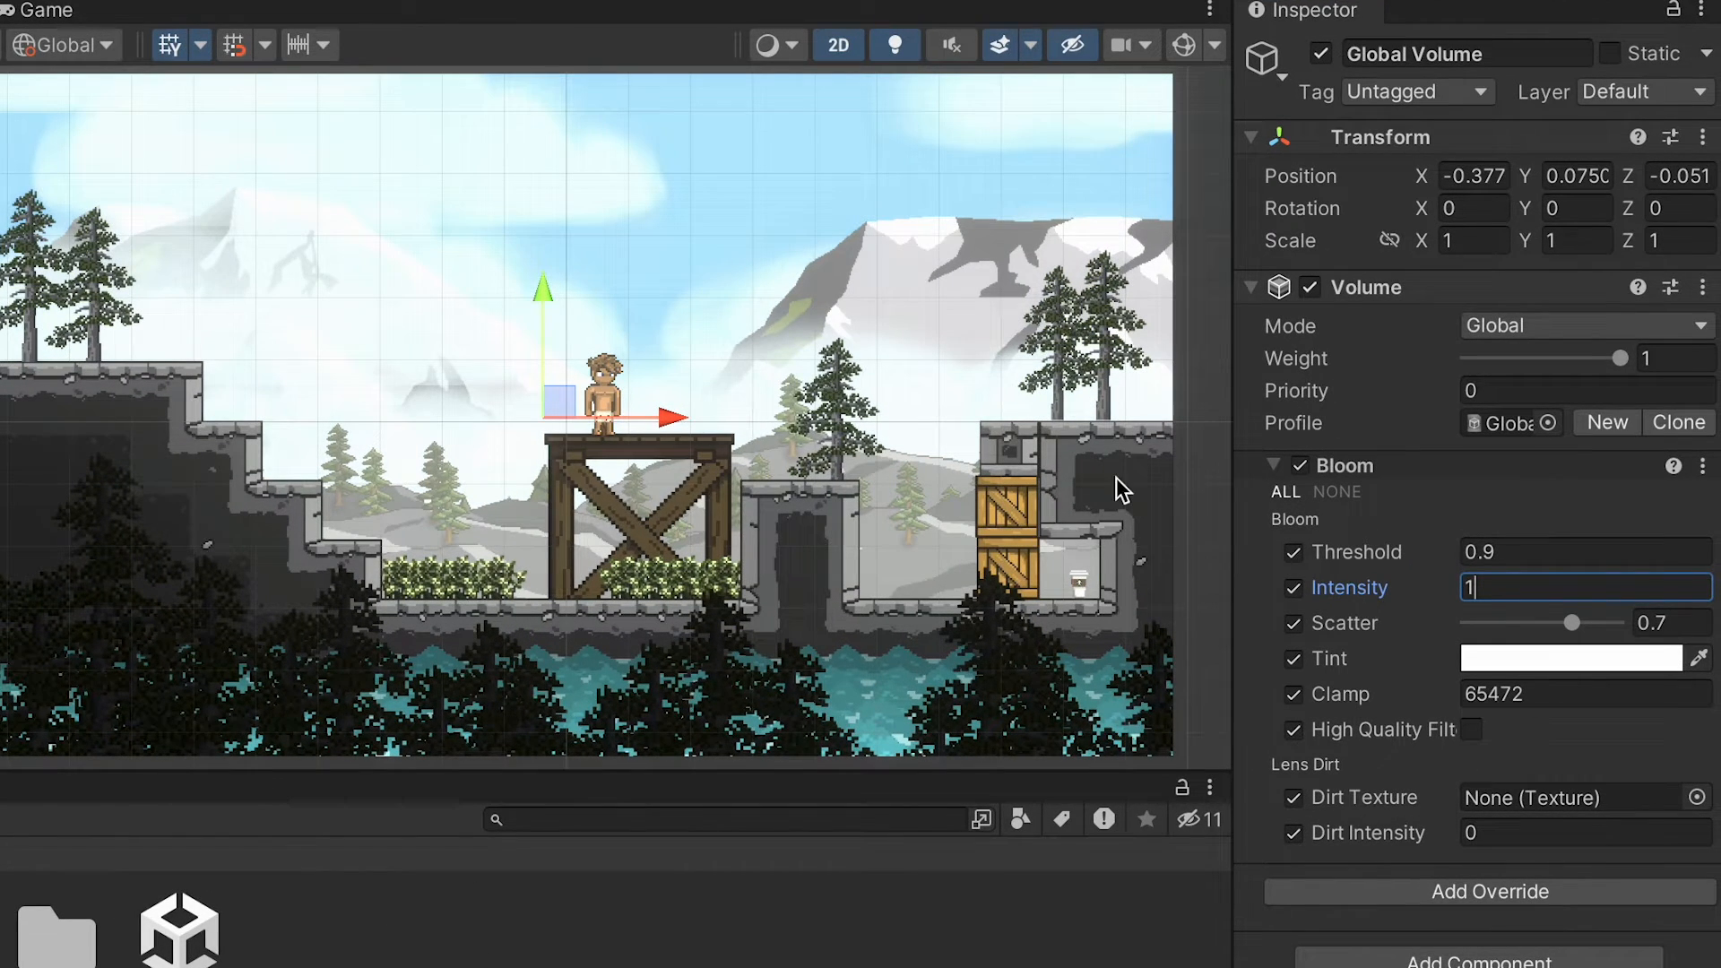
type("3")
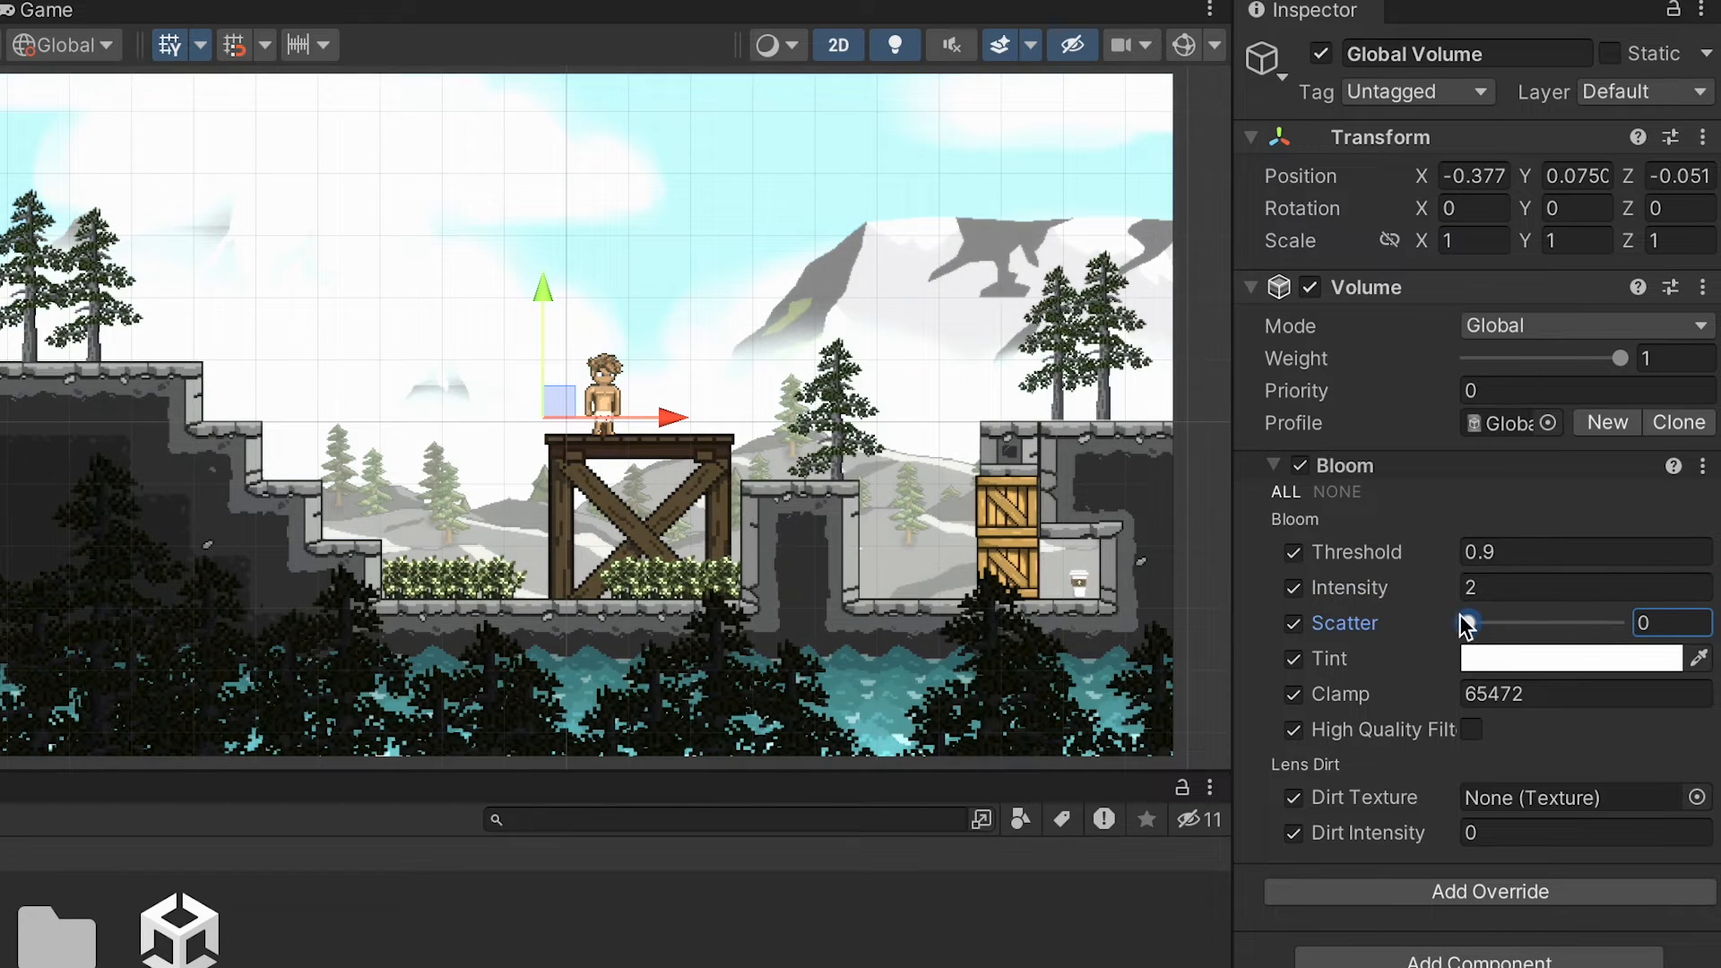
left_click_drag(1471, 622, 1568, 622)
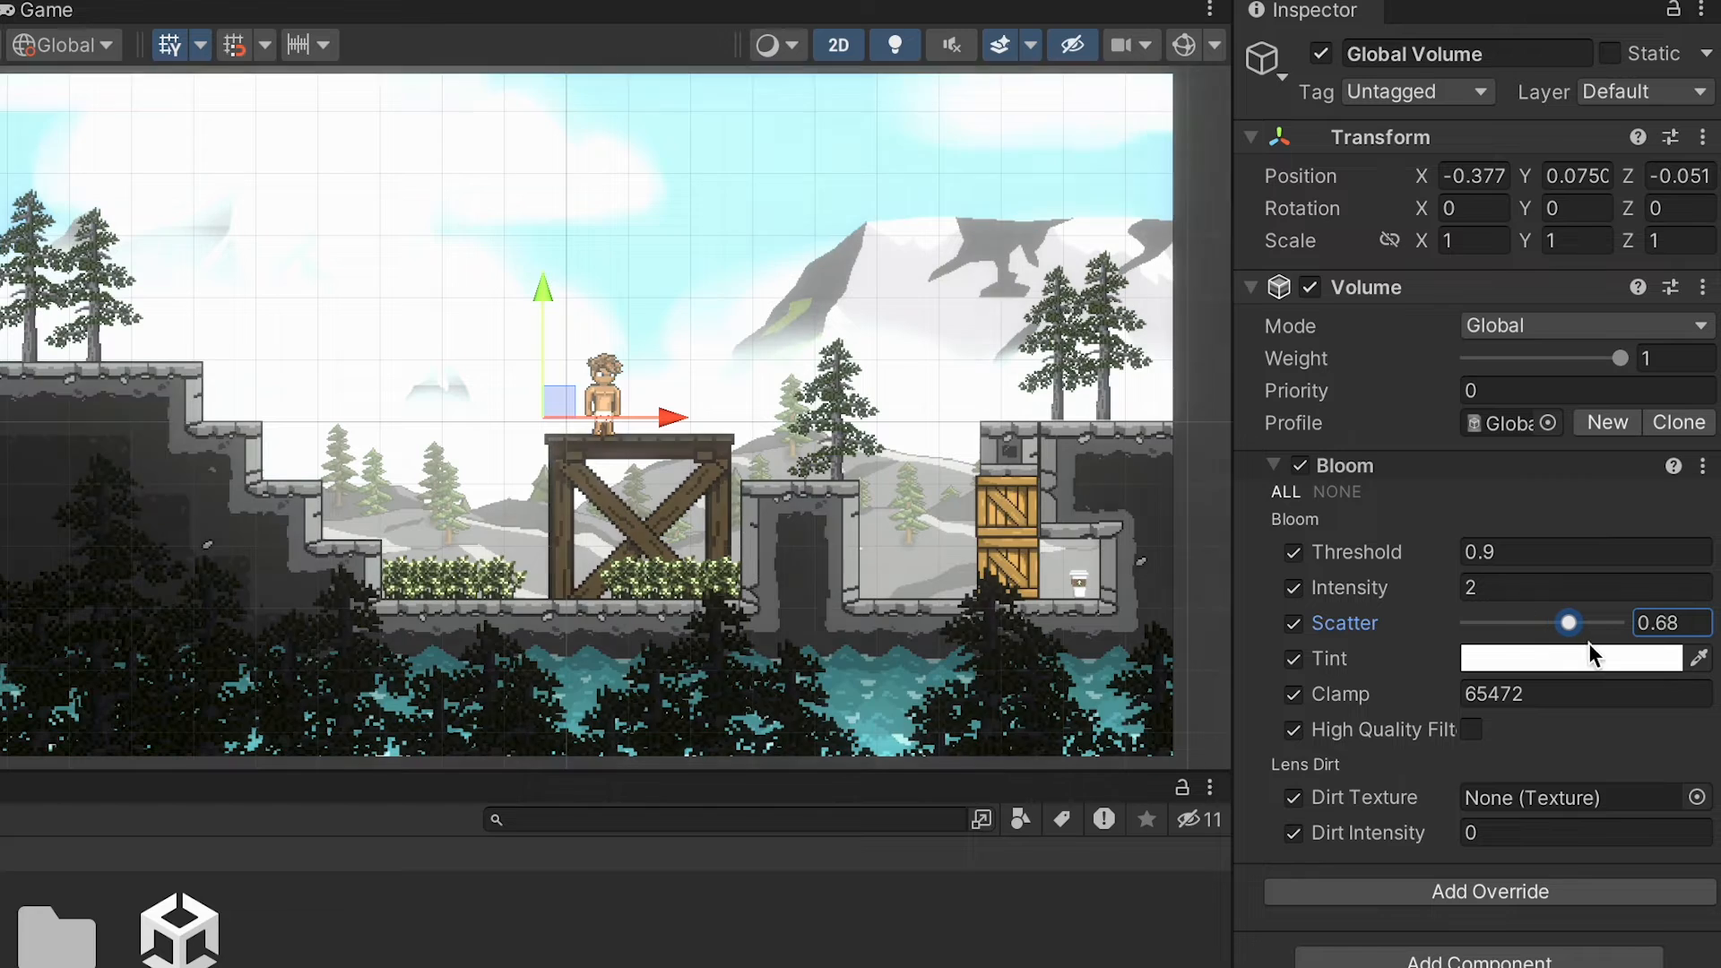
left_click_drag(1568, 623, 1604, 622)
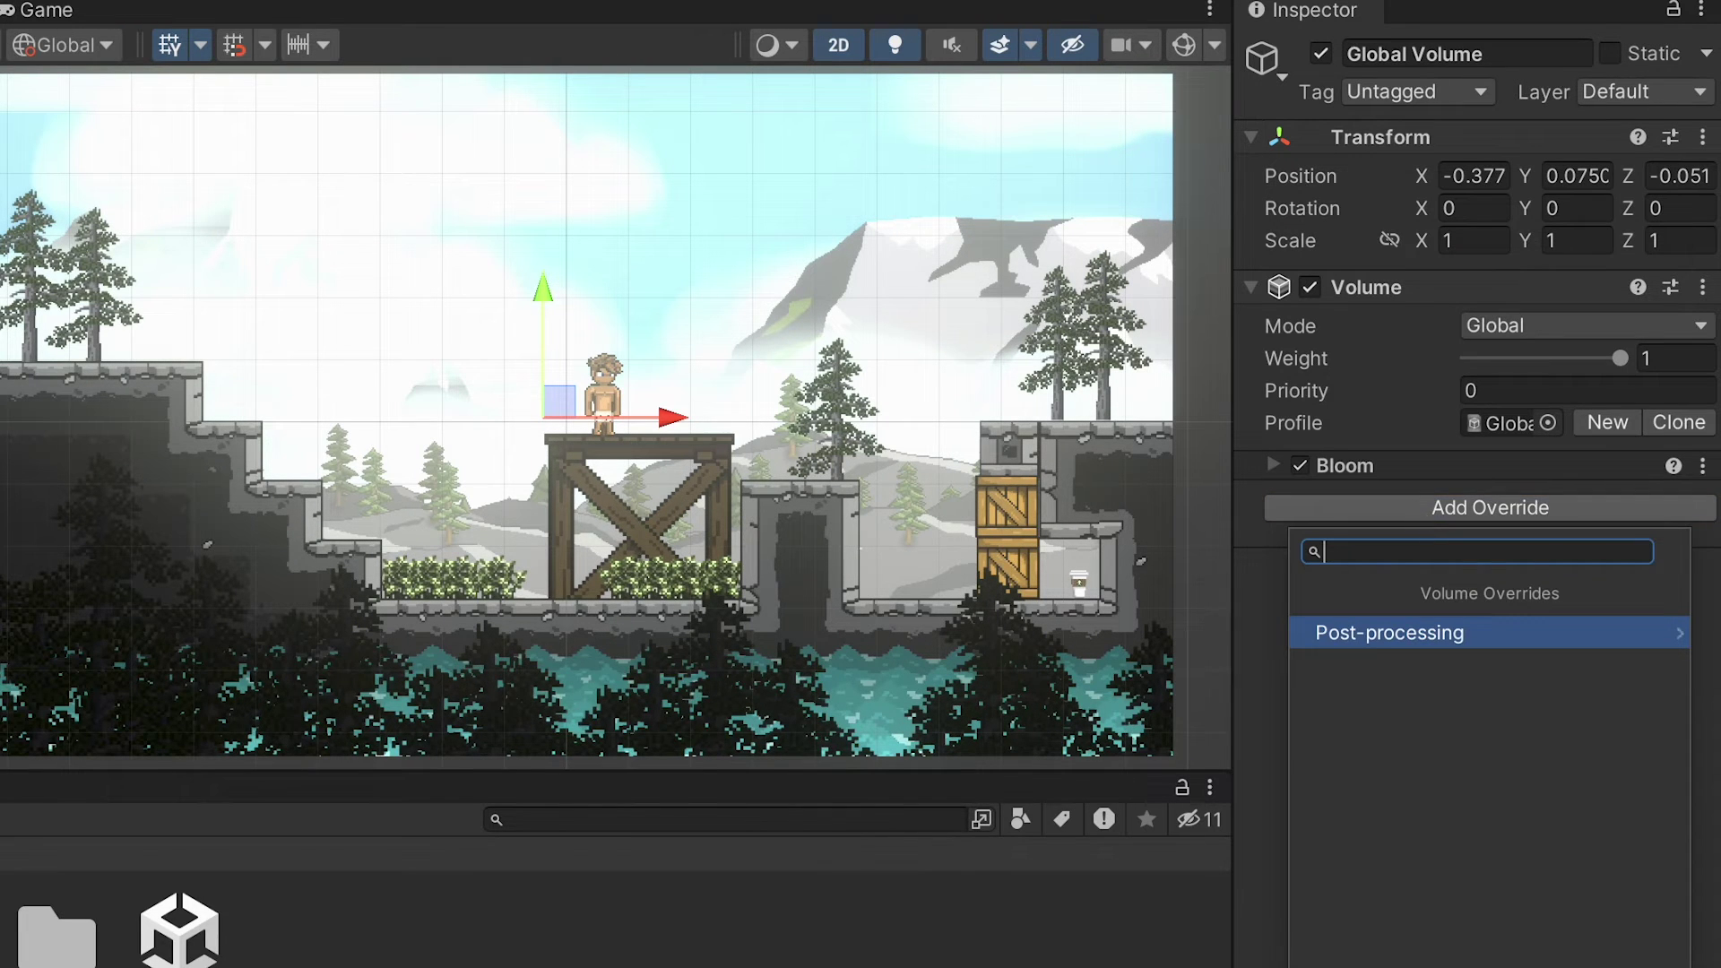
Add a Chromatic Aberration override and push its Intensity to 1.
left_click(1389, 633)
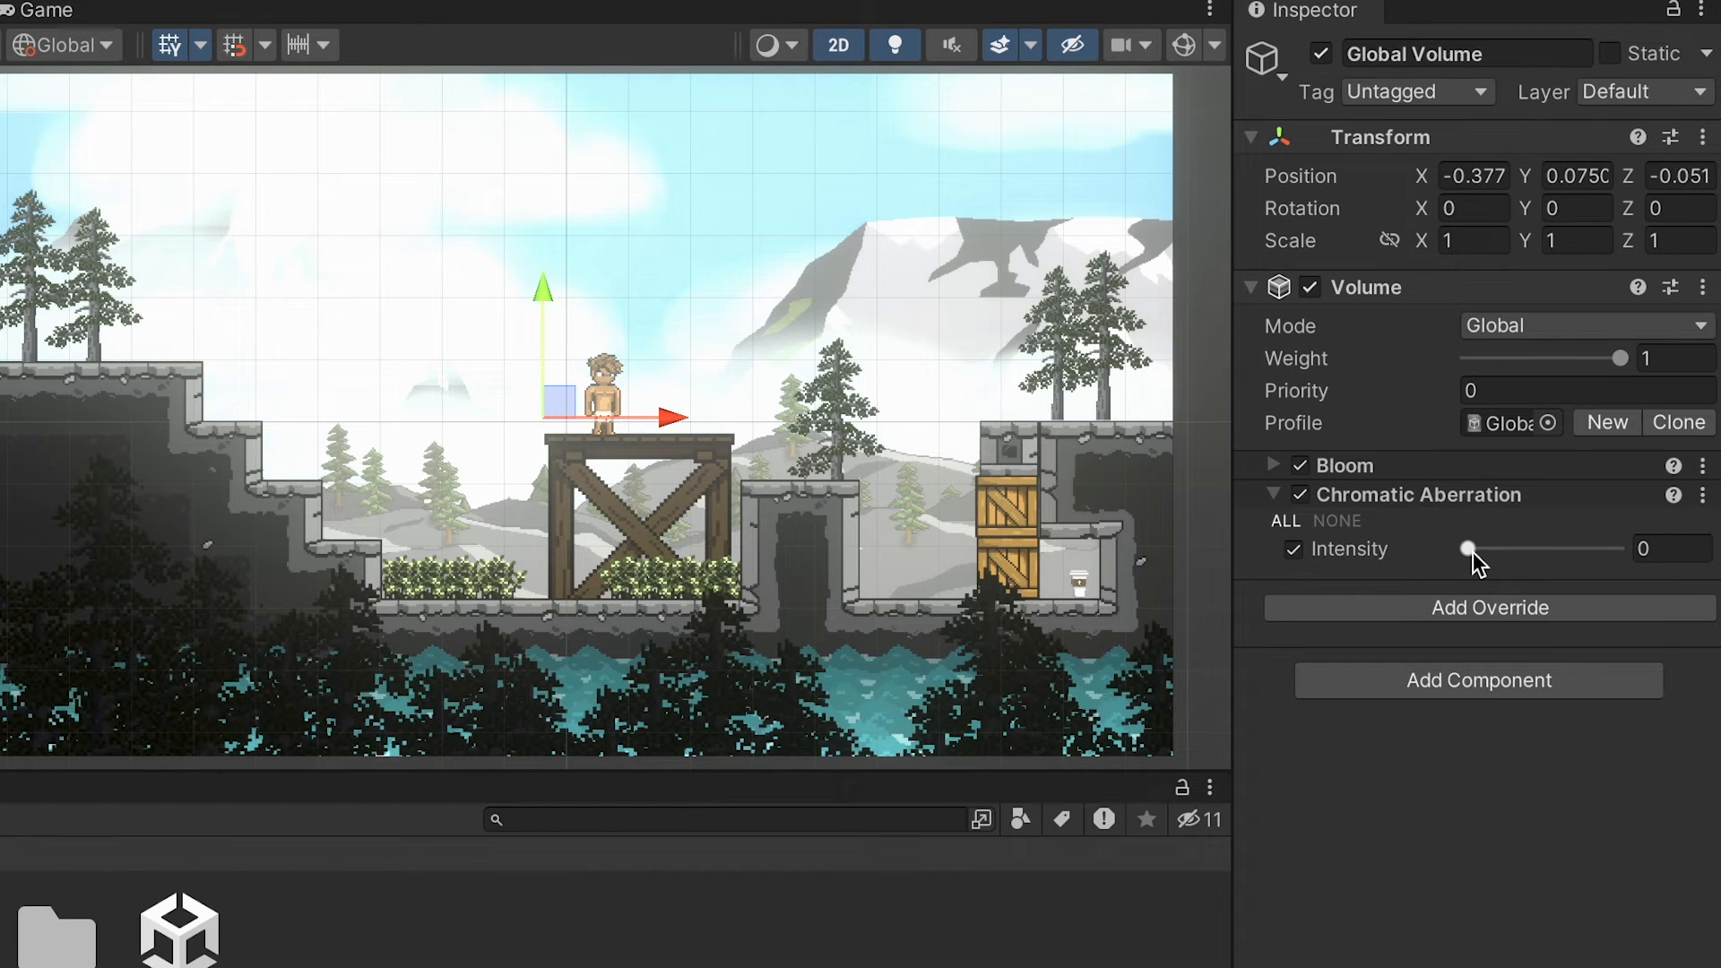
left_click_drag(1468, 548, 1571, 548)
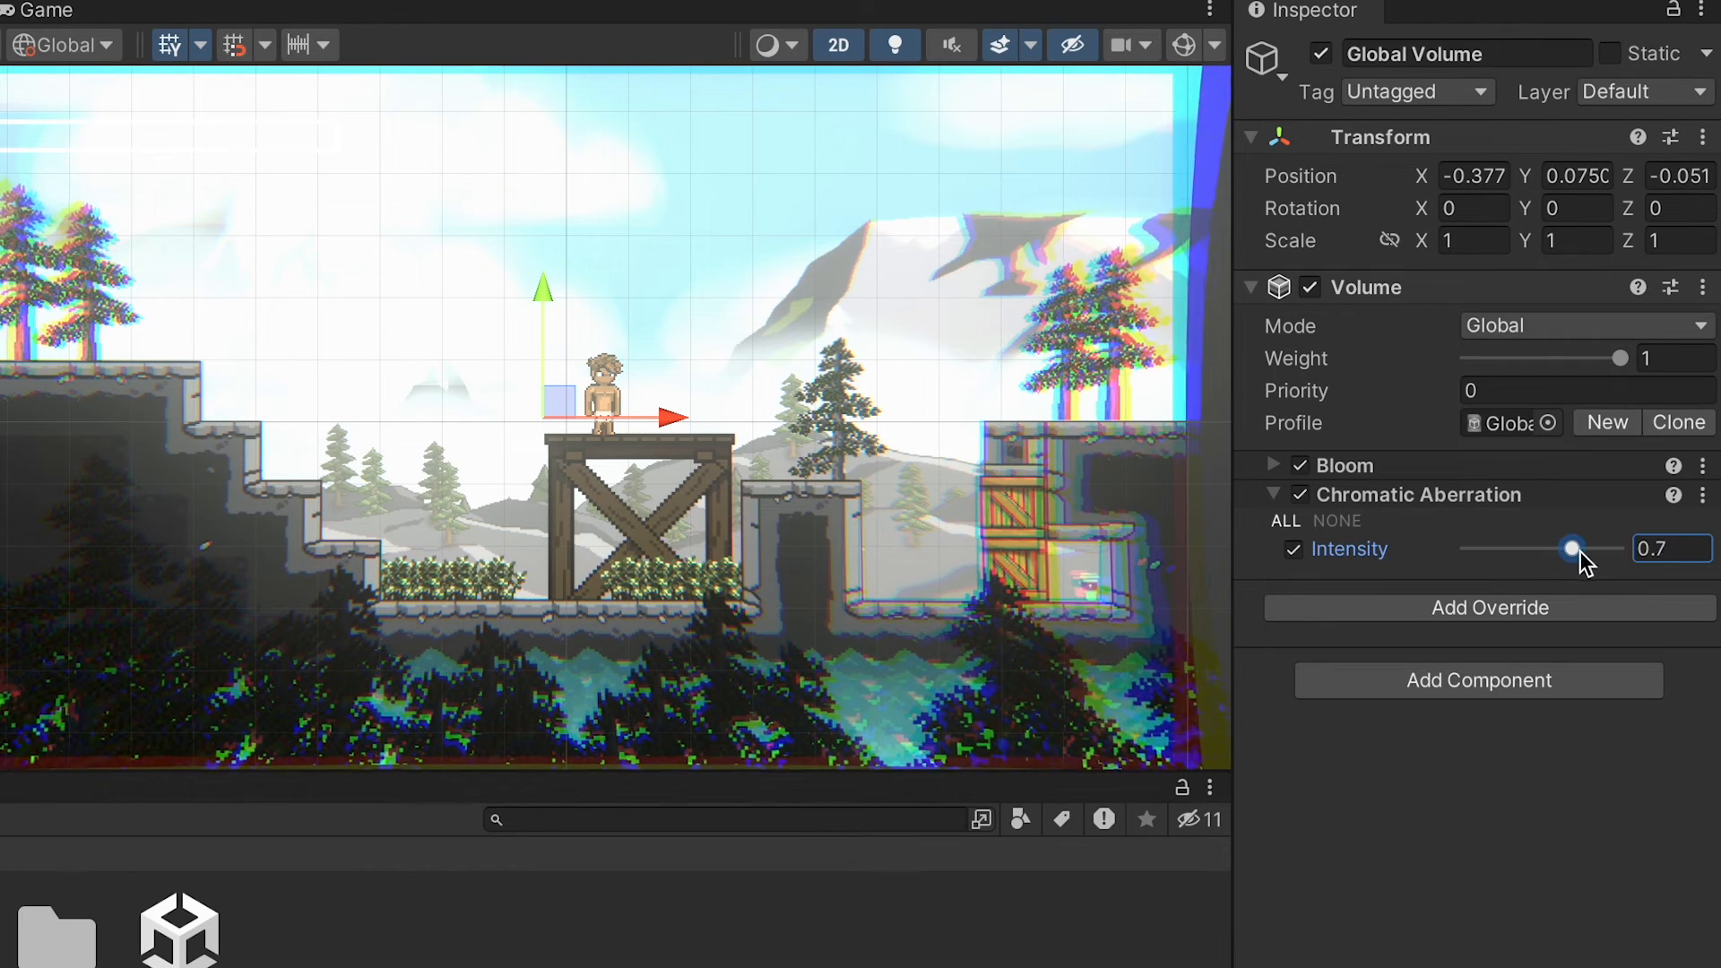
left_click_drag(1572, 548, 1614, 548)
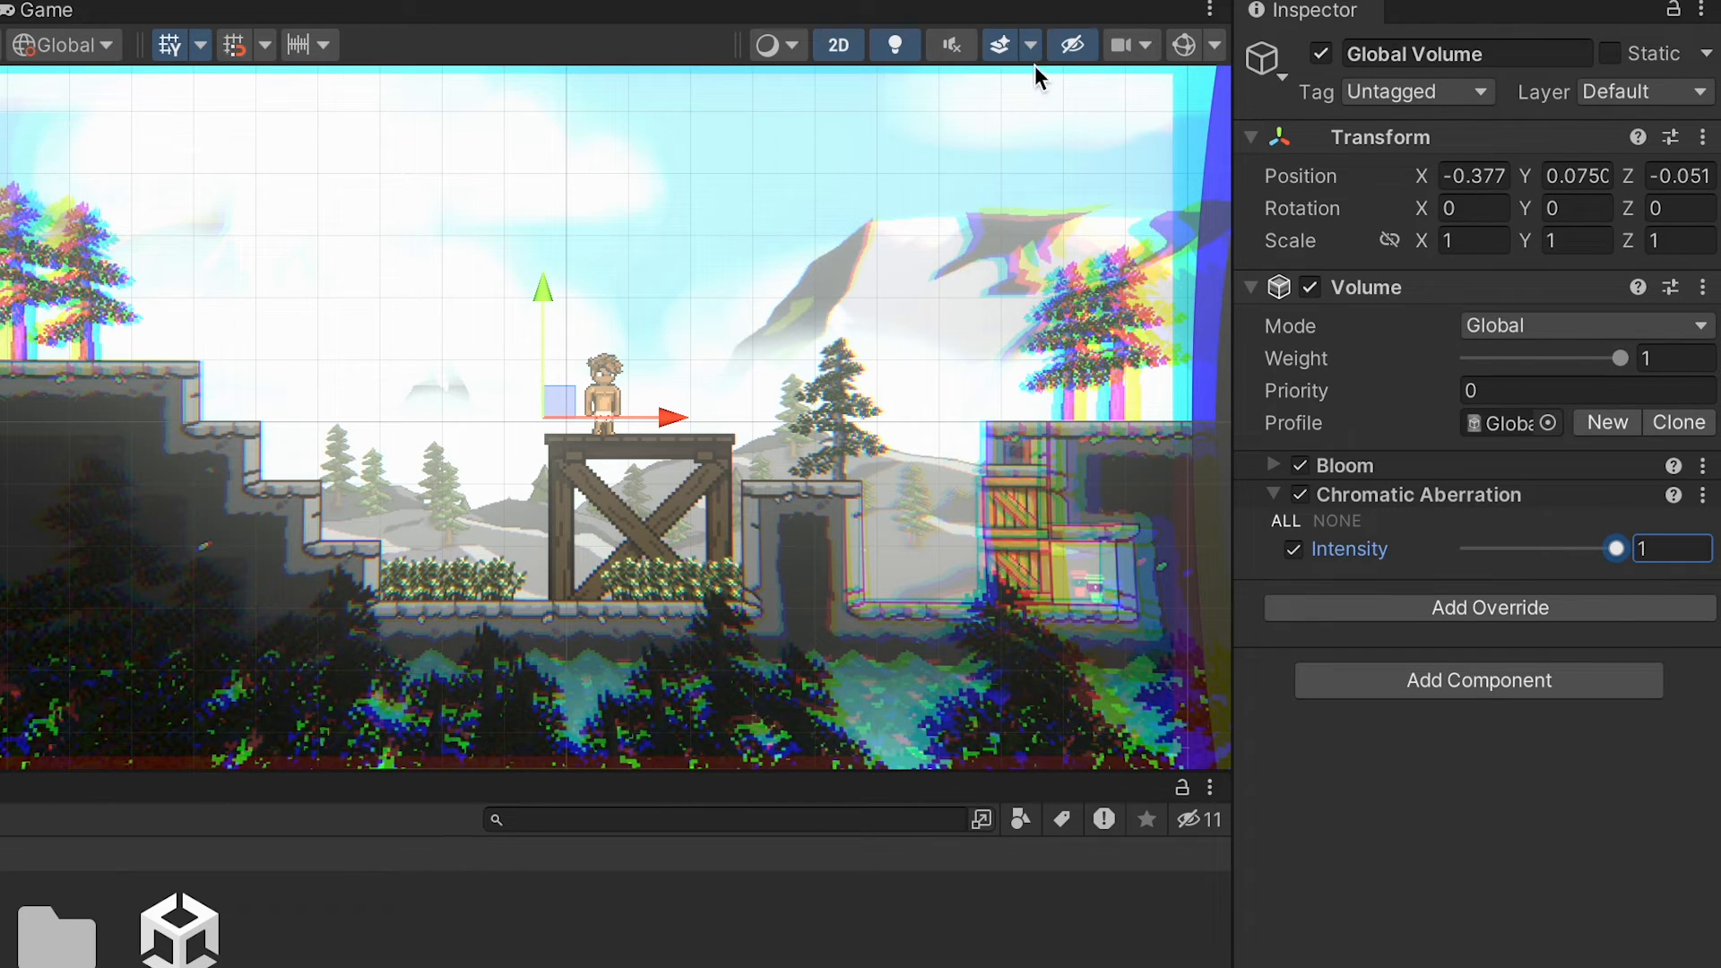
mouse_move(271, 674)
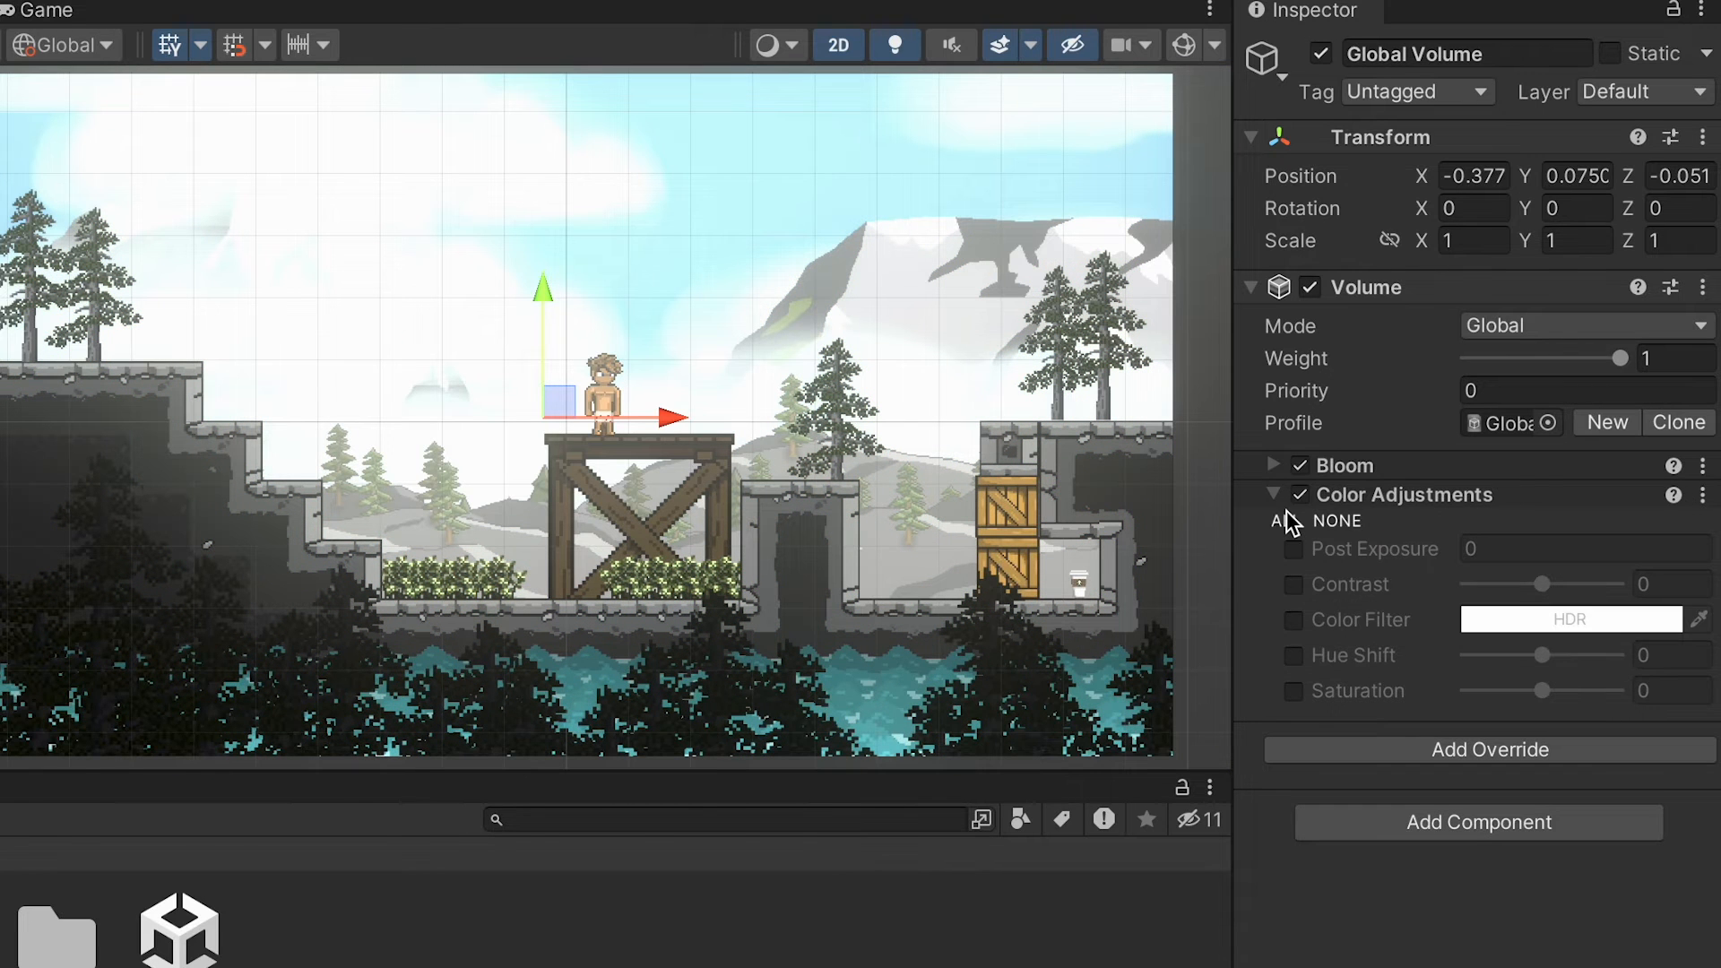
Enable all Color Adjustments settings and raise Hue Shift until the sky turns pink.
left_click(1284, 521)
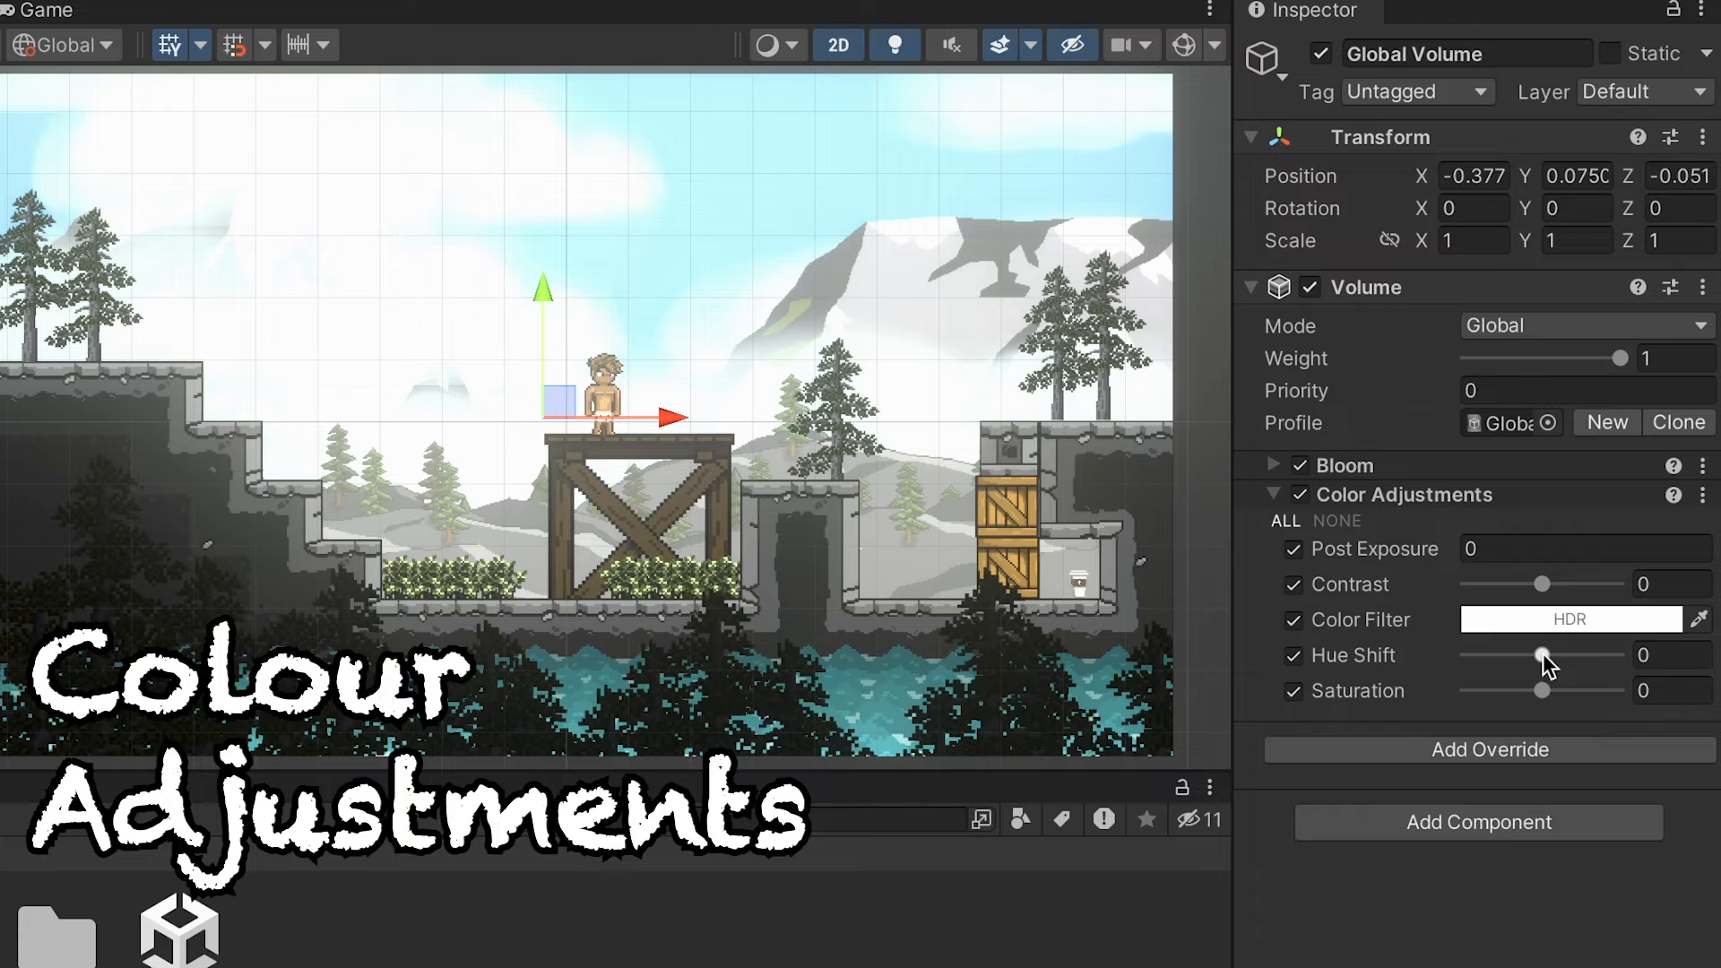
left_click_drag(1542, 655, 1553, 656)
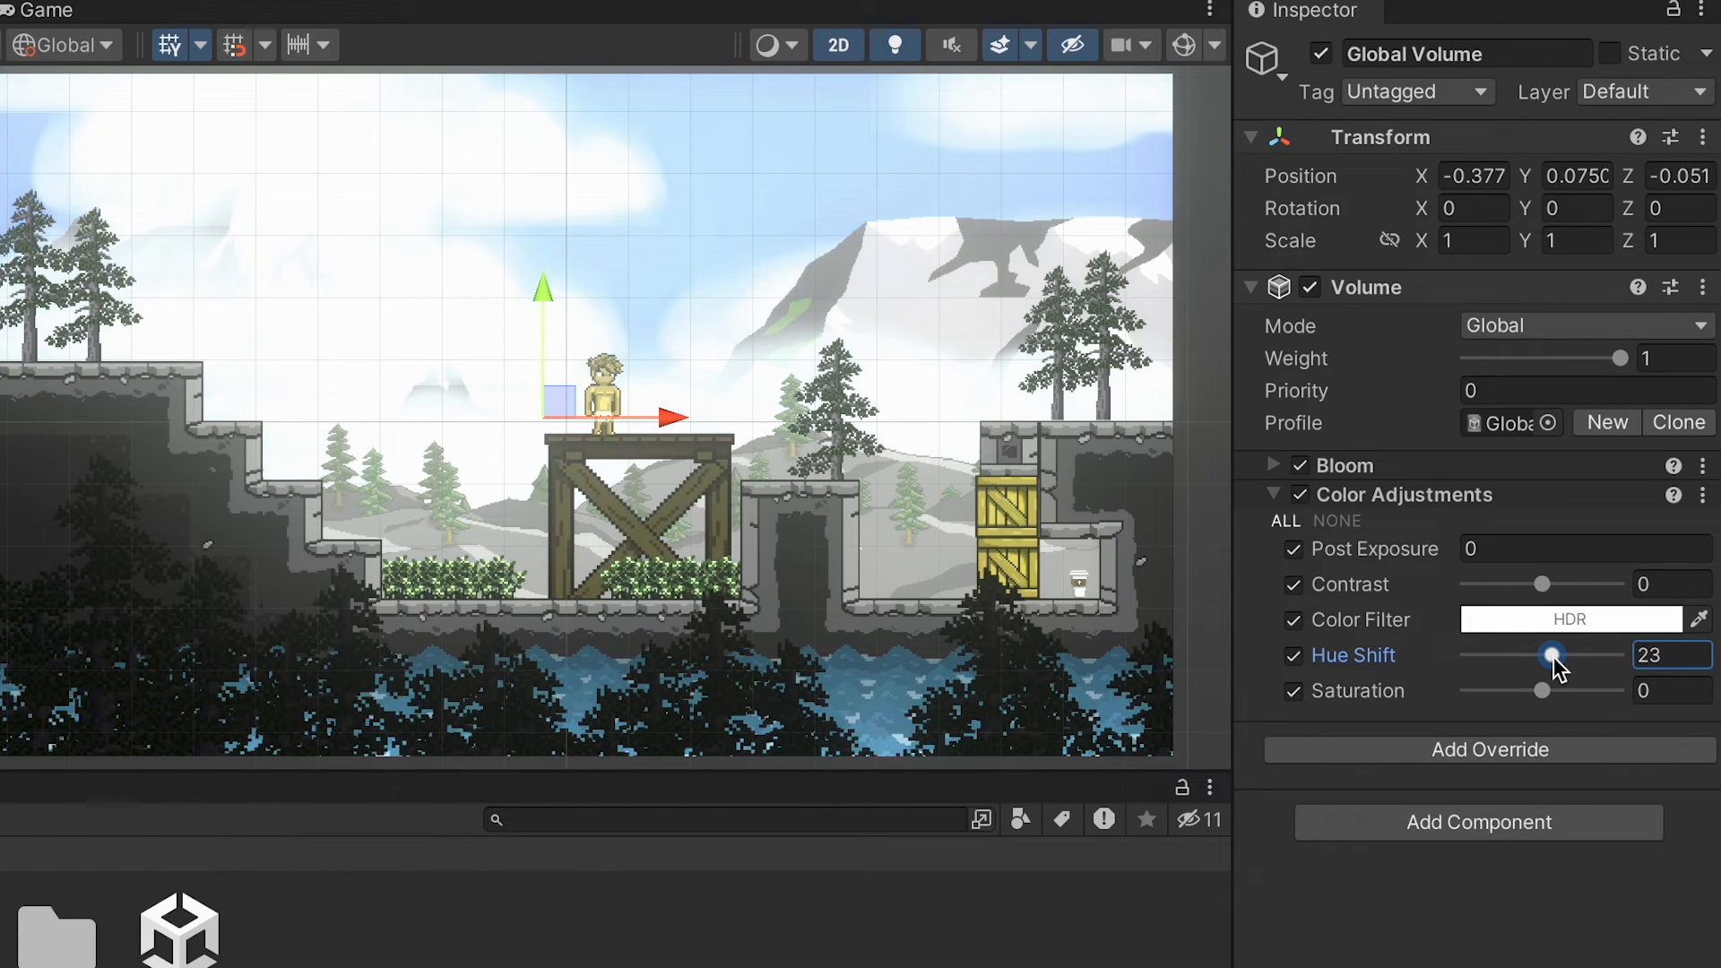
left_click_drag(1554, 654, 1566, 655)
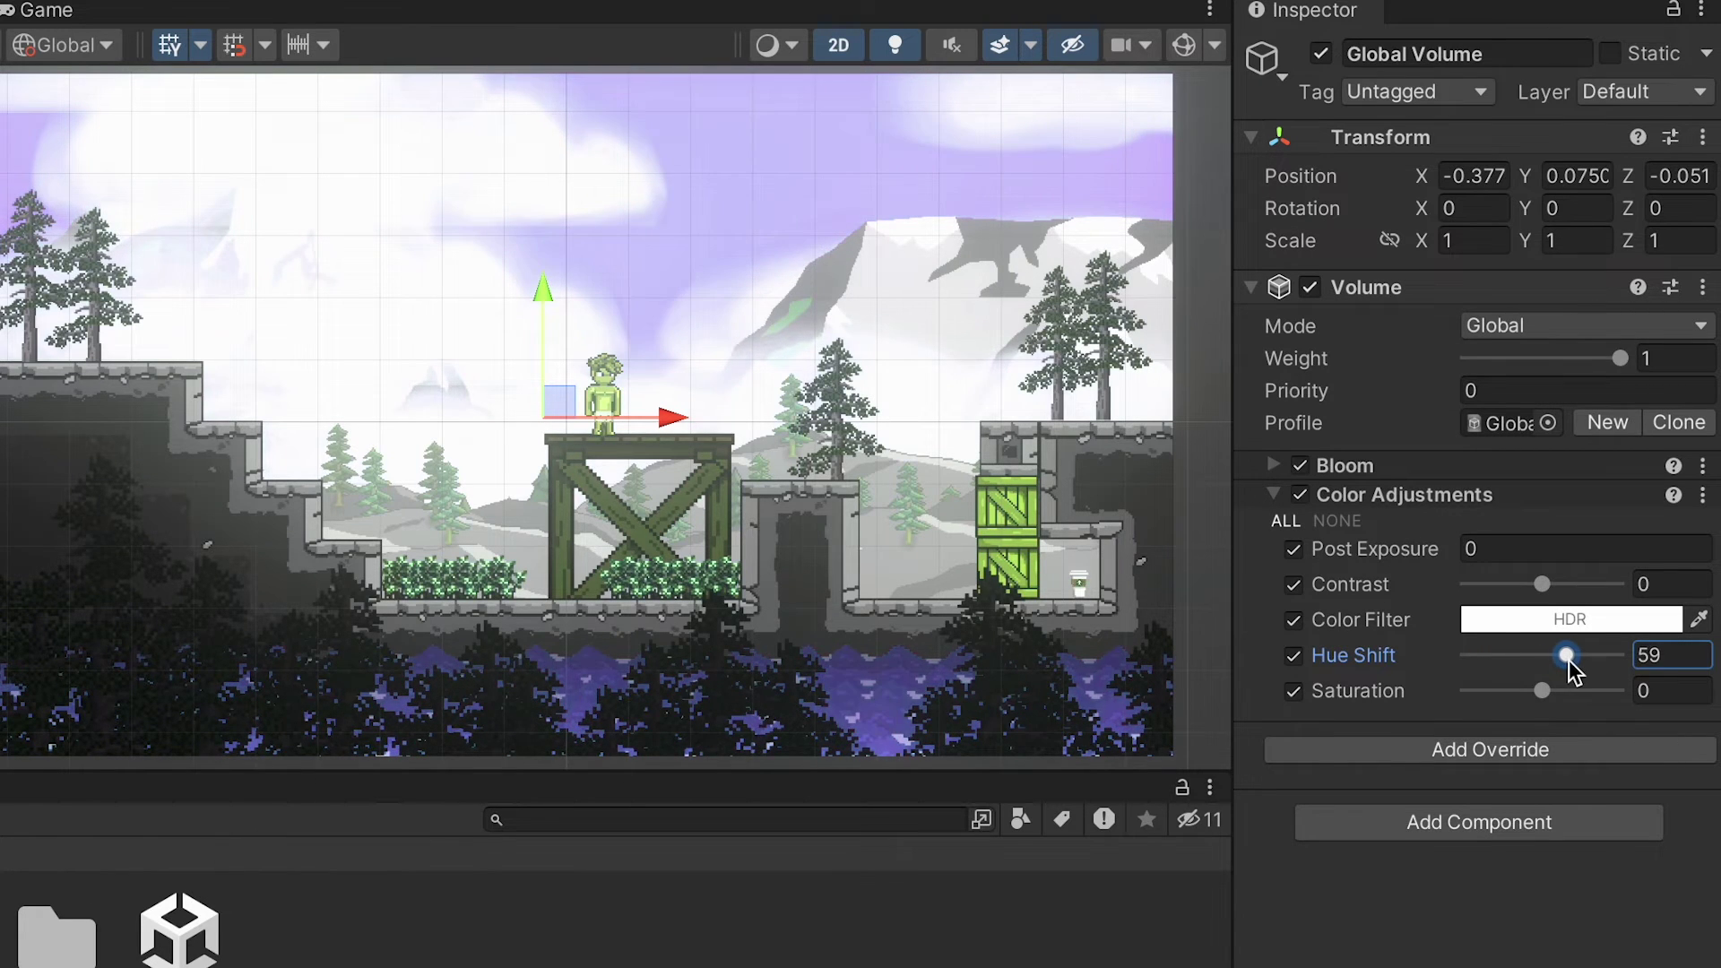
left_click_drag(1568, 655, 1594, 655)
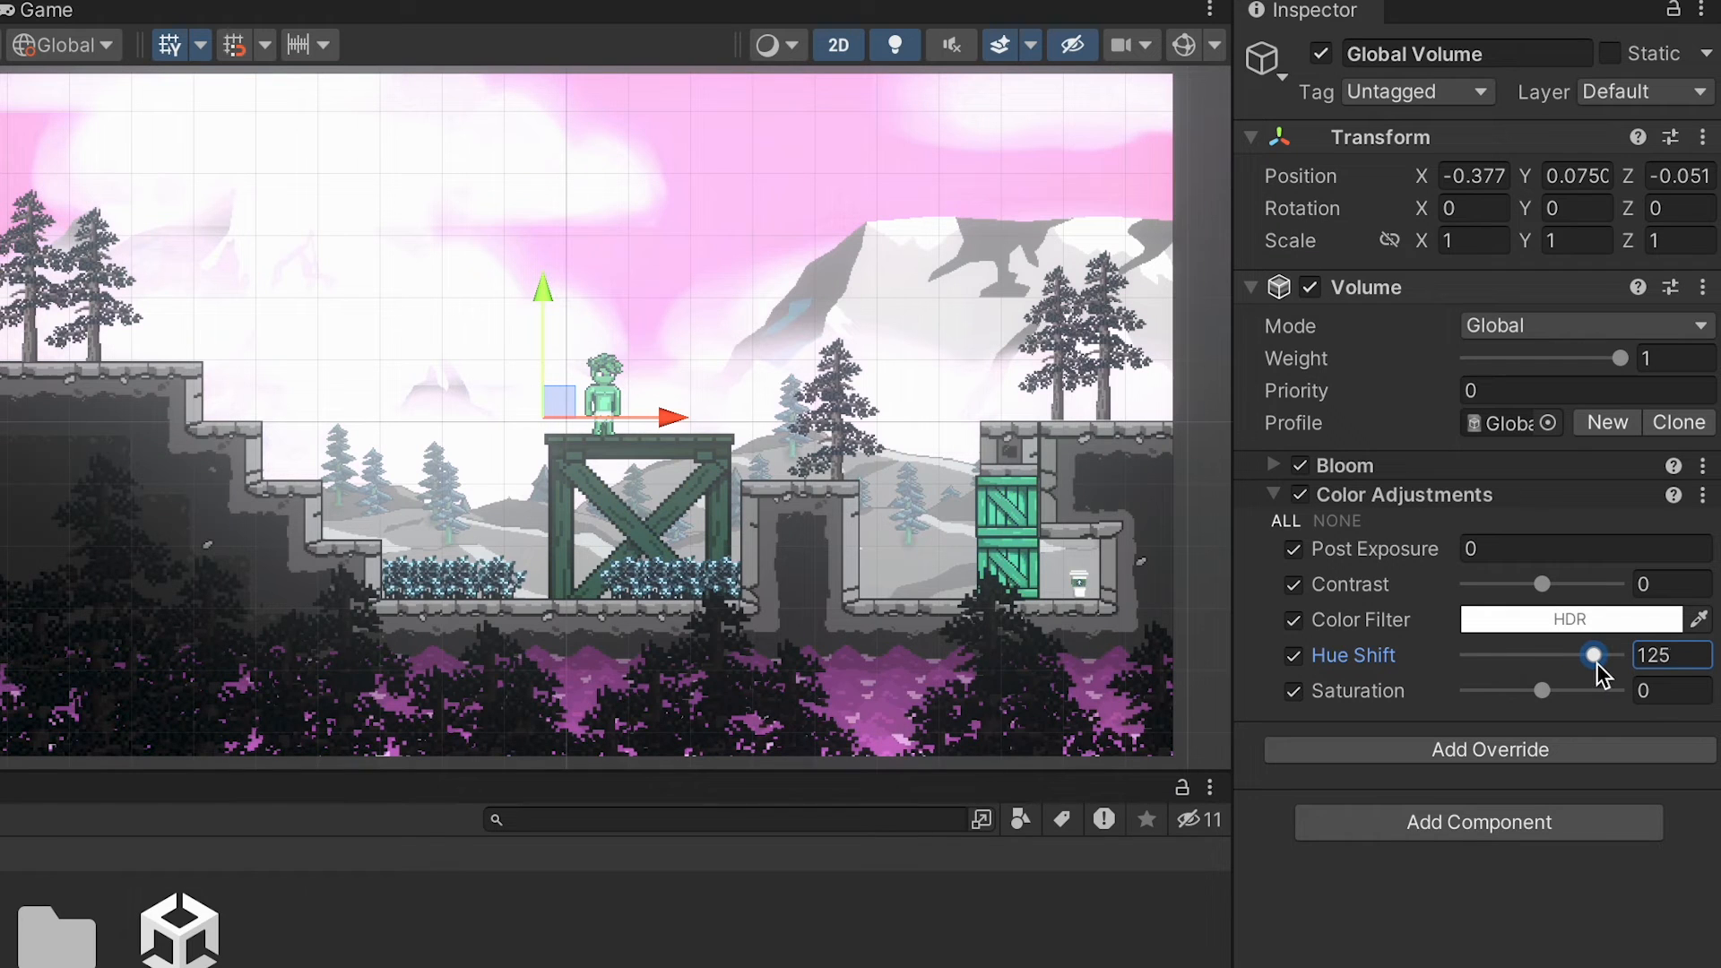
Push Hue Shift to -180 and set a pale blue Color Filter.
left_click_drag(1594, 655, 1468, 655)
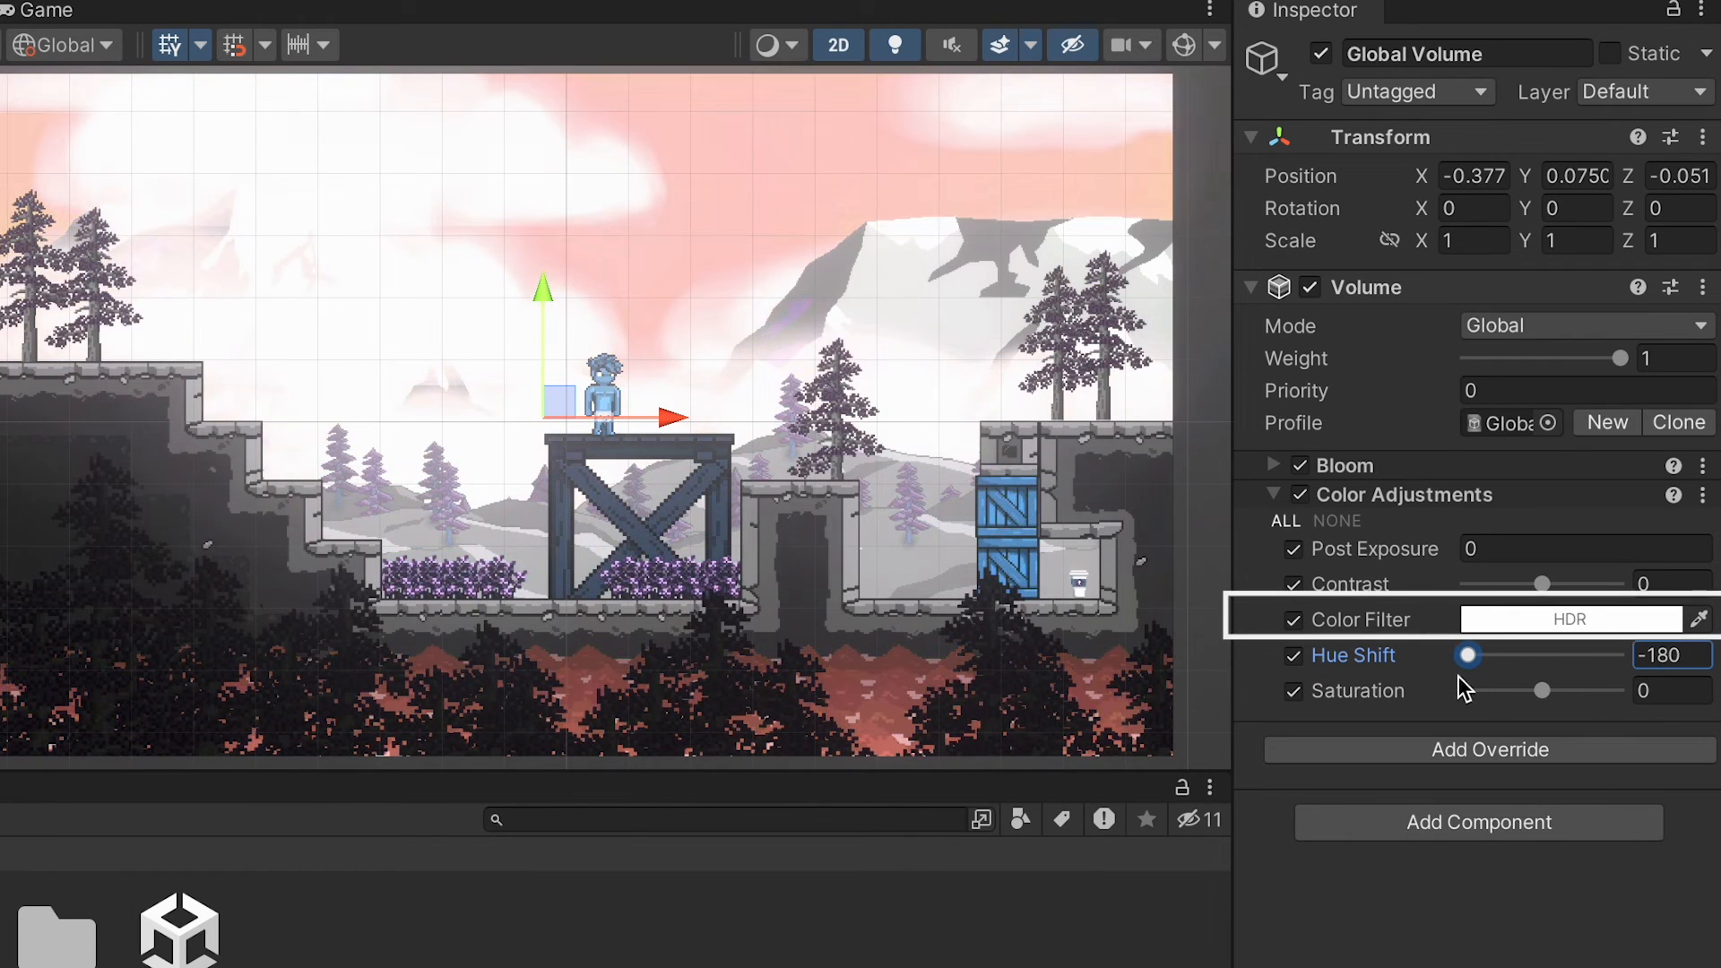
mouse_move(1422, 691)
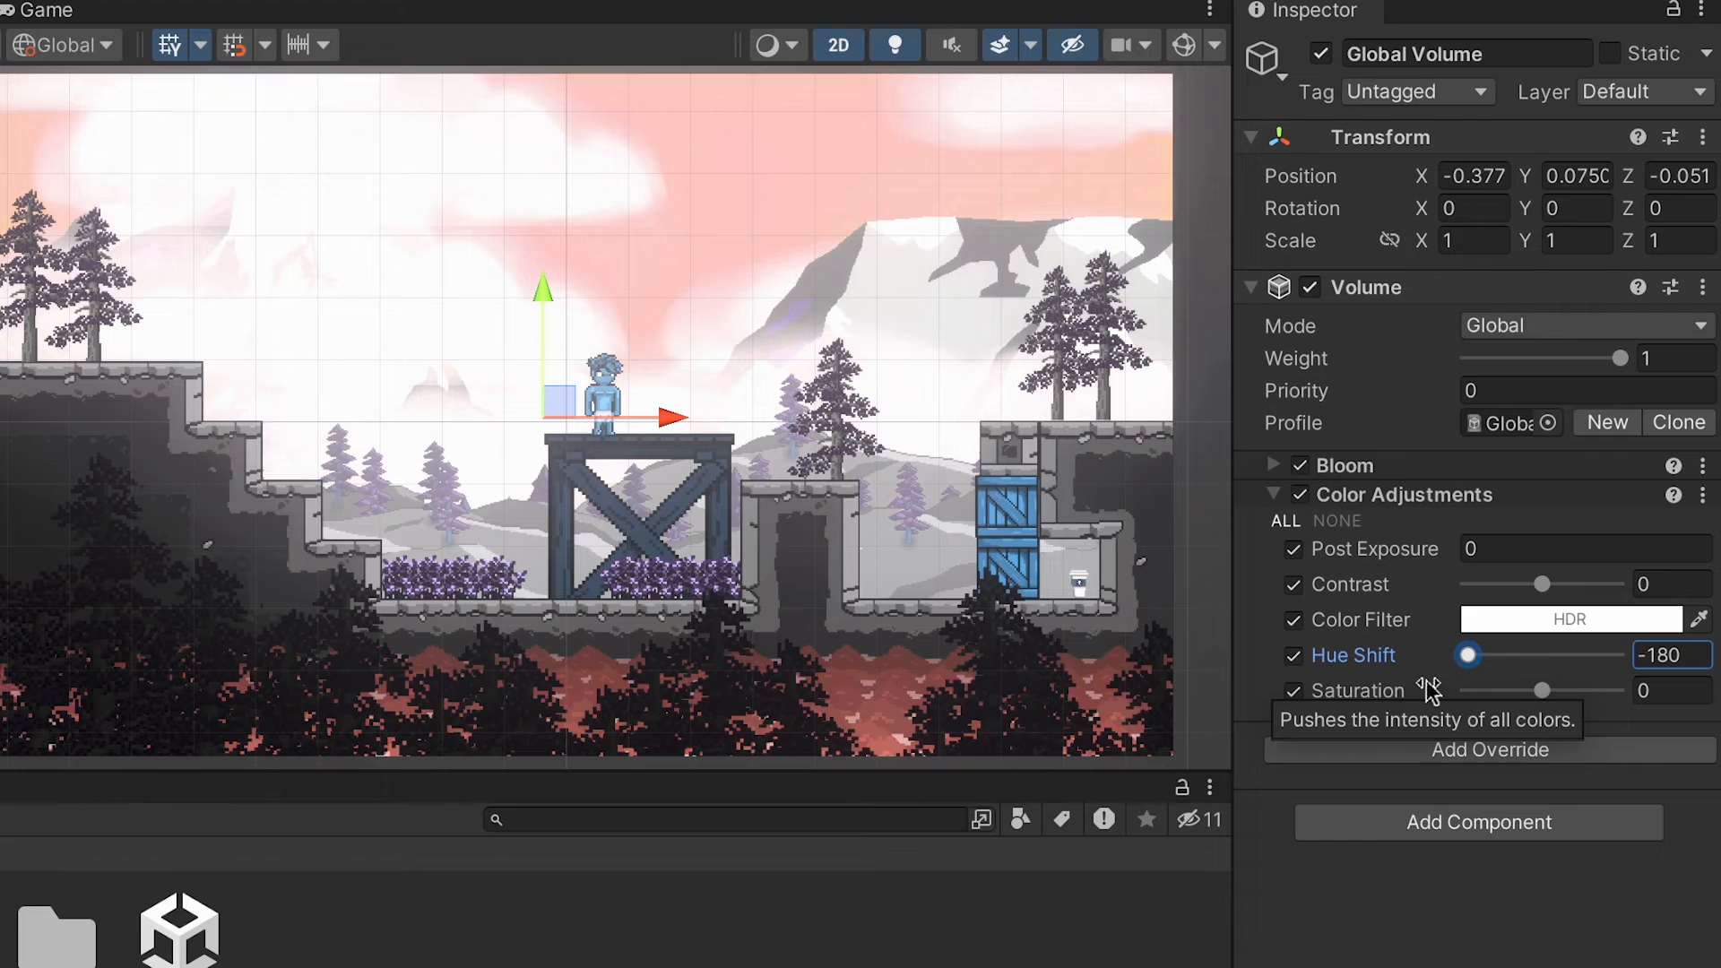
left_click(1571, 619)
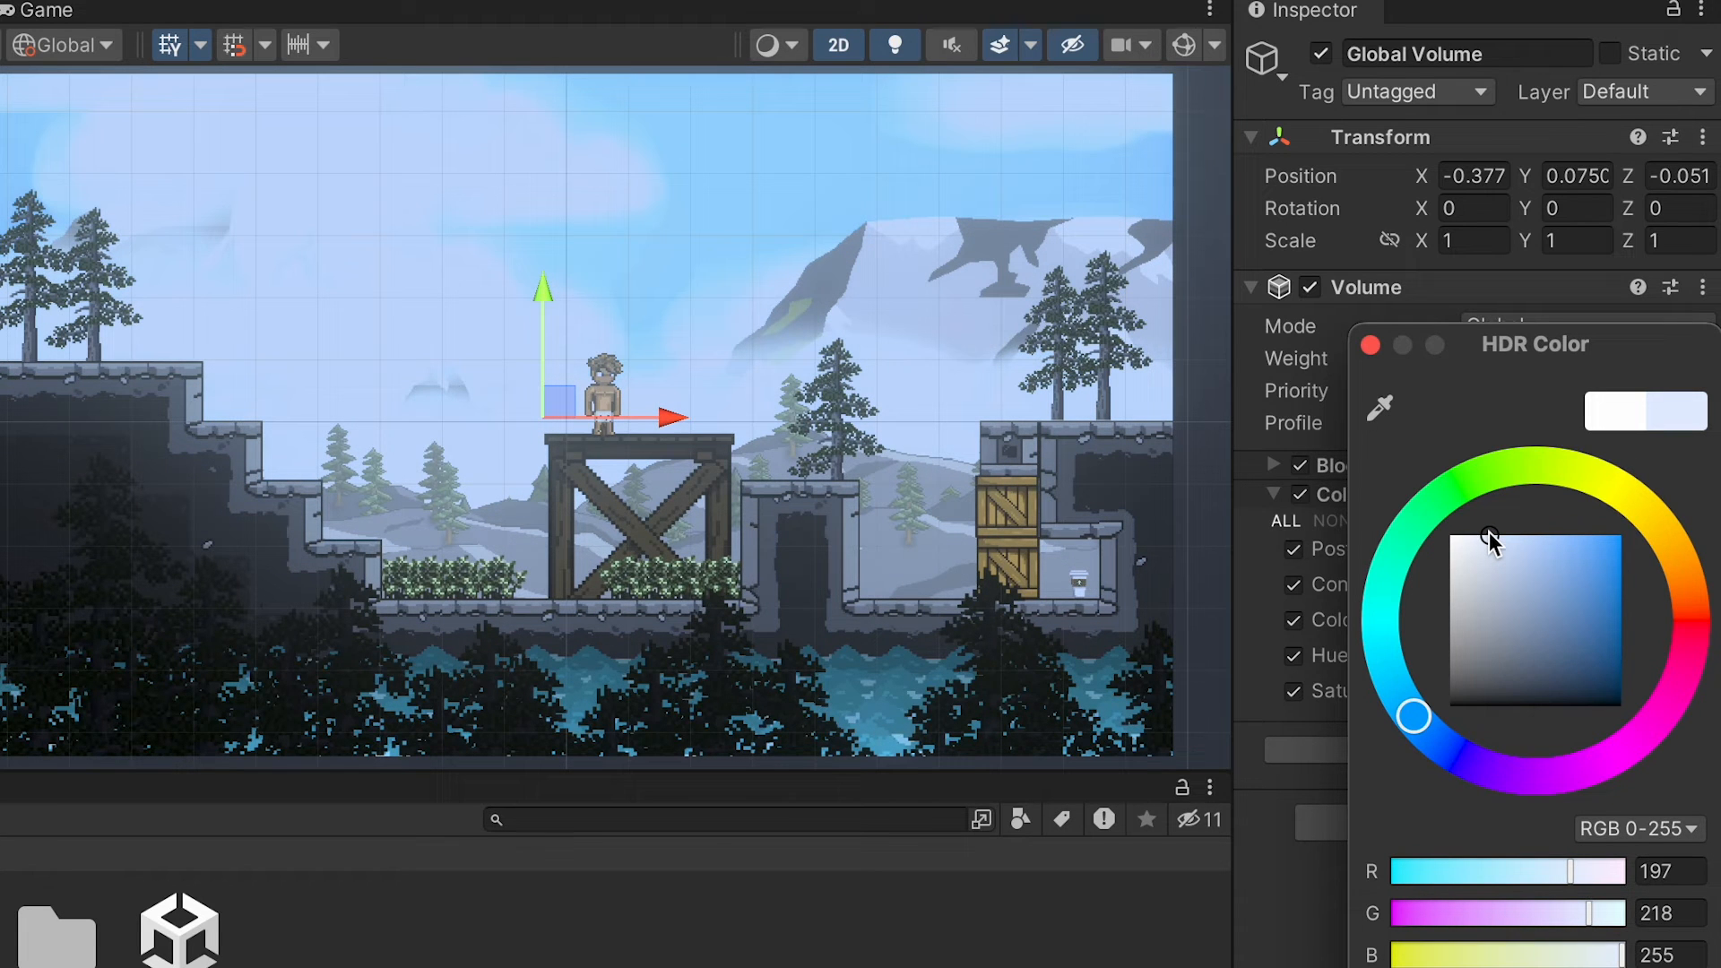
left_click_drag(1493, 538, 1483, 711)
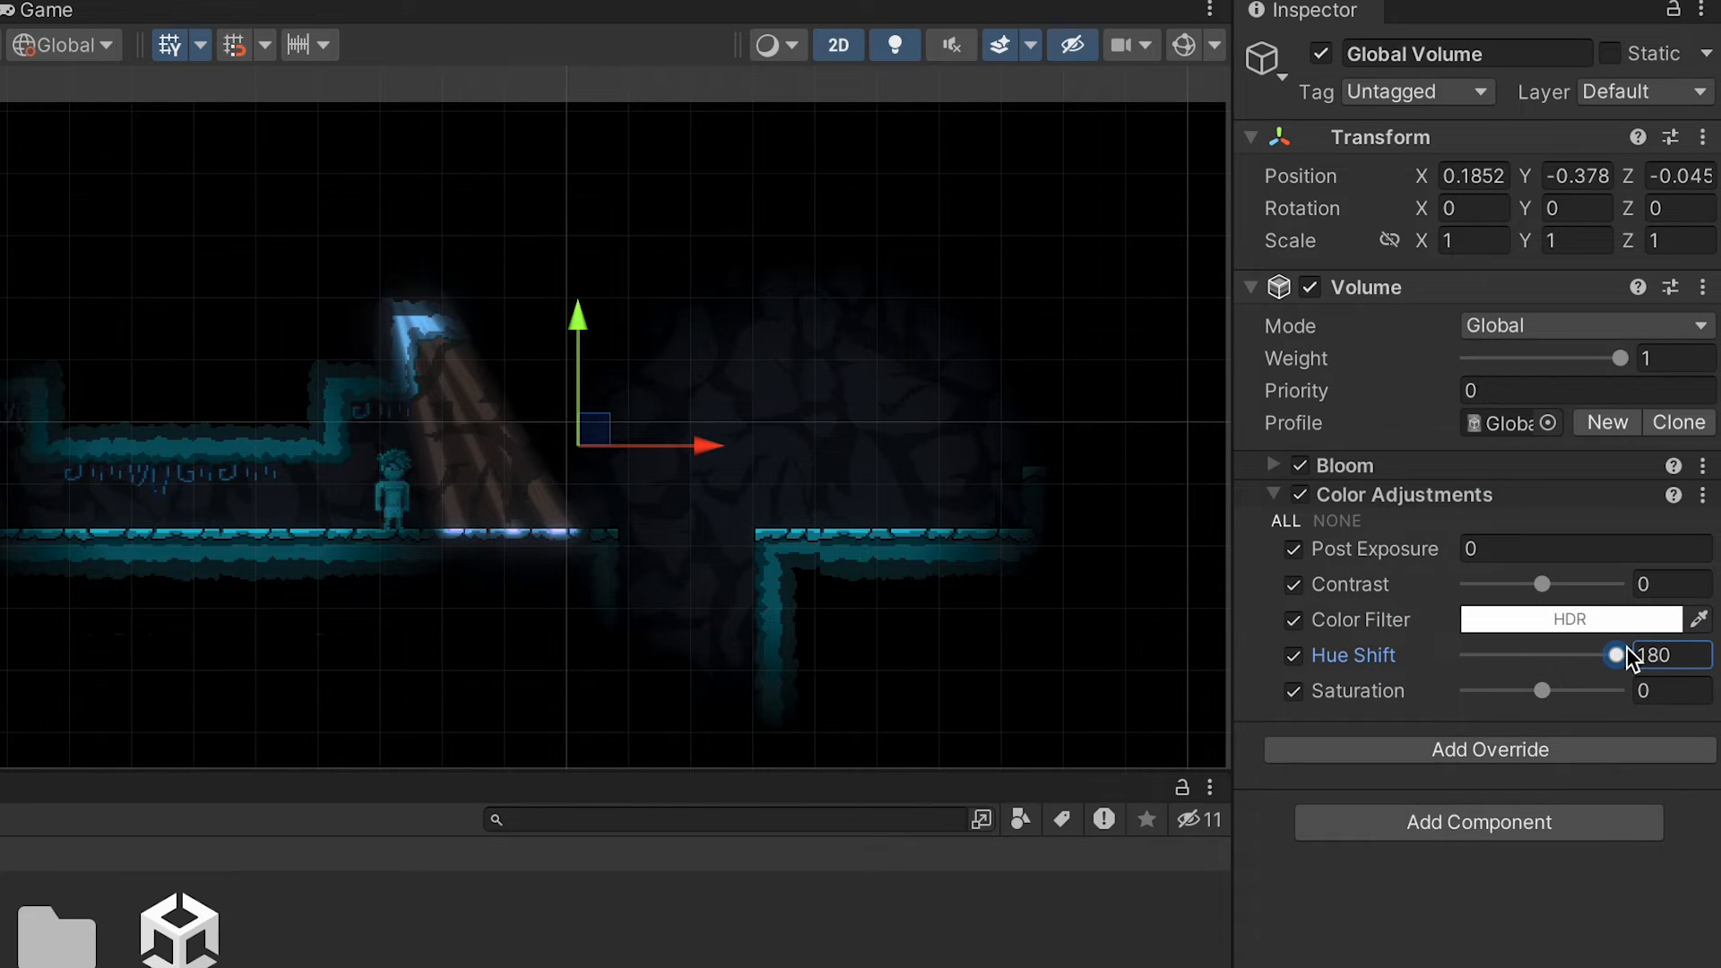
Sweep the cave glow's Hue Shift through red, orange and purple, settling near -63.
left_click_drag(1613, 654, 1535, 655)
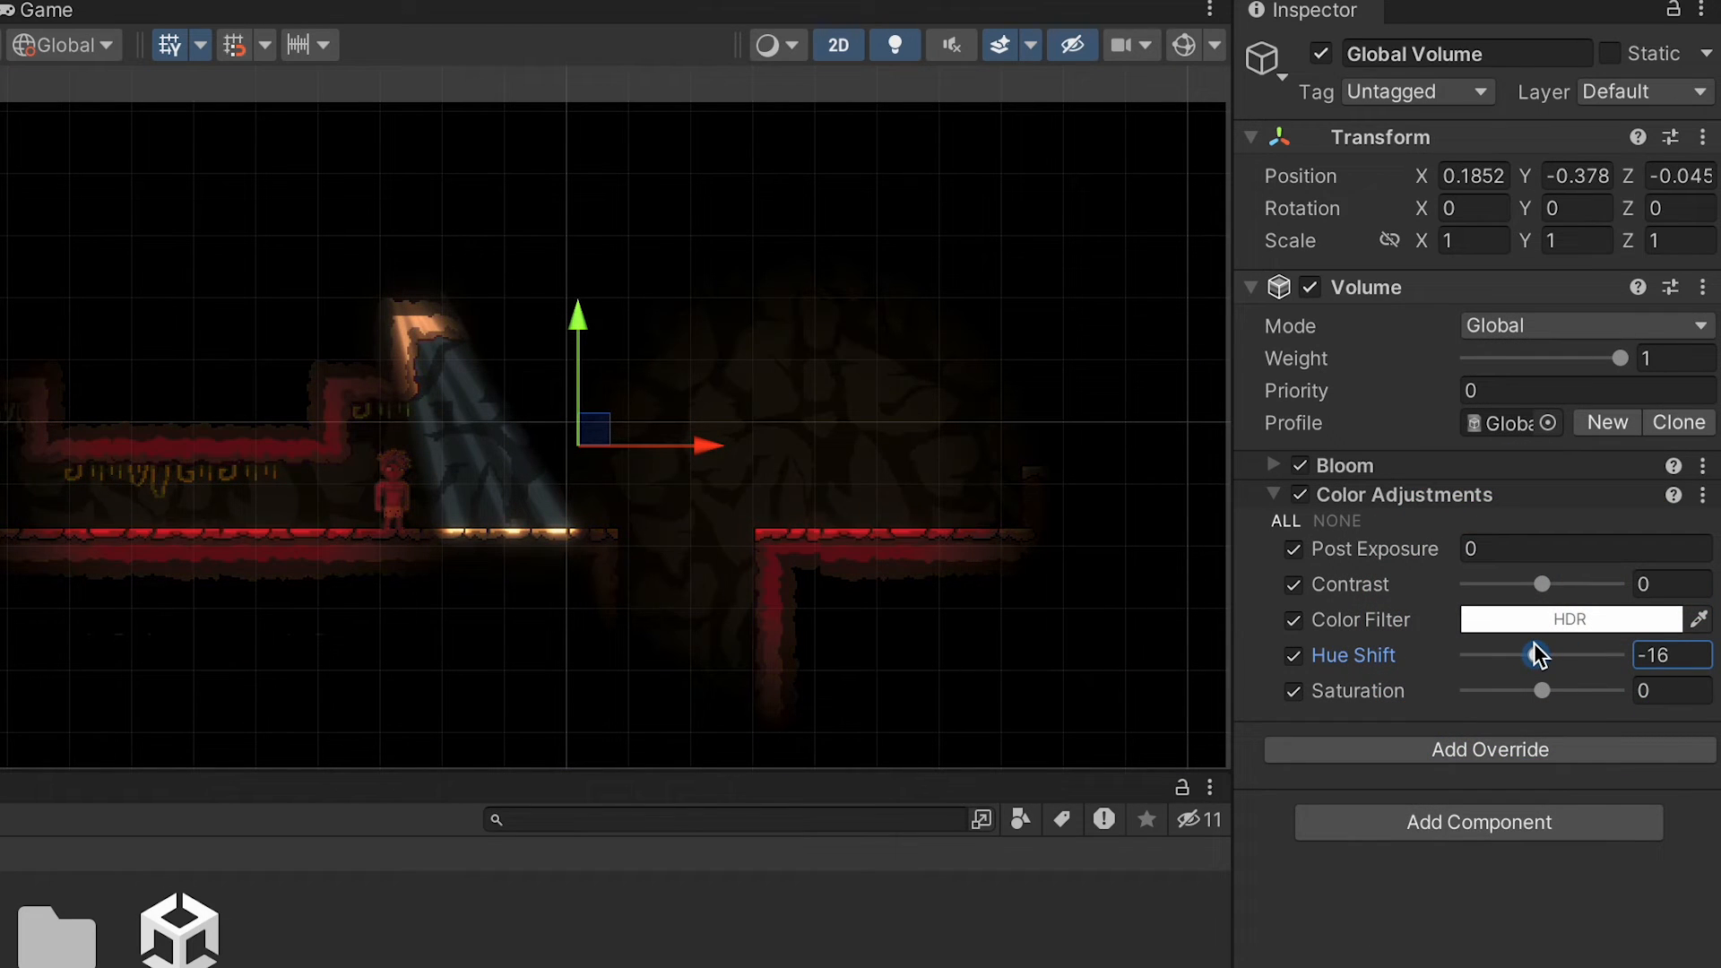
left_click_drag(1537, 655, 1549, 655)
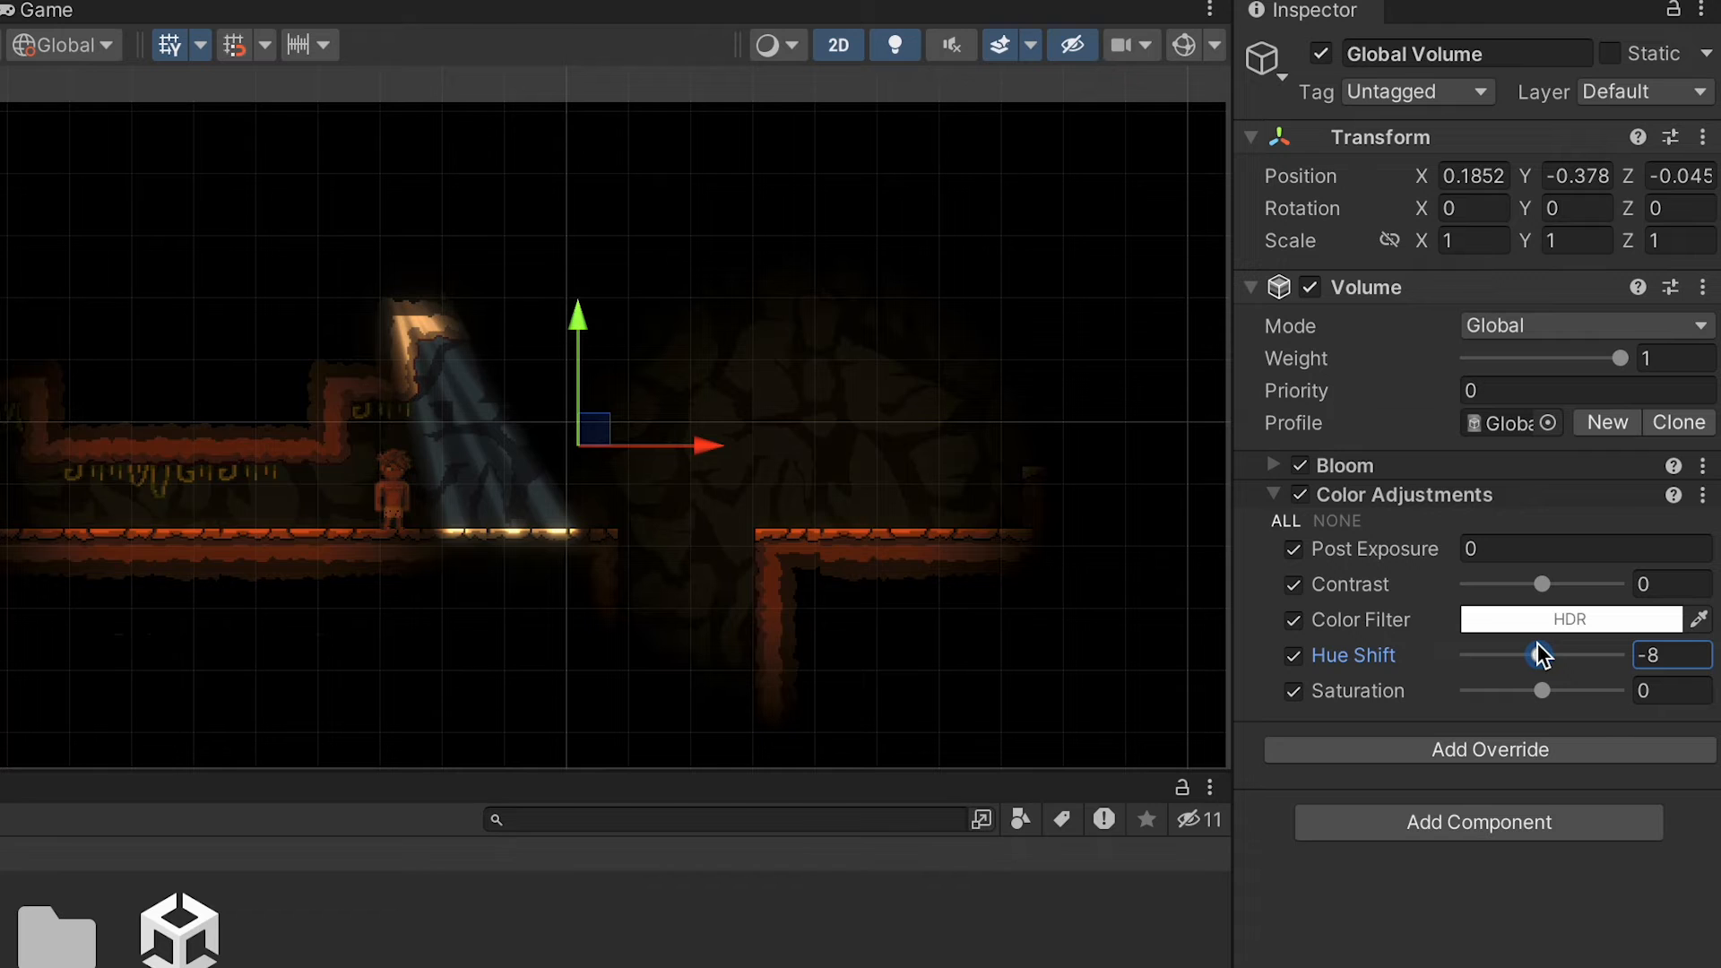
left_click_drag(1540, 655, 1496, 654)
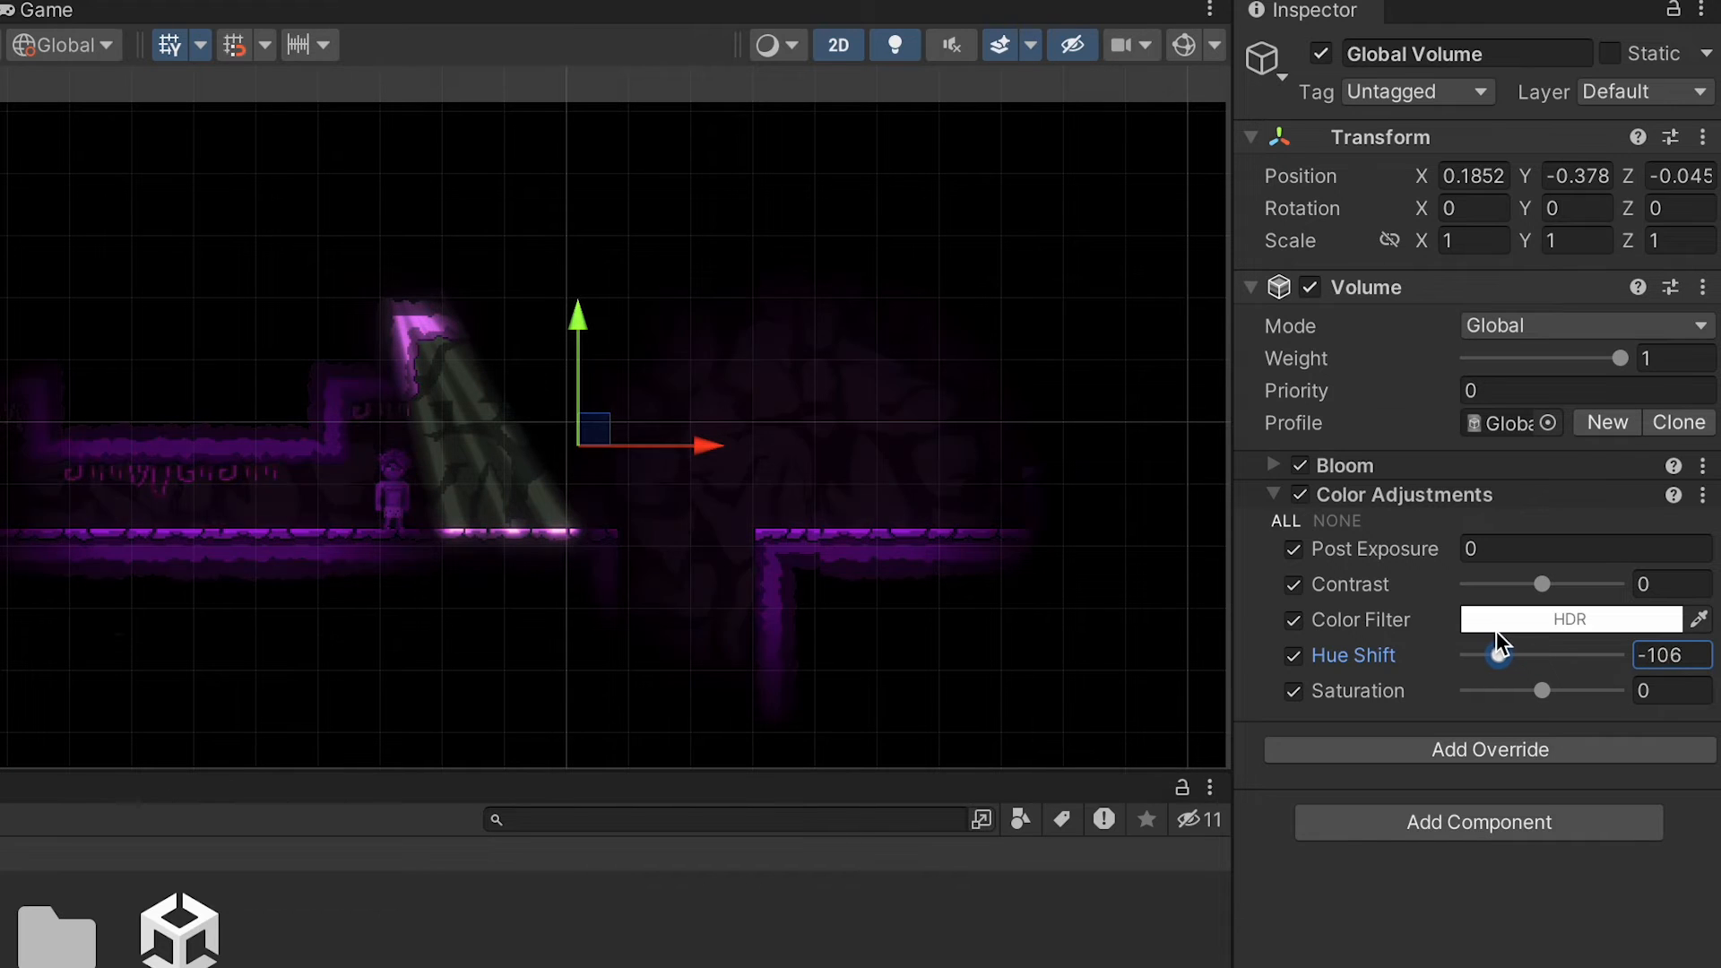
left_click_drag(1498, 655, 1517, 655)
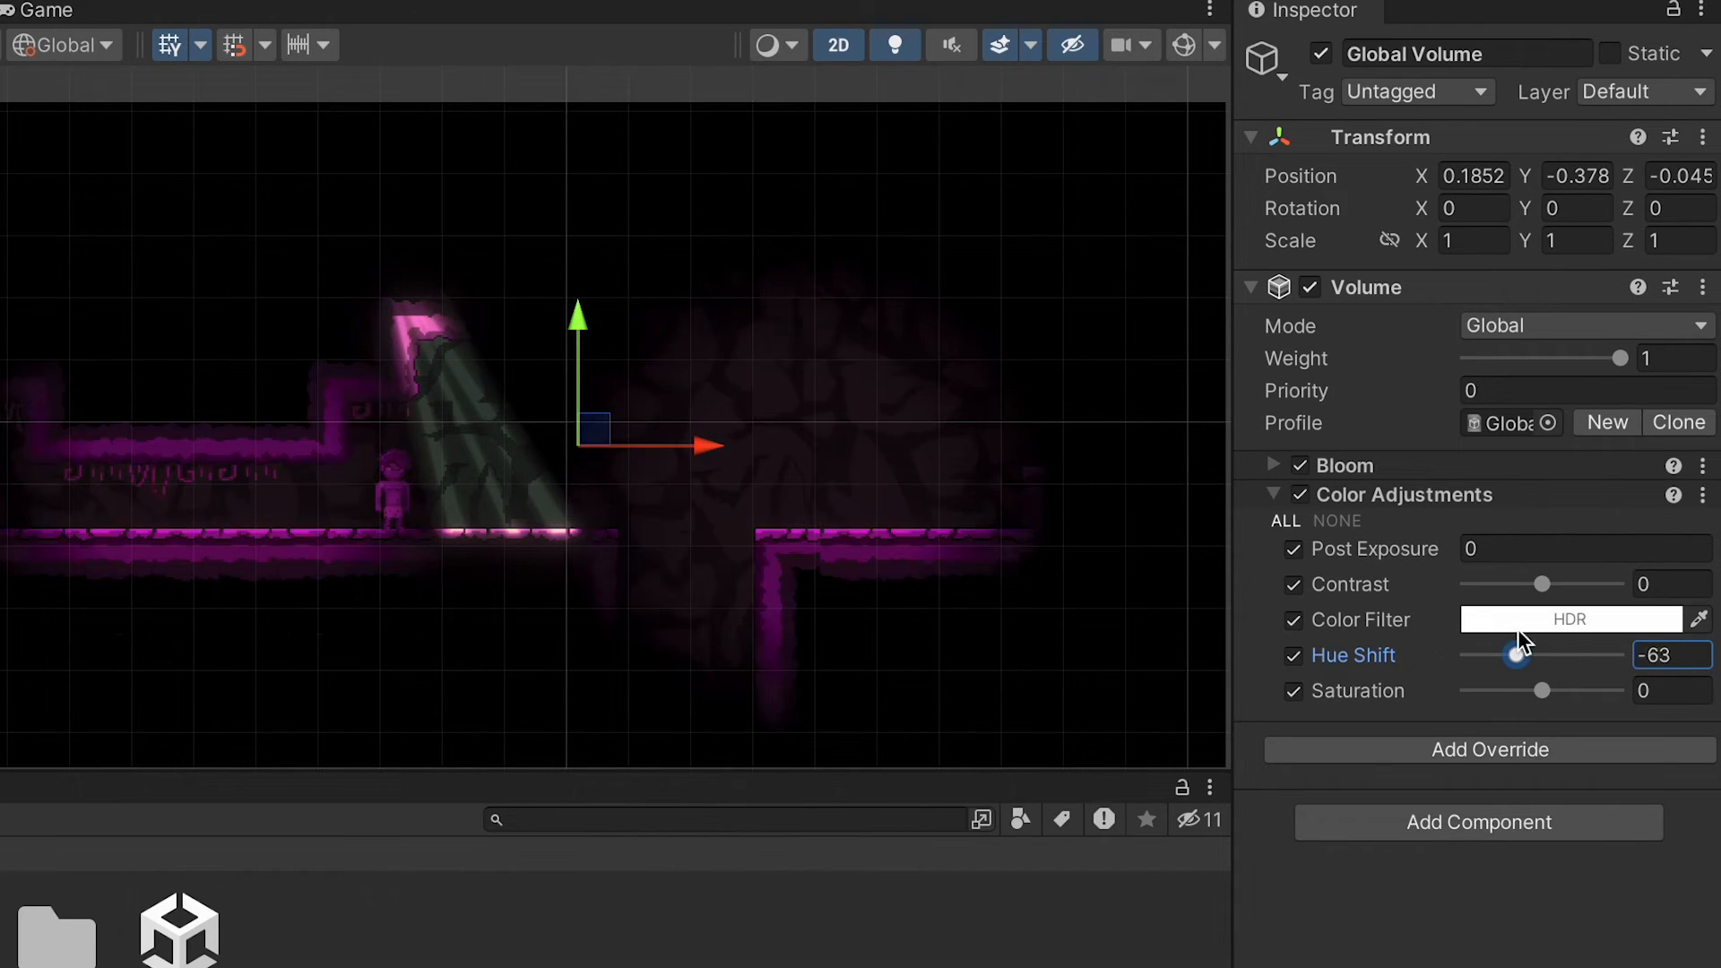
left_click_drag(1517, 655, 1539, 655)
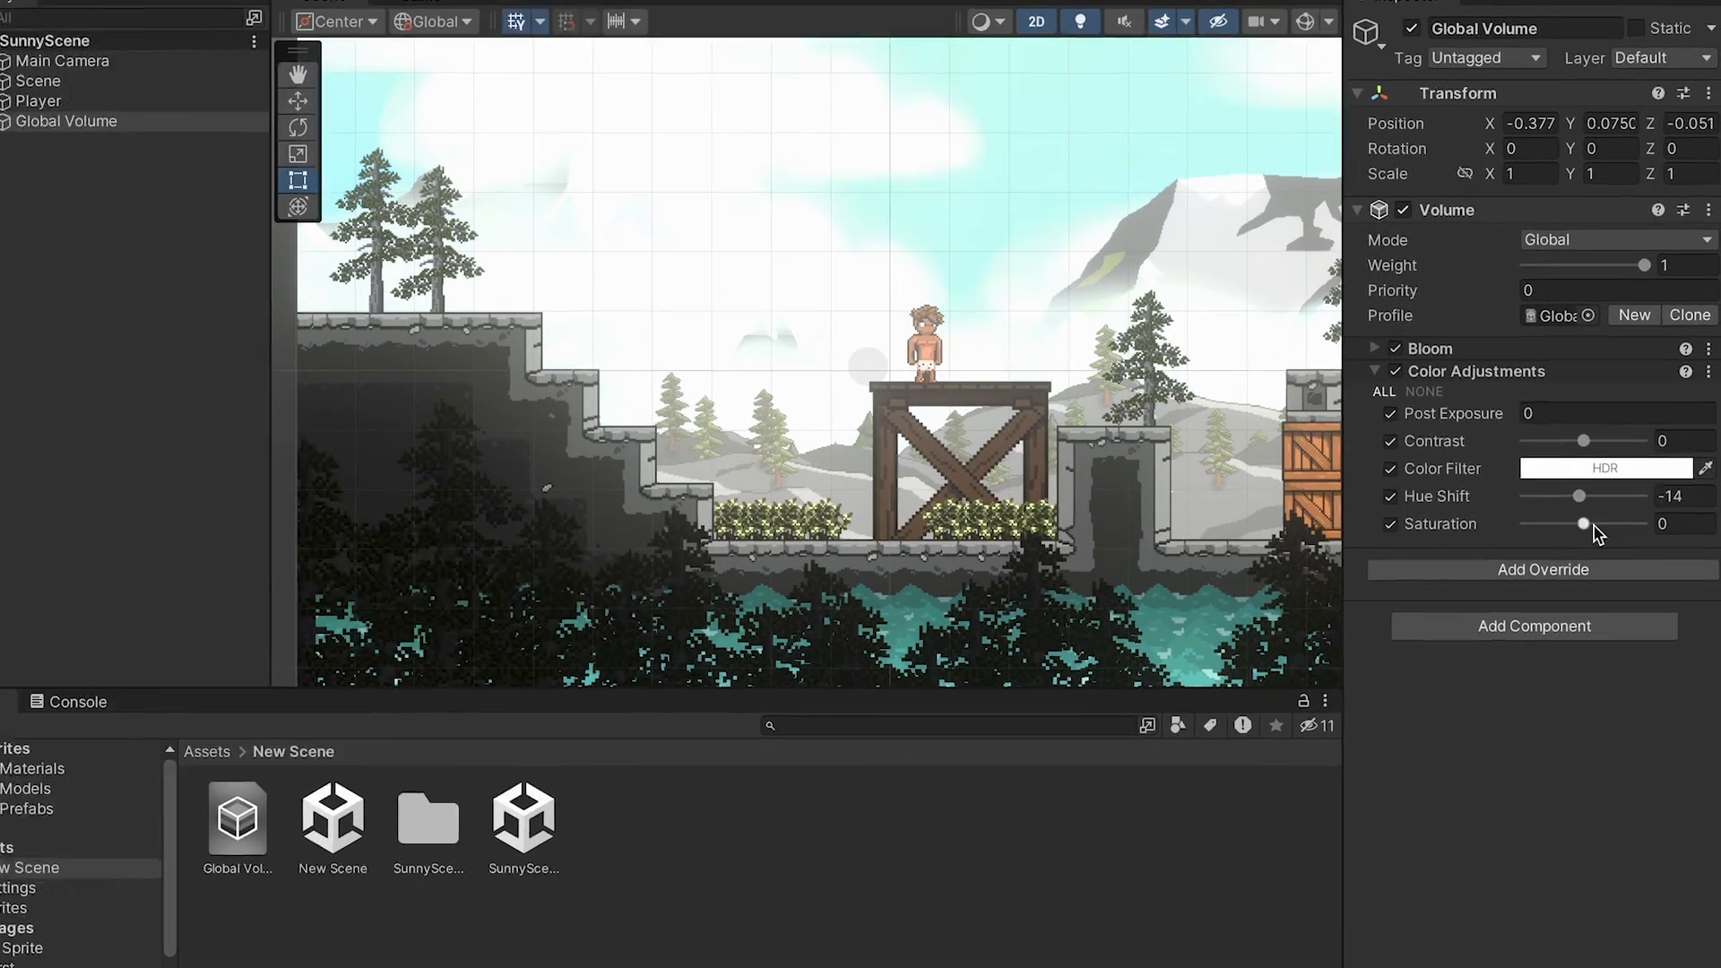
Raise the sunny scene's Saturation to 15, then try negative Saturation on the cave scene.
left_click_drag(1583, 524, 1548, 690)
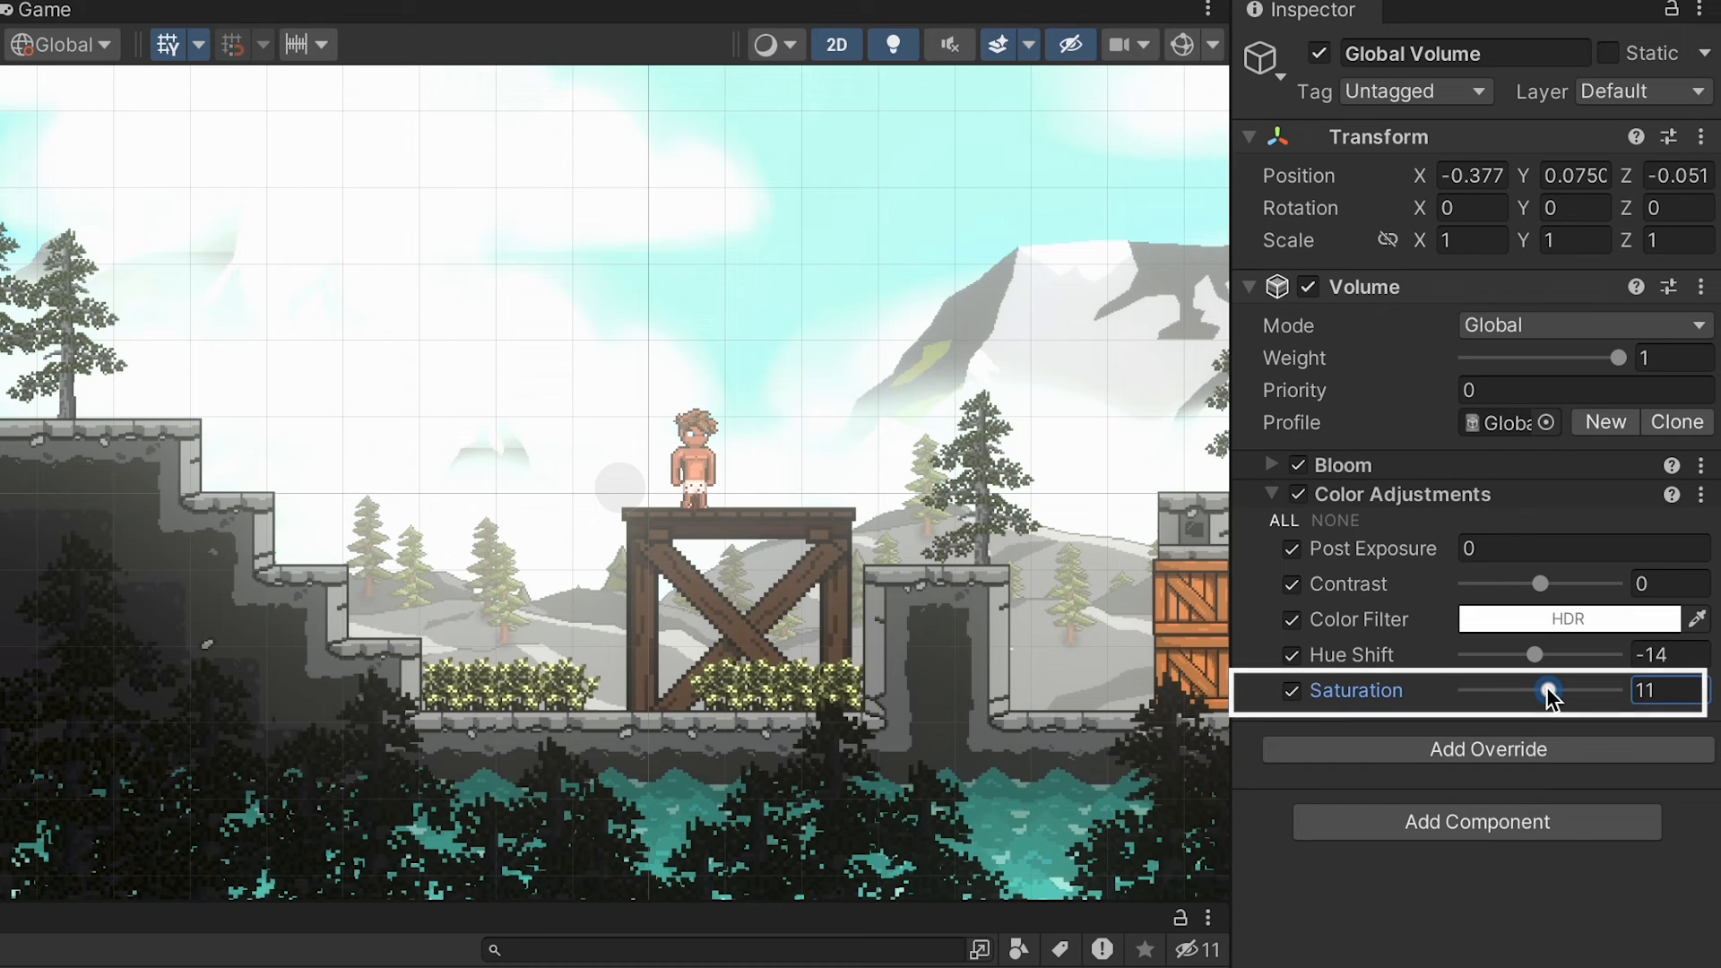
left_click_drag(1551, 691, 1559, 691)
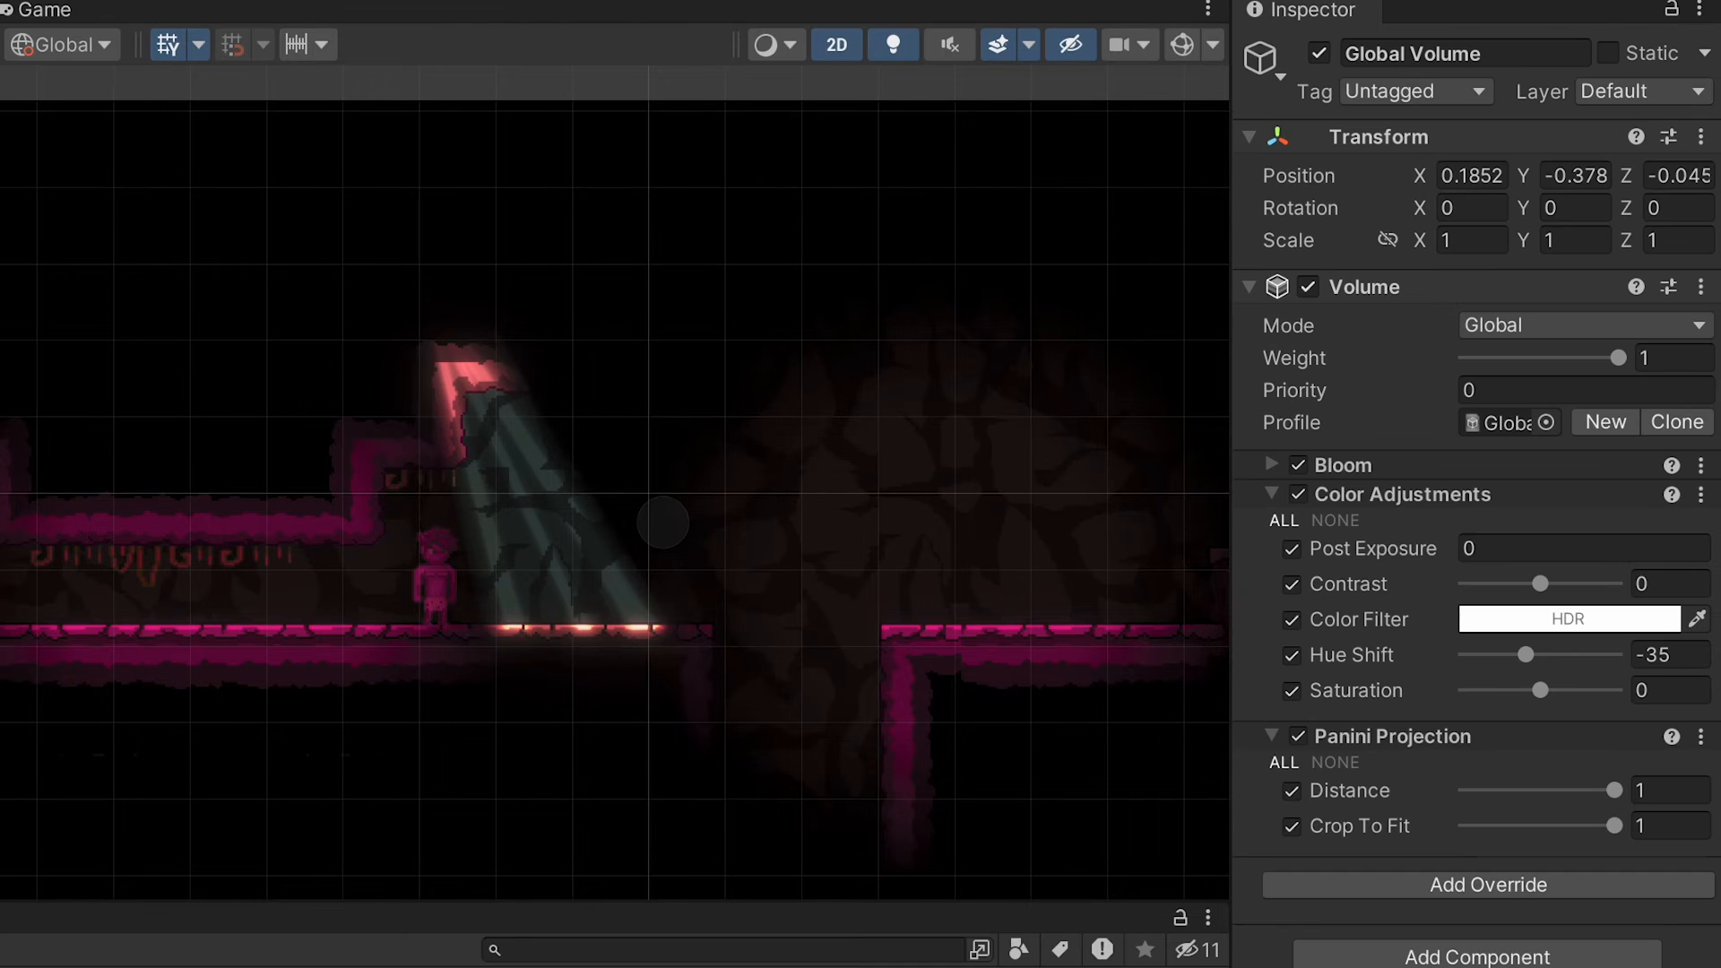
left_click(1536, 690)
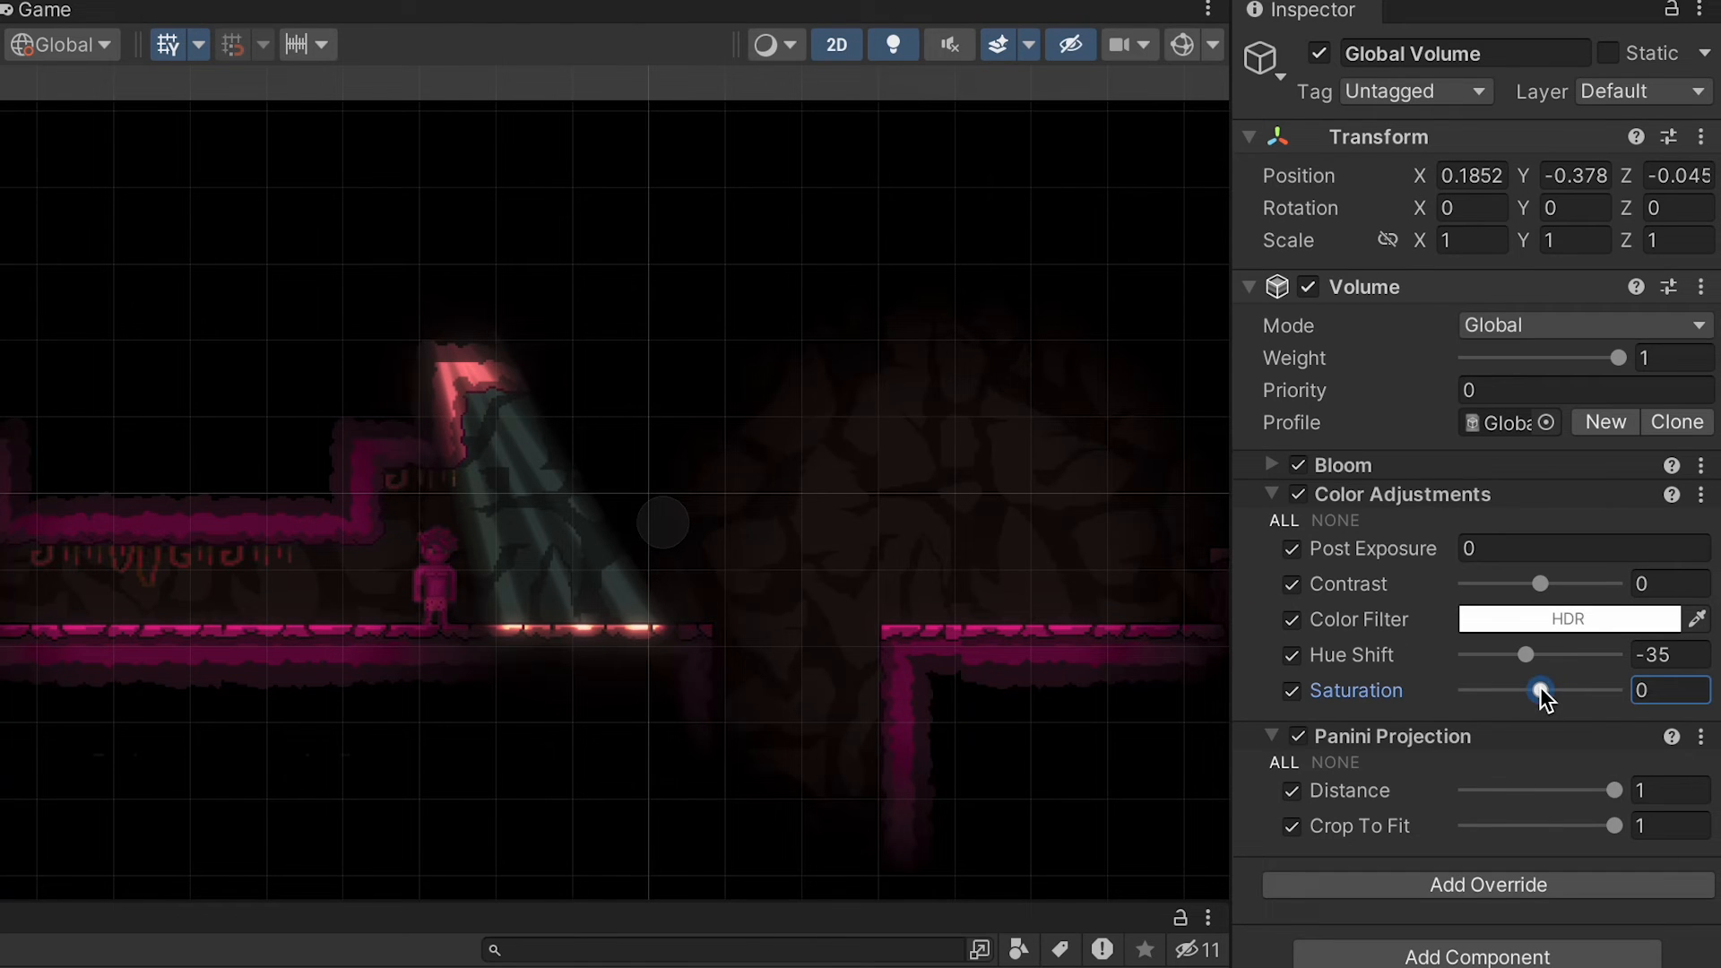
left_click_drag(1544, 689, 1500, 689)
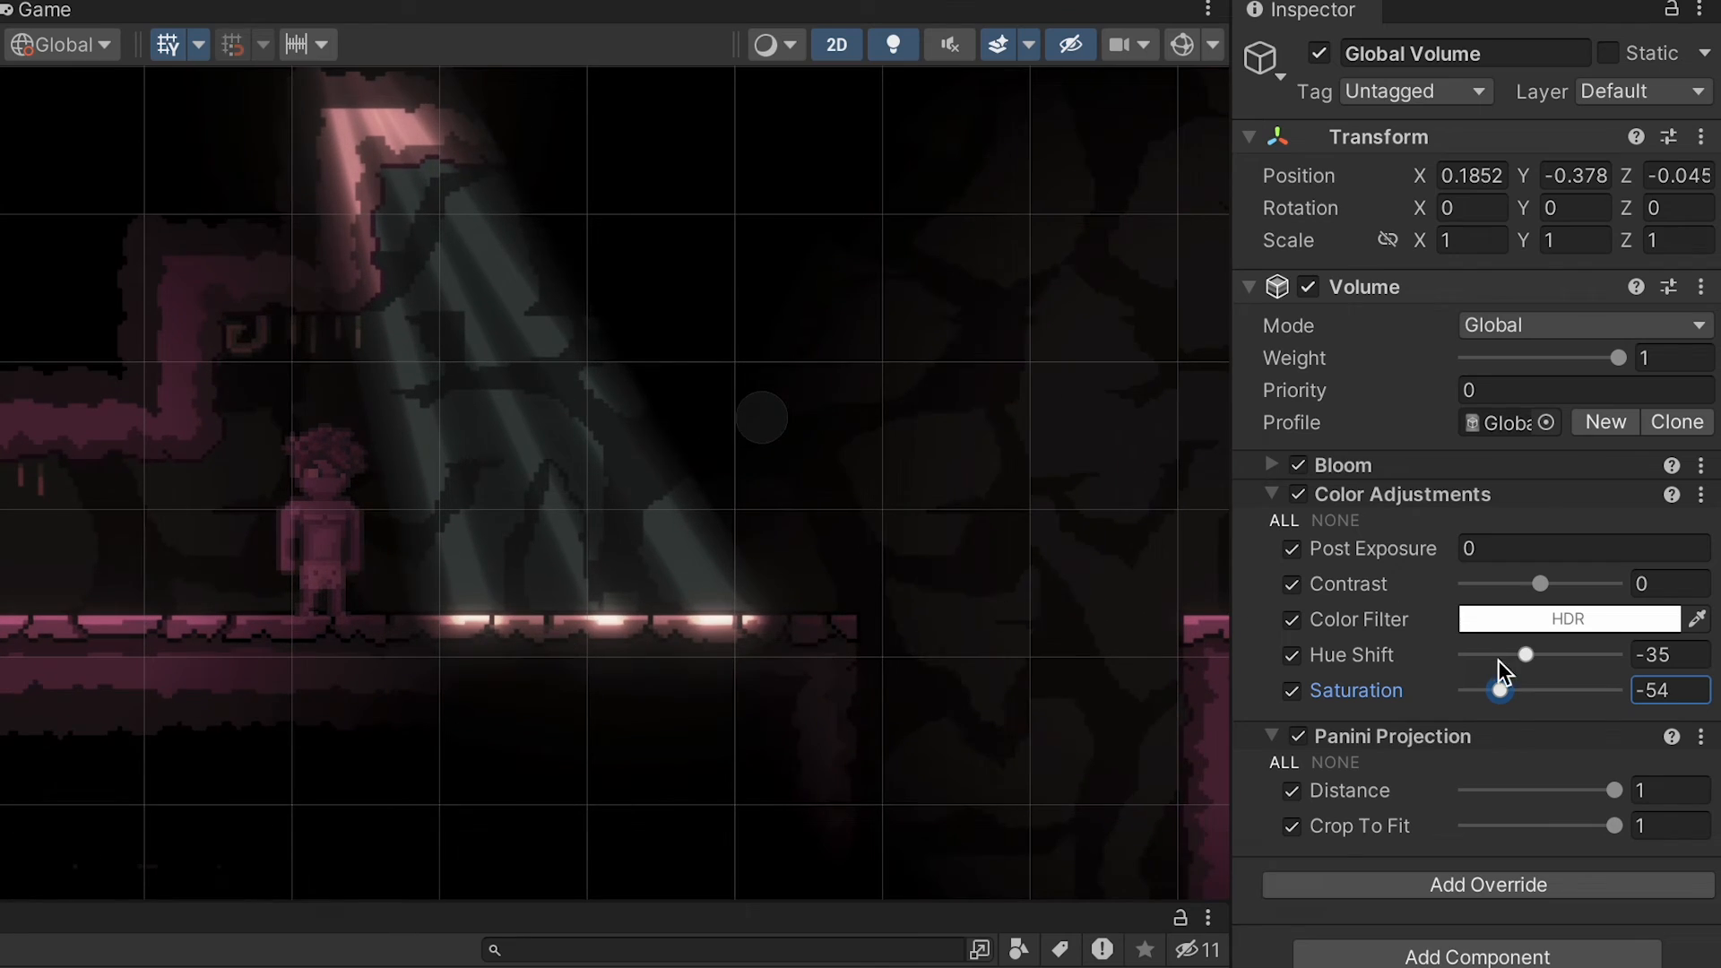
left_click(1488, 886)
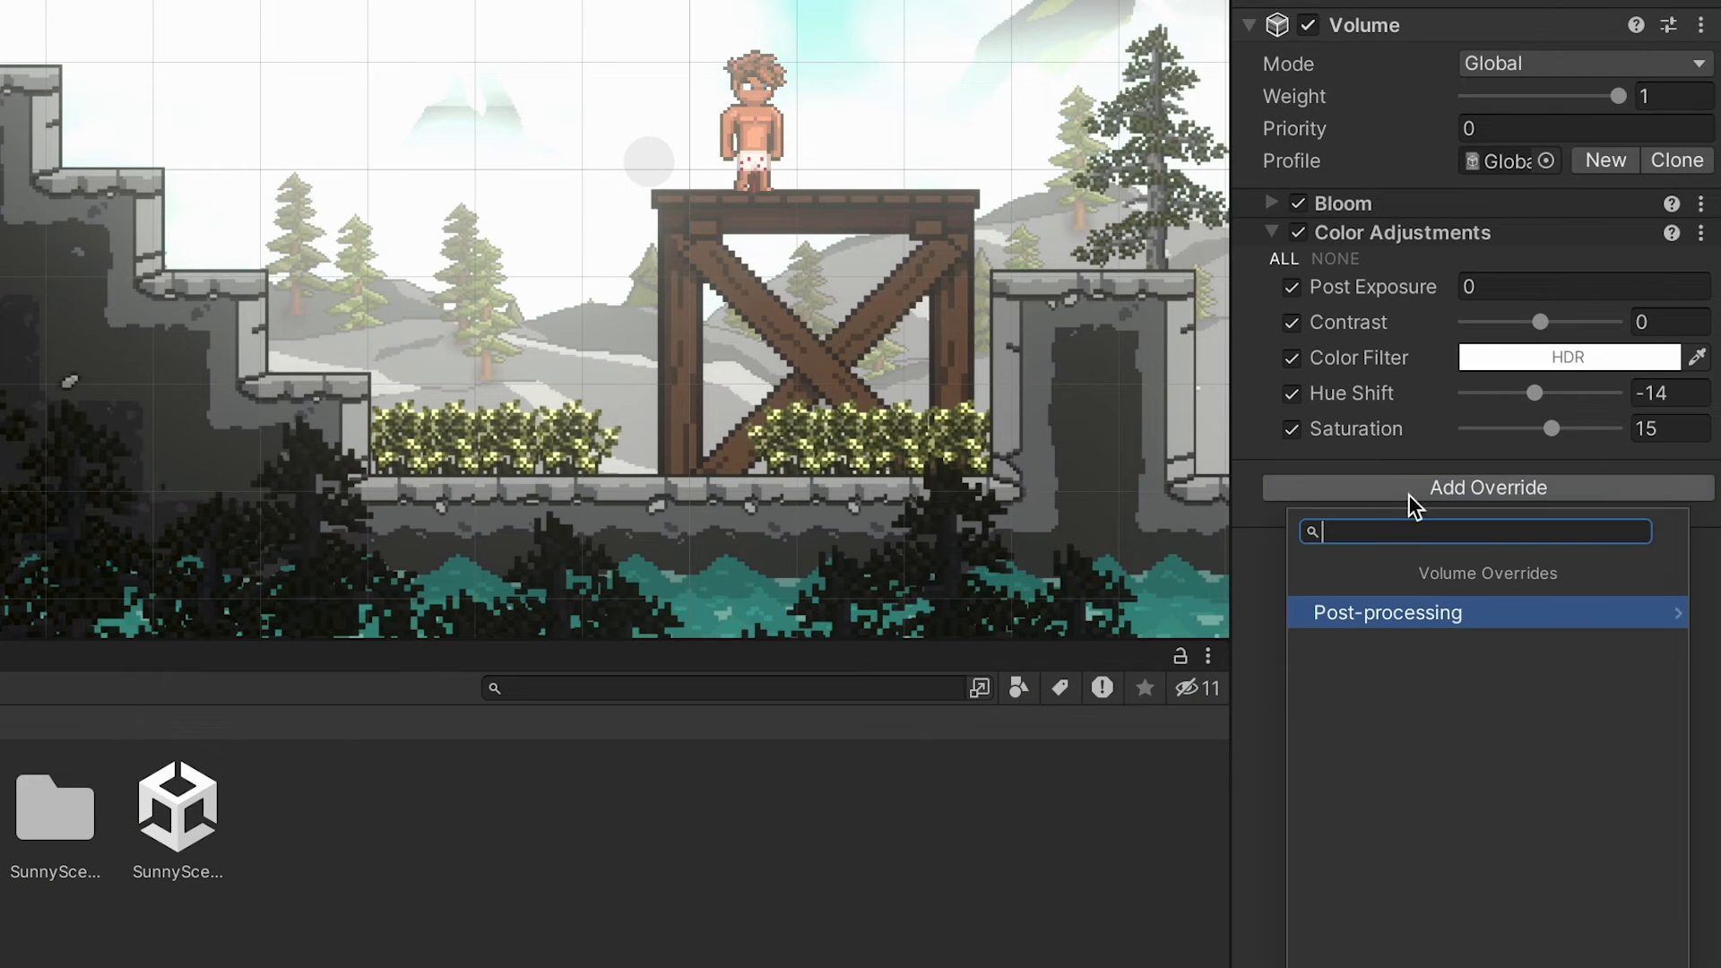
Add a Shadows, Midtones, Highlights override and drag its highlights slider to brighten the sky.
left_click(1387, 612)
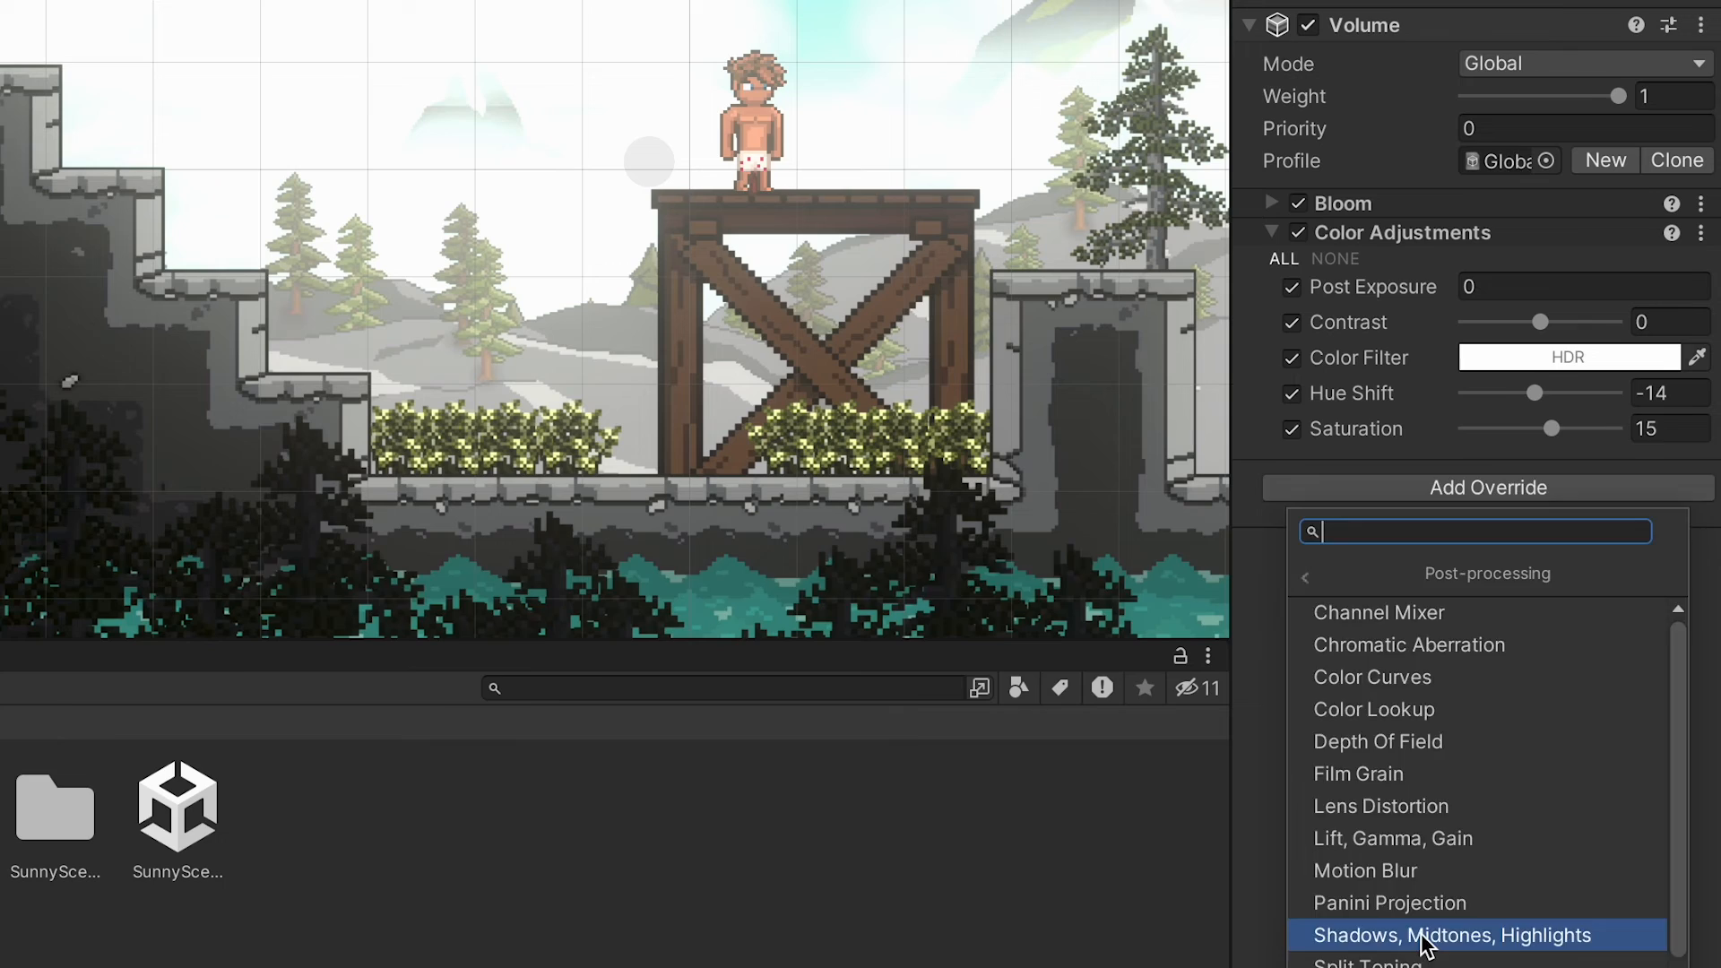
left_click(1451, 936)
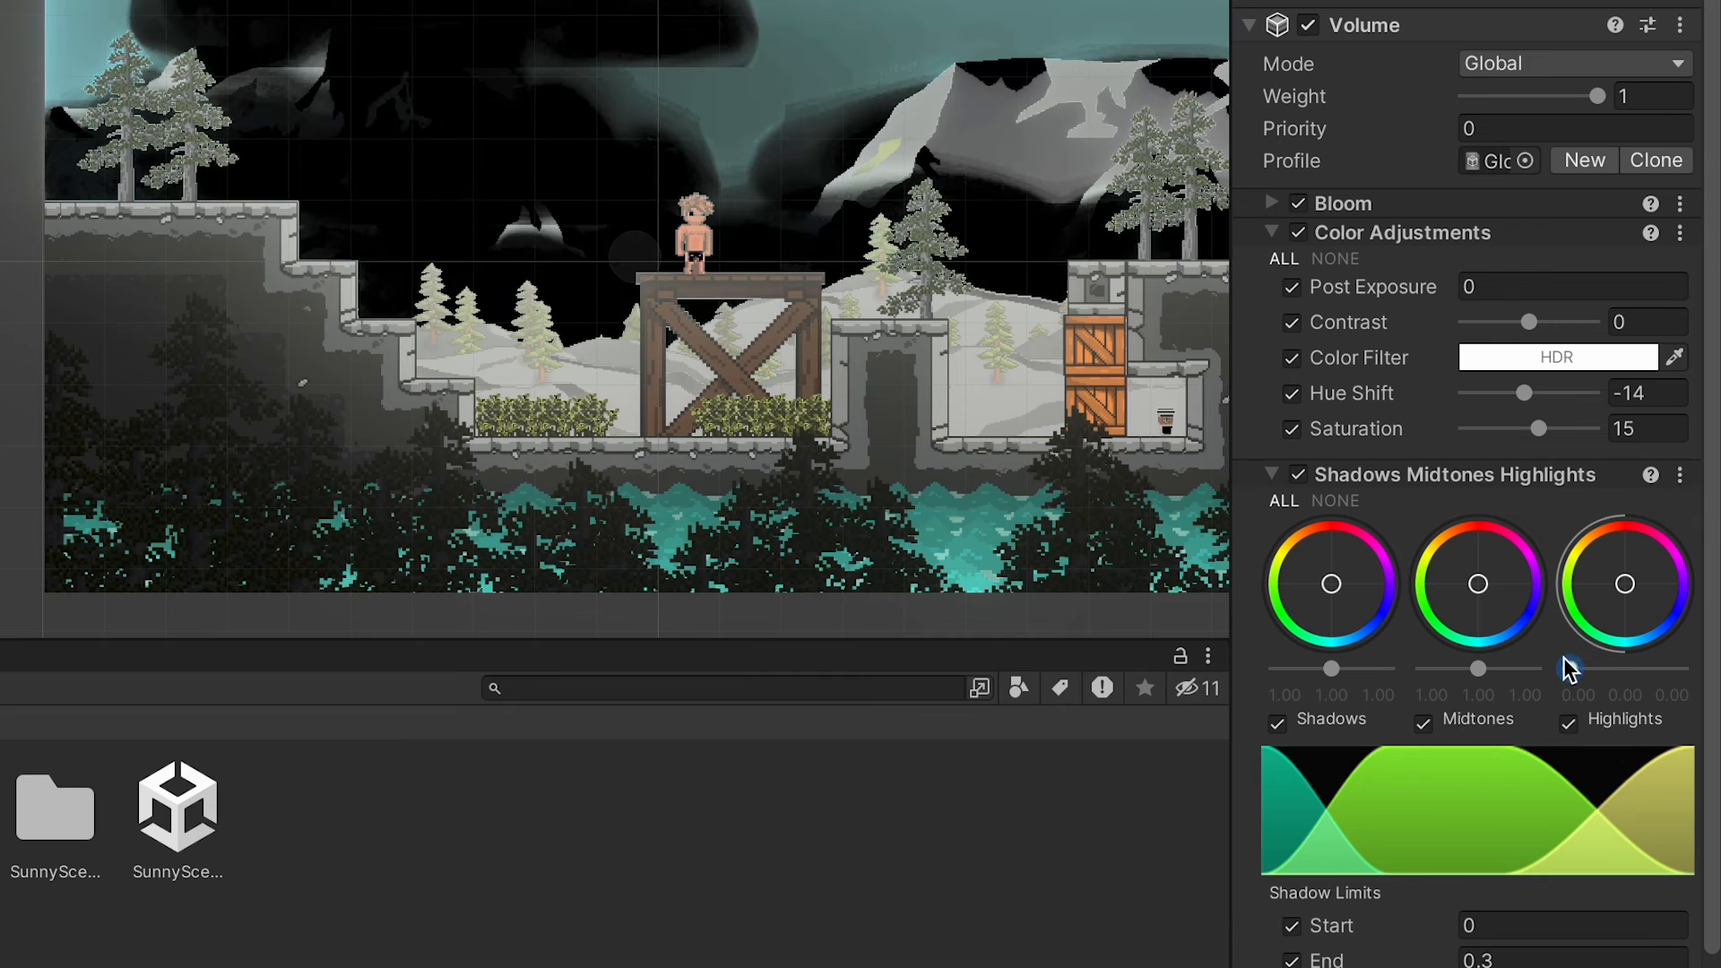
left_click_drag(1579, 669, 1642, 669)
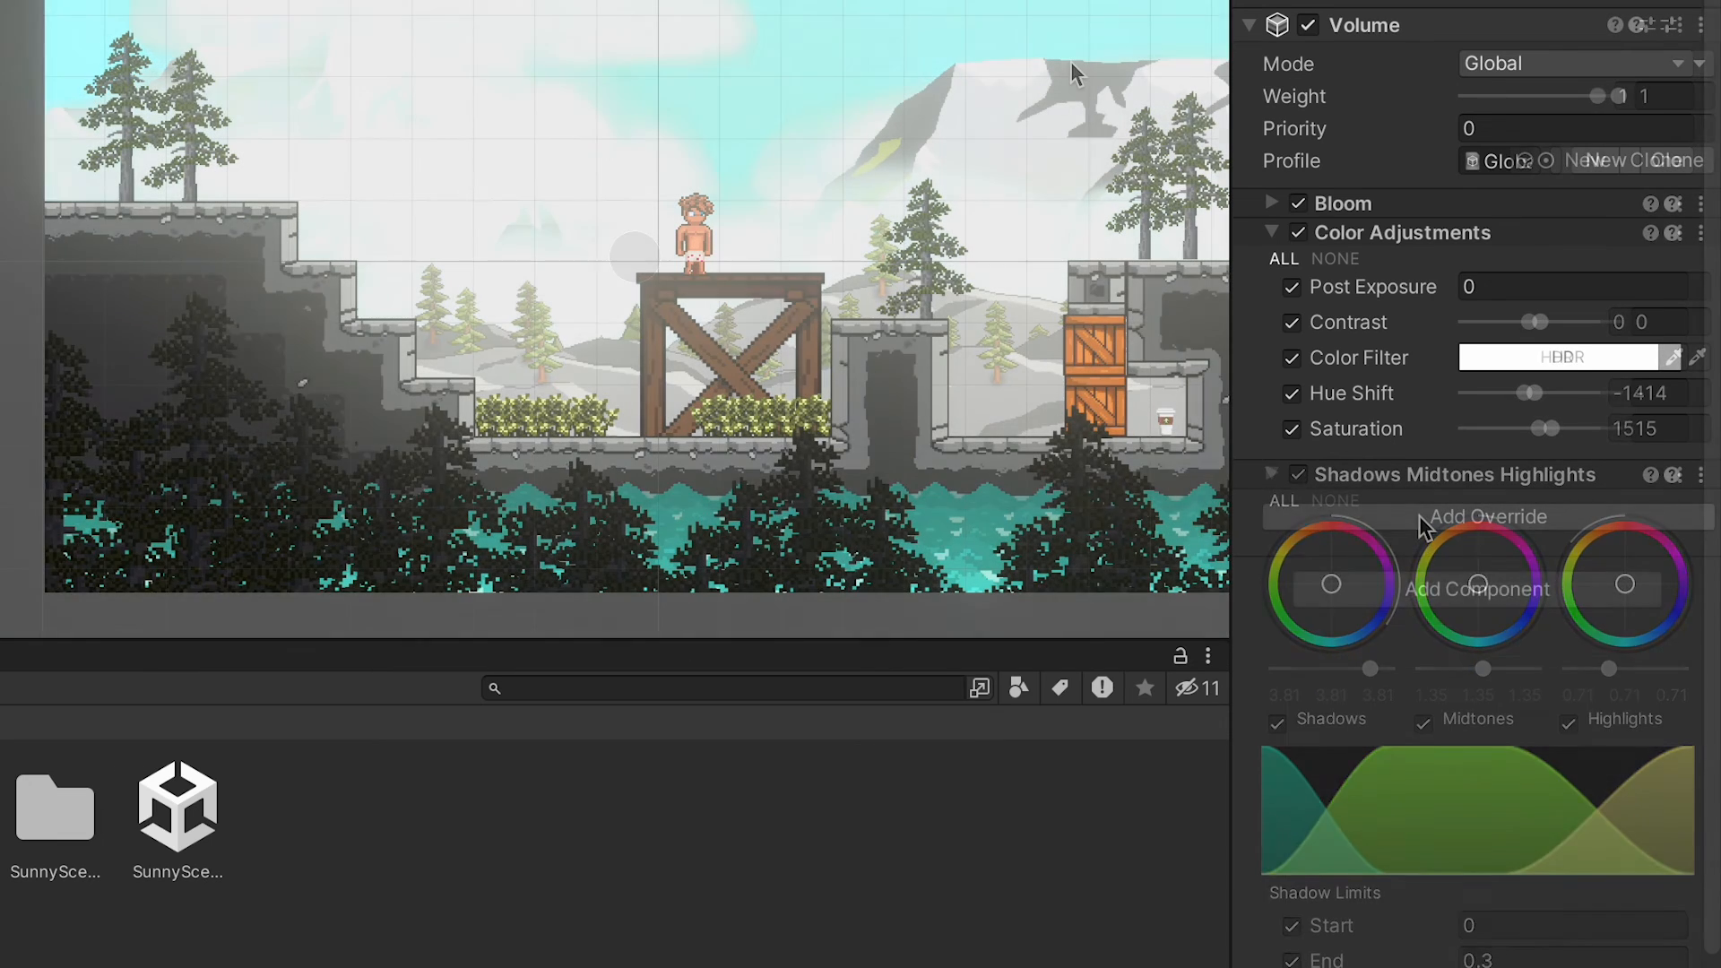
Add a Vignette override and settle its Intensity at about 0.49.
left_click(1487, 516)
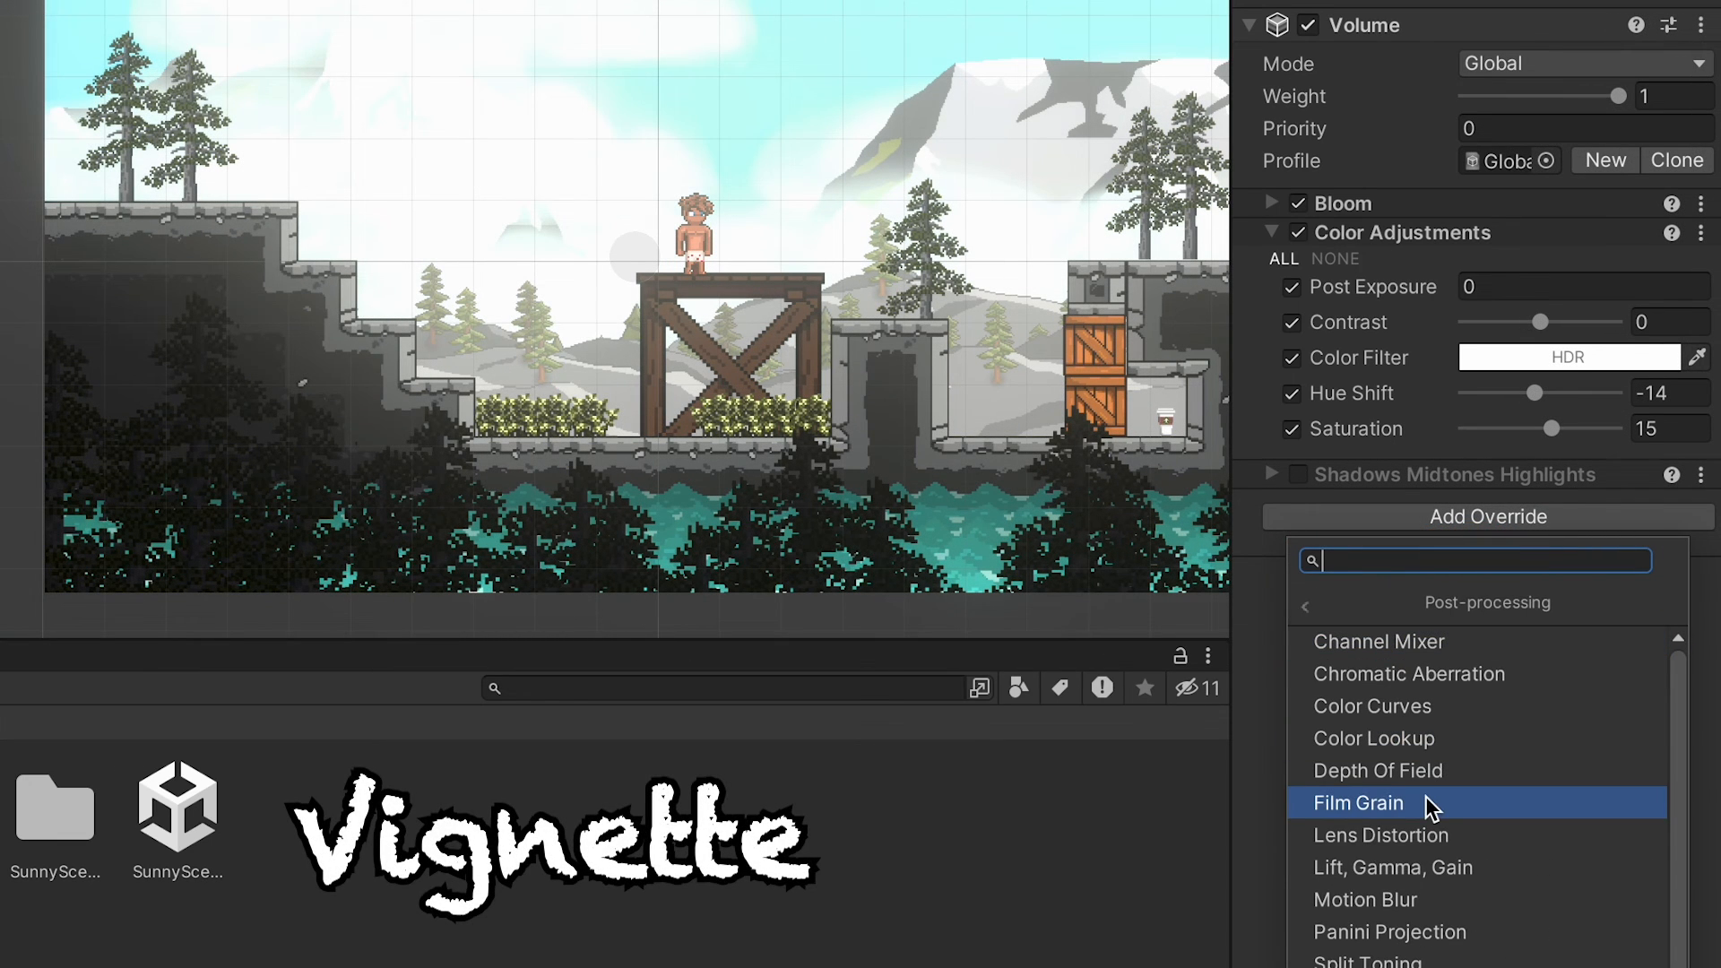
left_click(1359, 804)
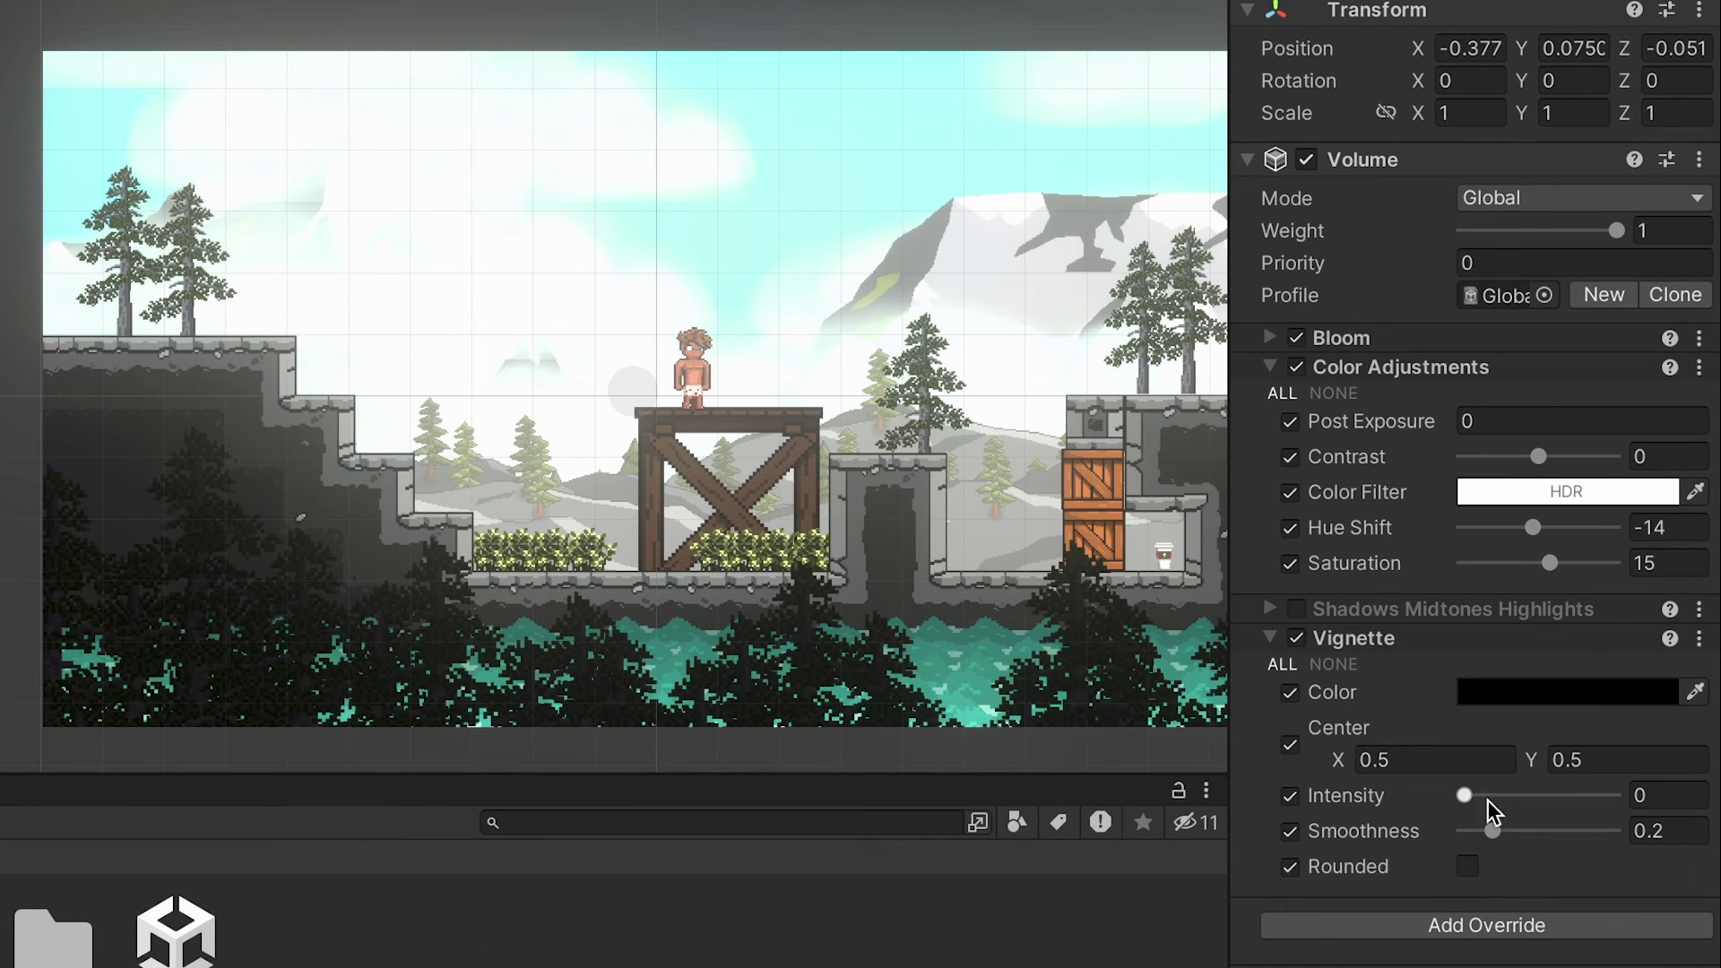
left_click_drag(1464, 795, 1535, 795)
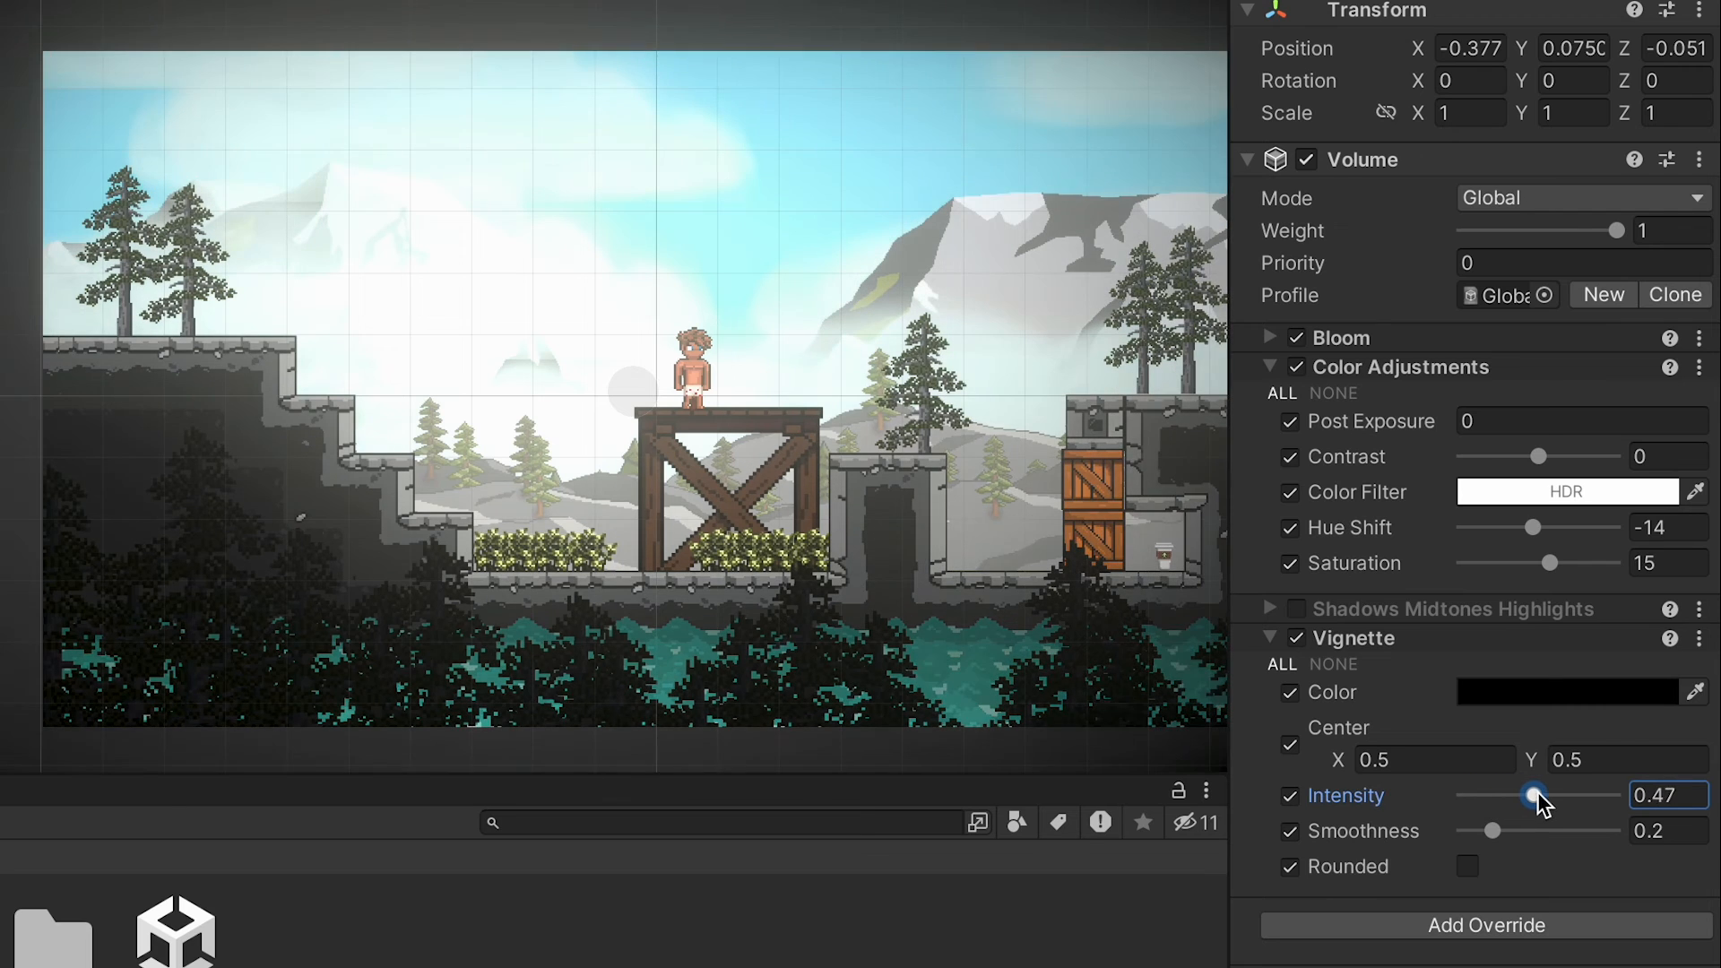
left_click_drag(1535, 795, 1550, 796)
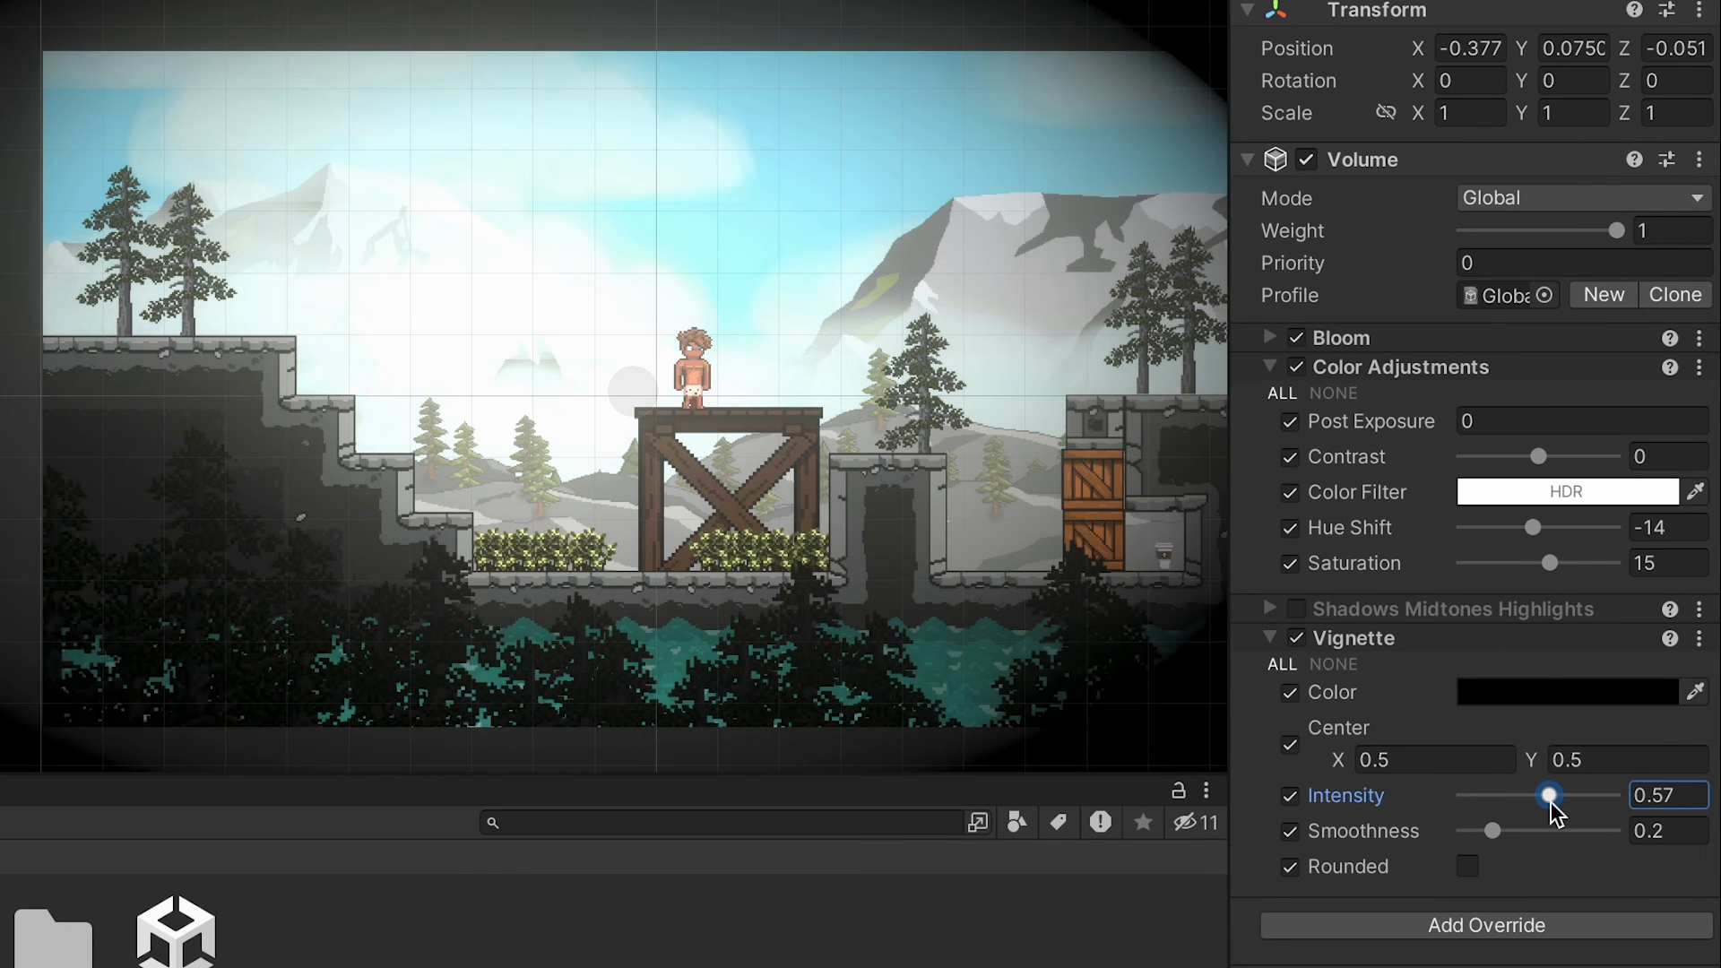
left_click_drag(1548, 795, 1556, 795)
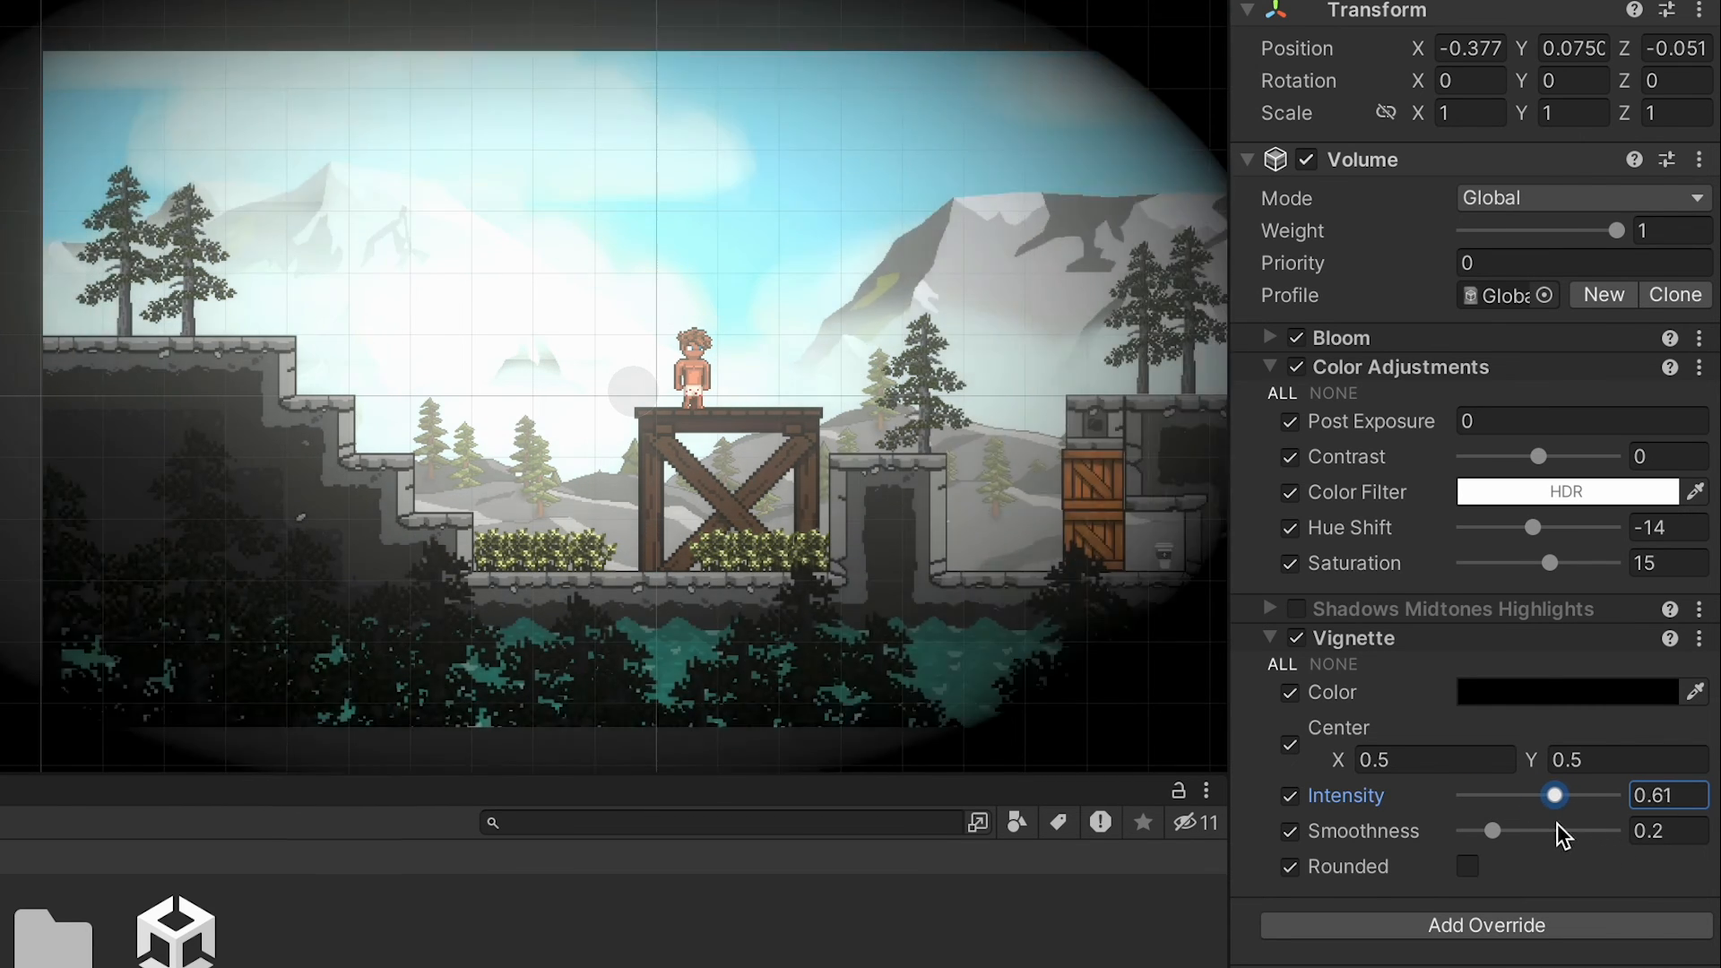
left_click_drag(1554, 795, 1535, 795)
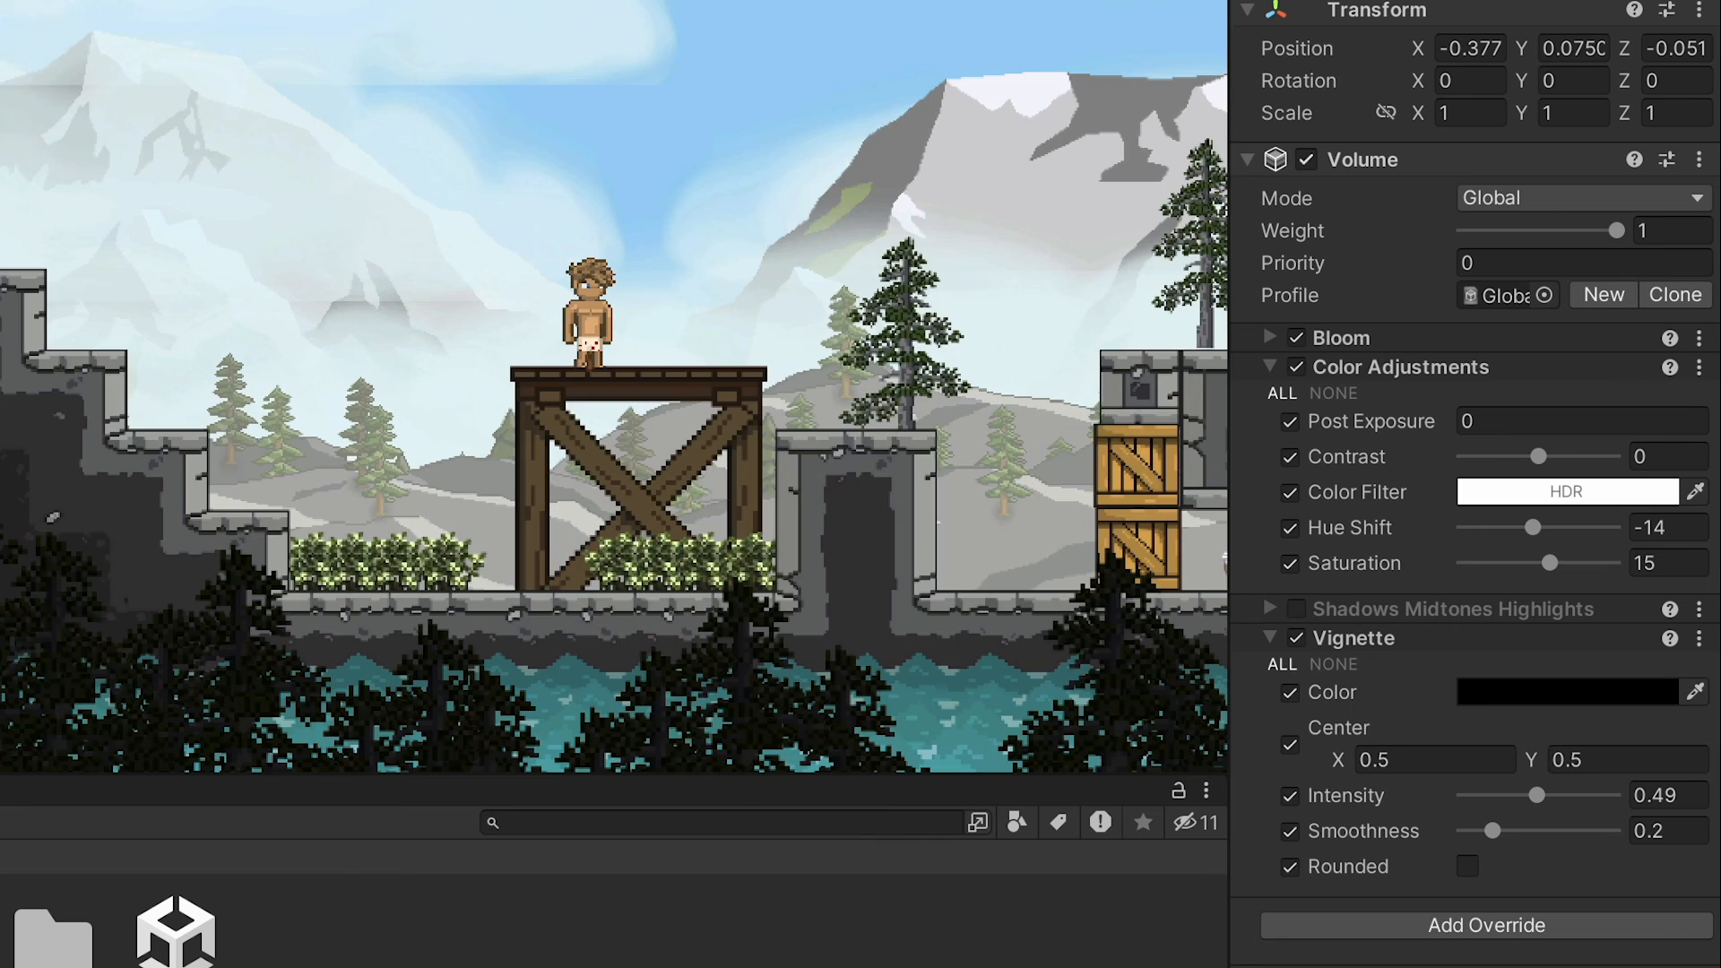
mouse_move(457, 581)
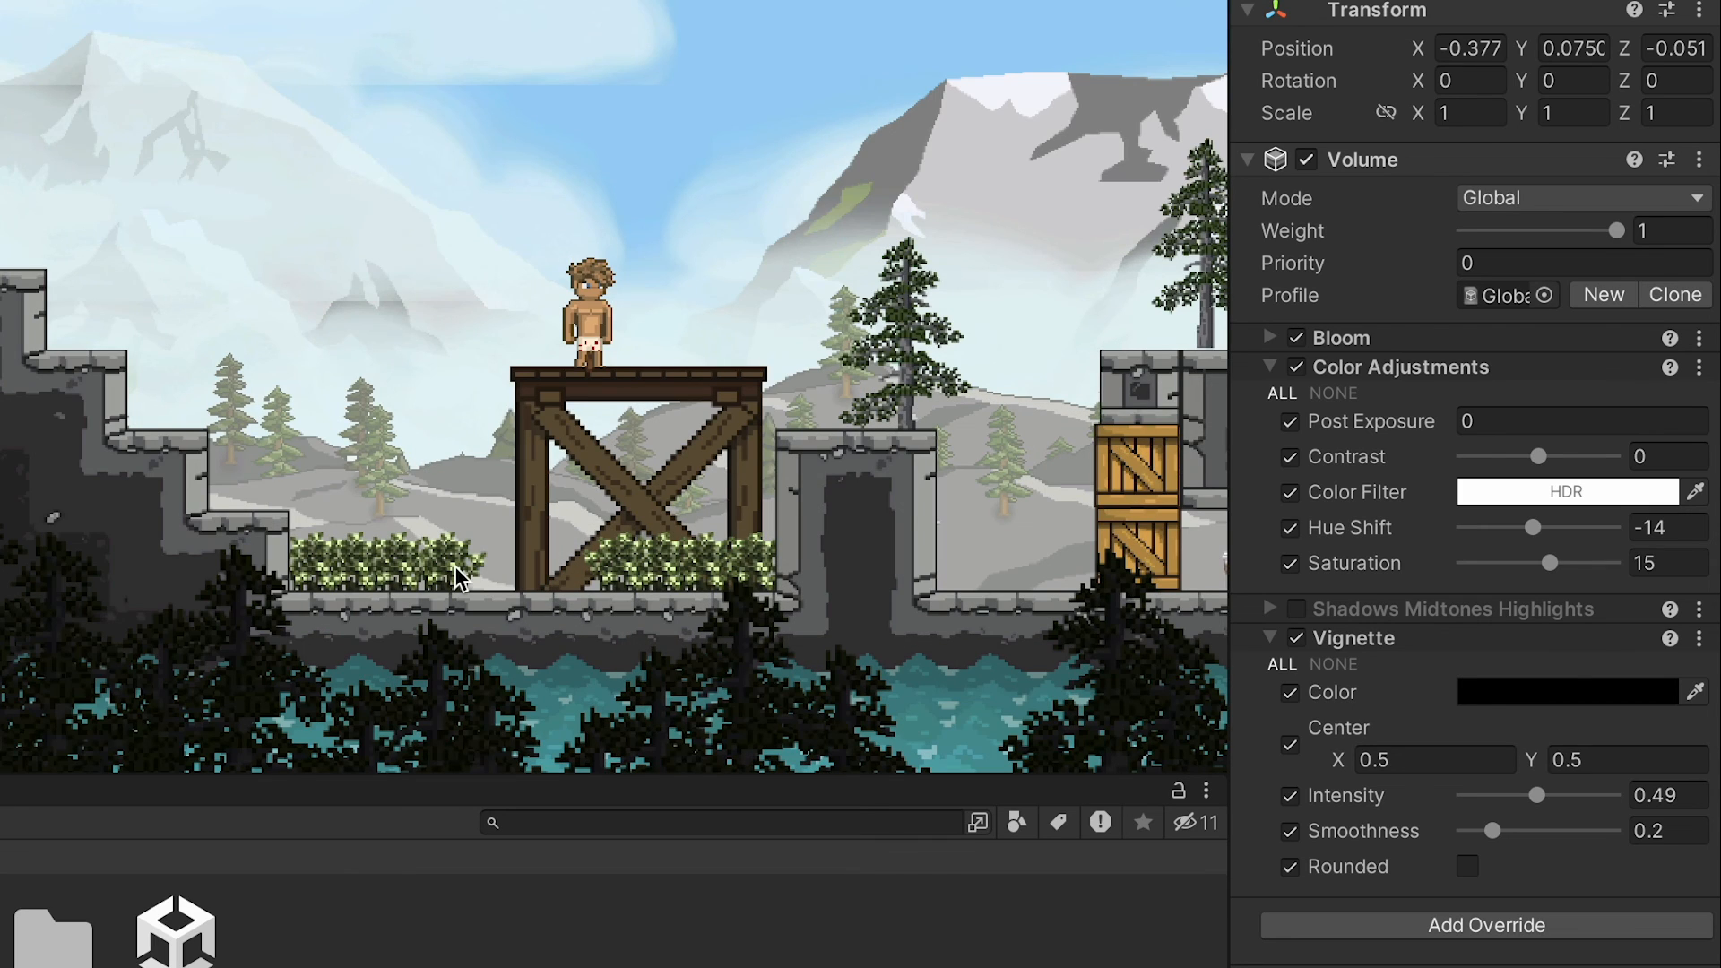